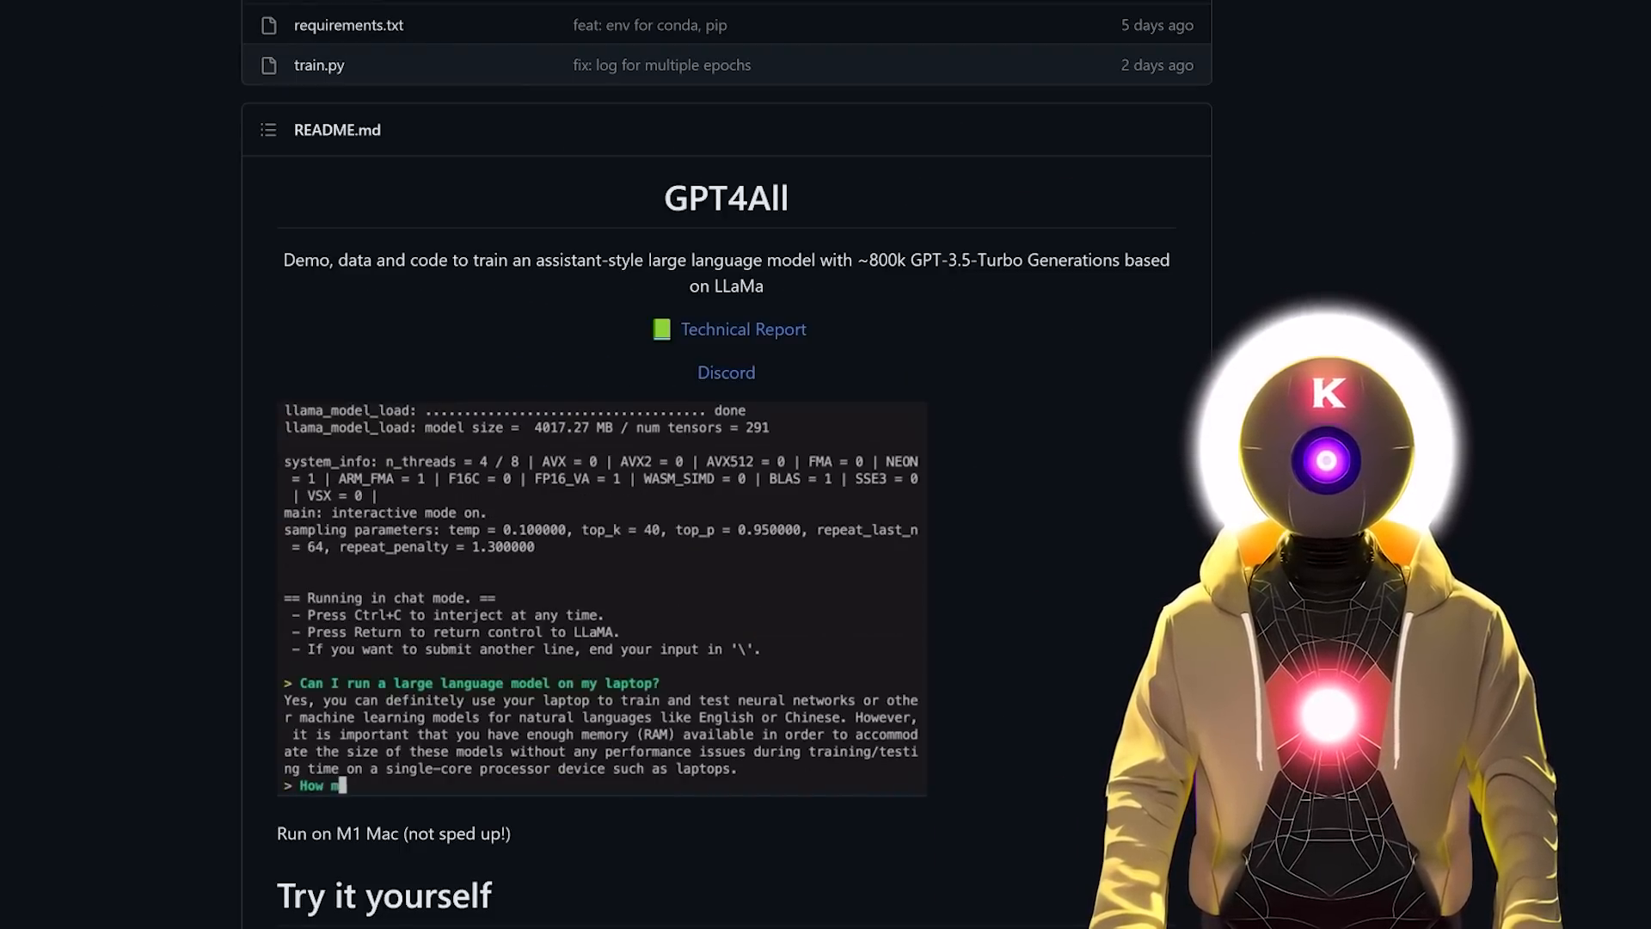
- Open the GPT4All technical report PDF from the README link
text(uch RAM would I)
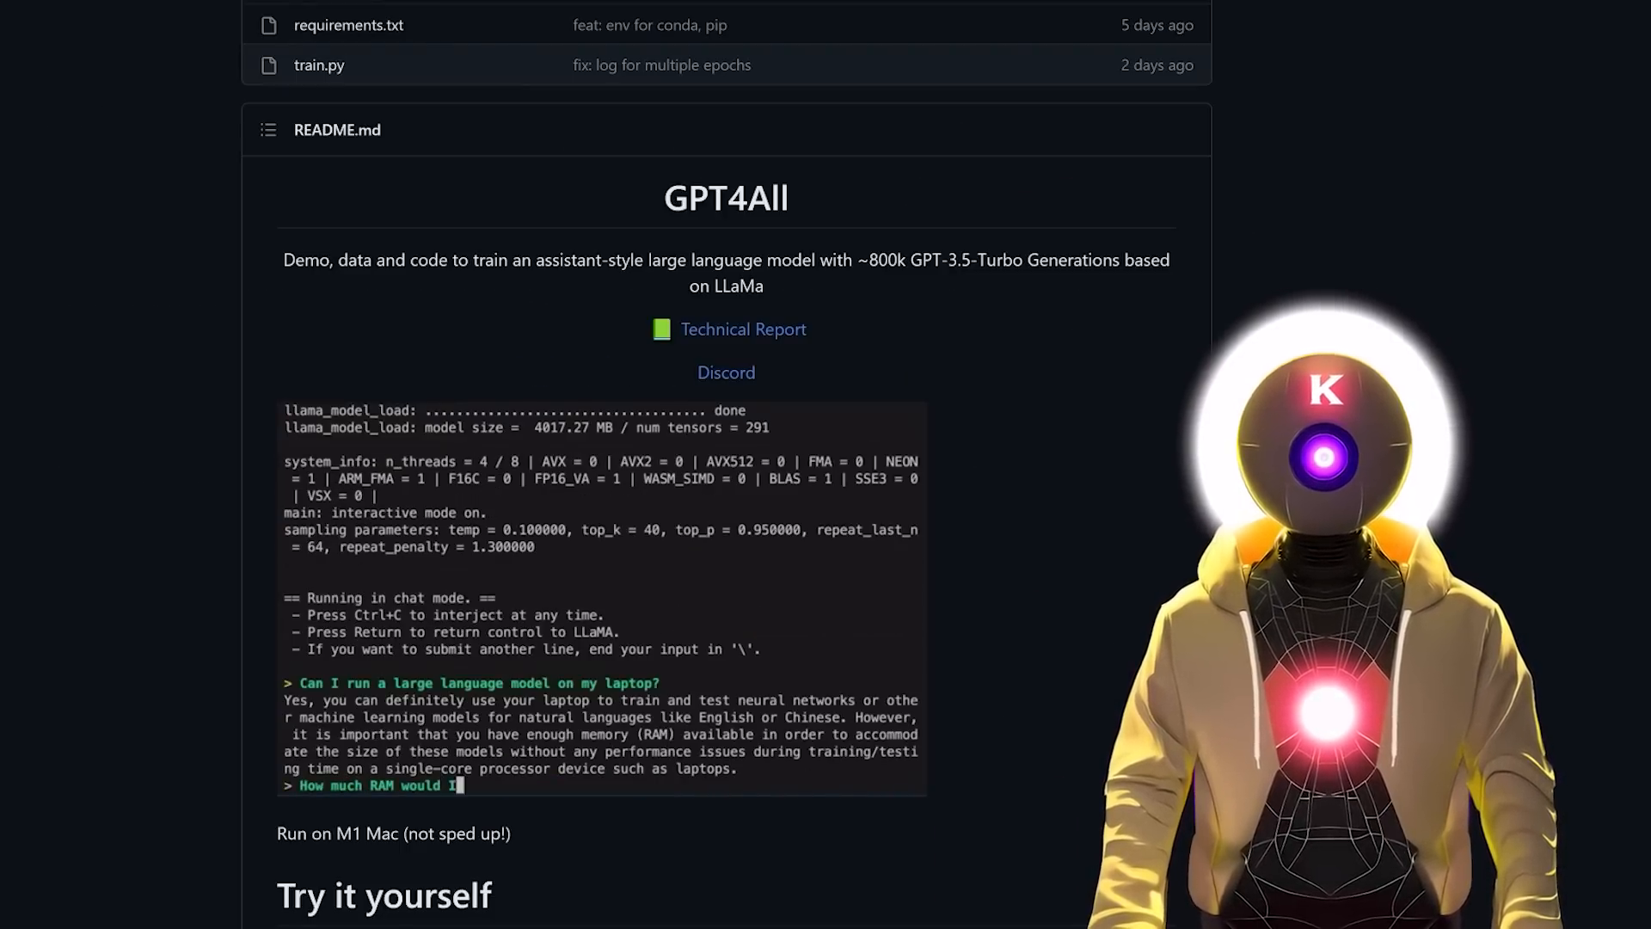
click(743, 329)
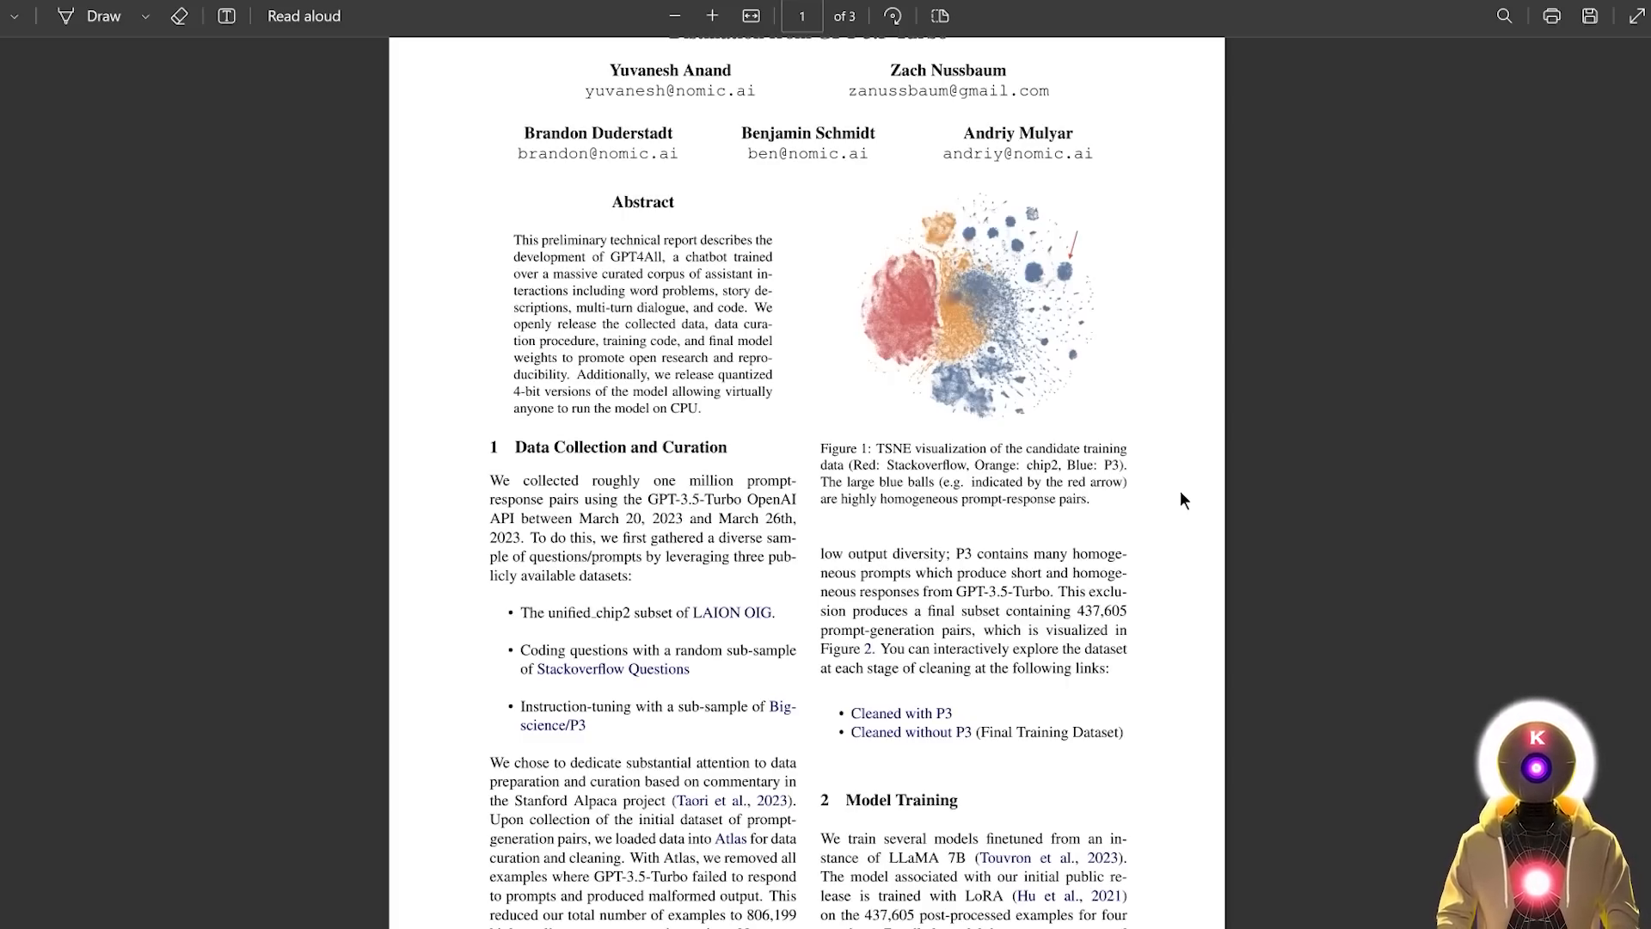
mouse_move(789, 462)
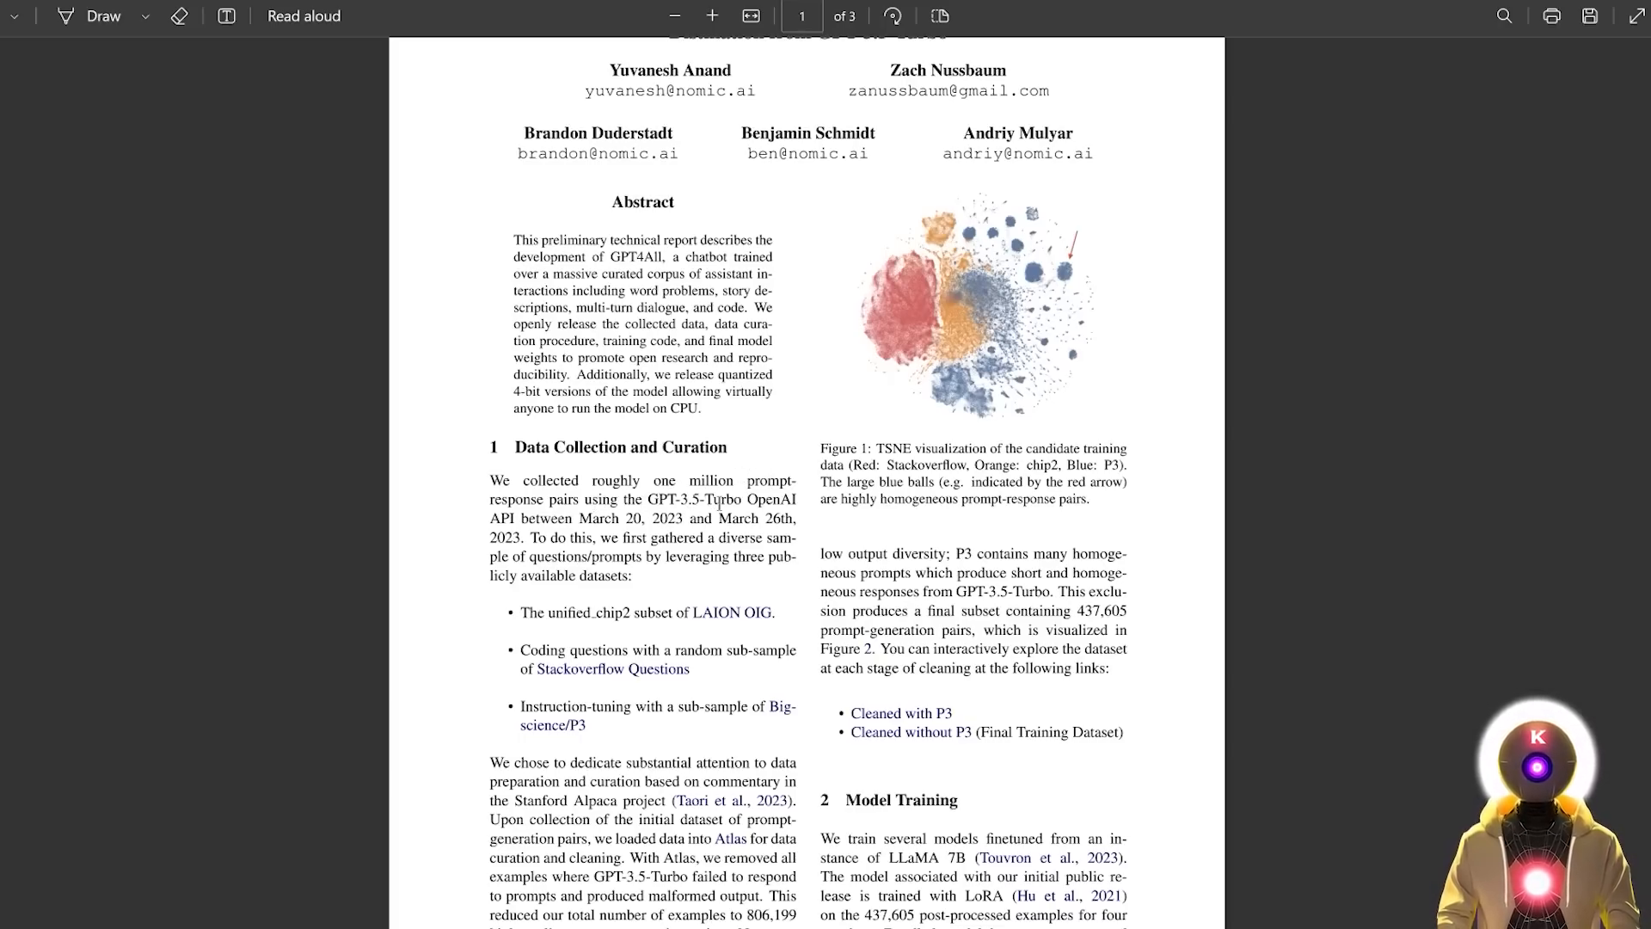
mouse_move(1204, 615)
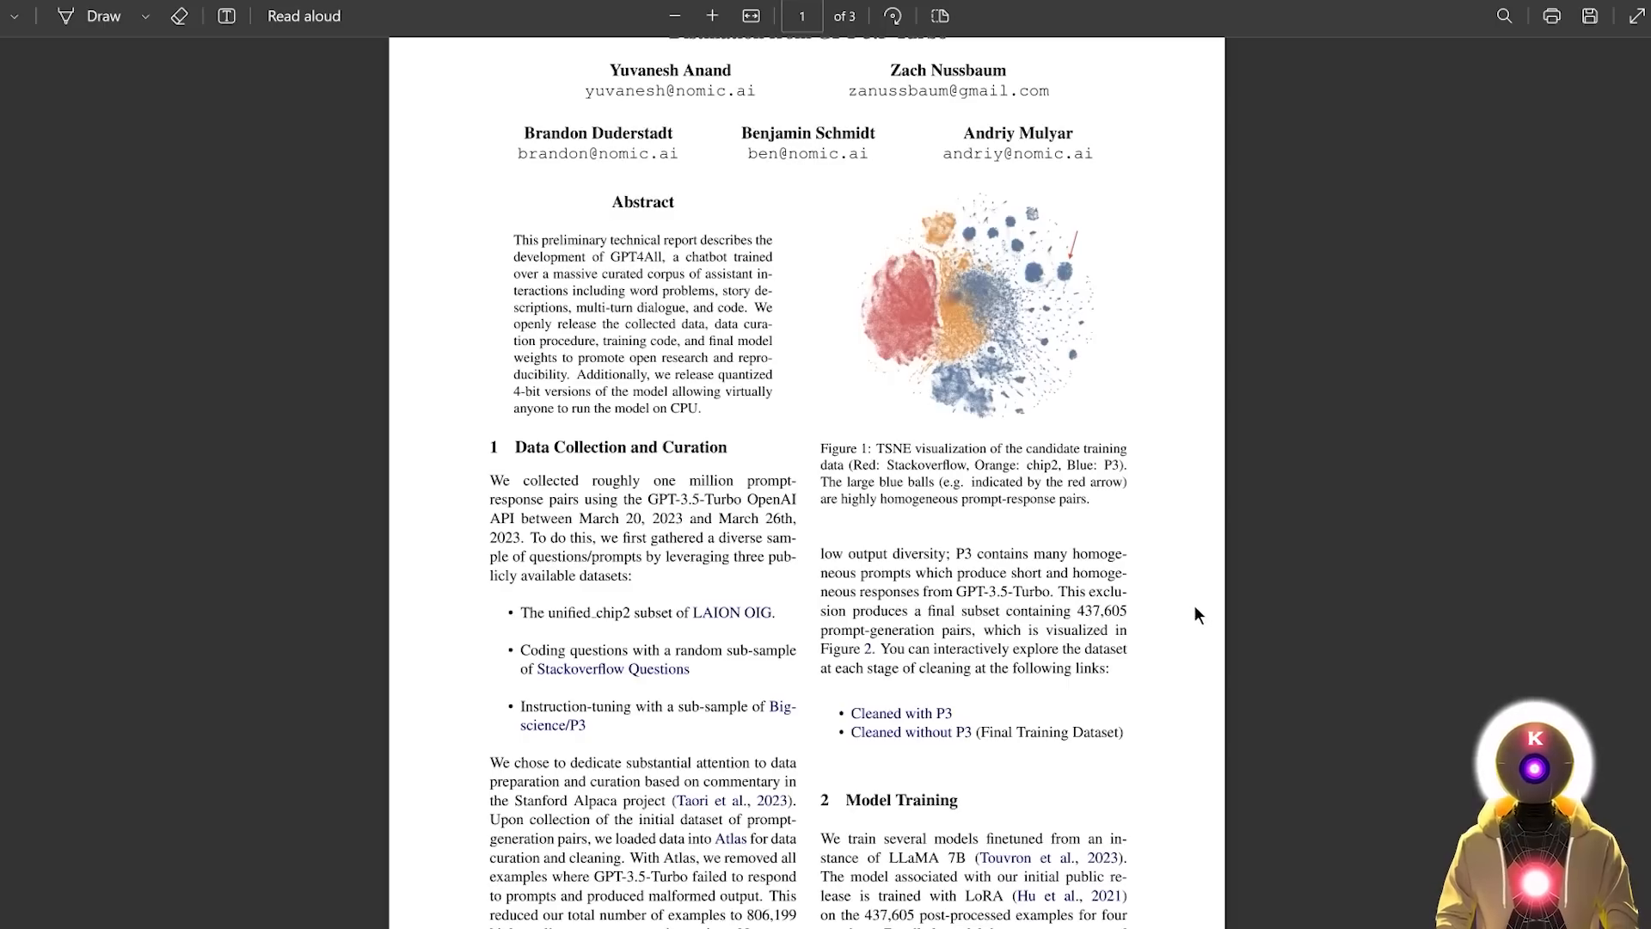
mouse_move(1149, 621)
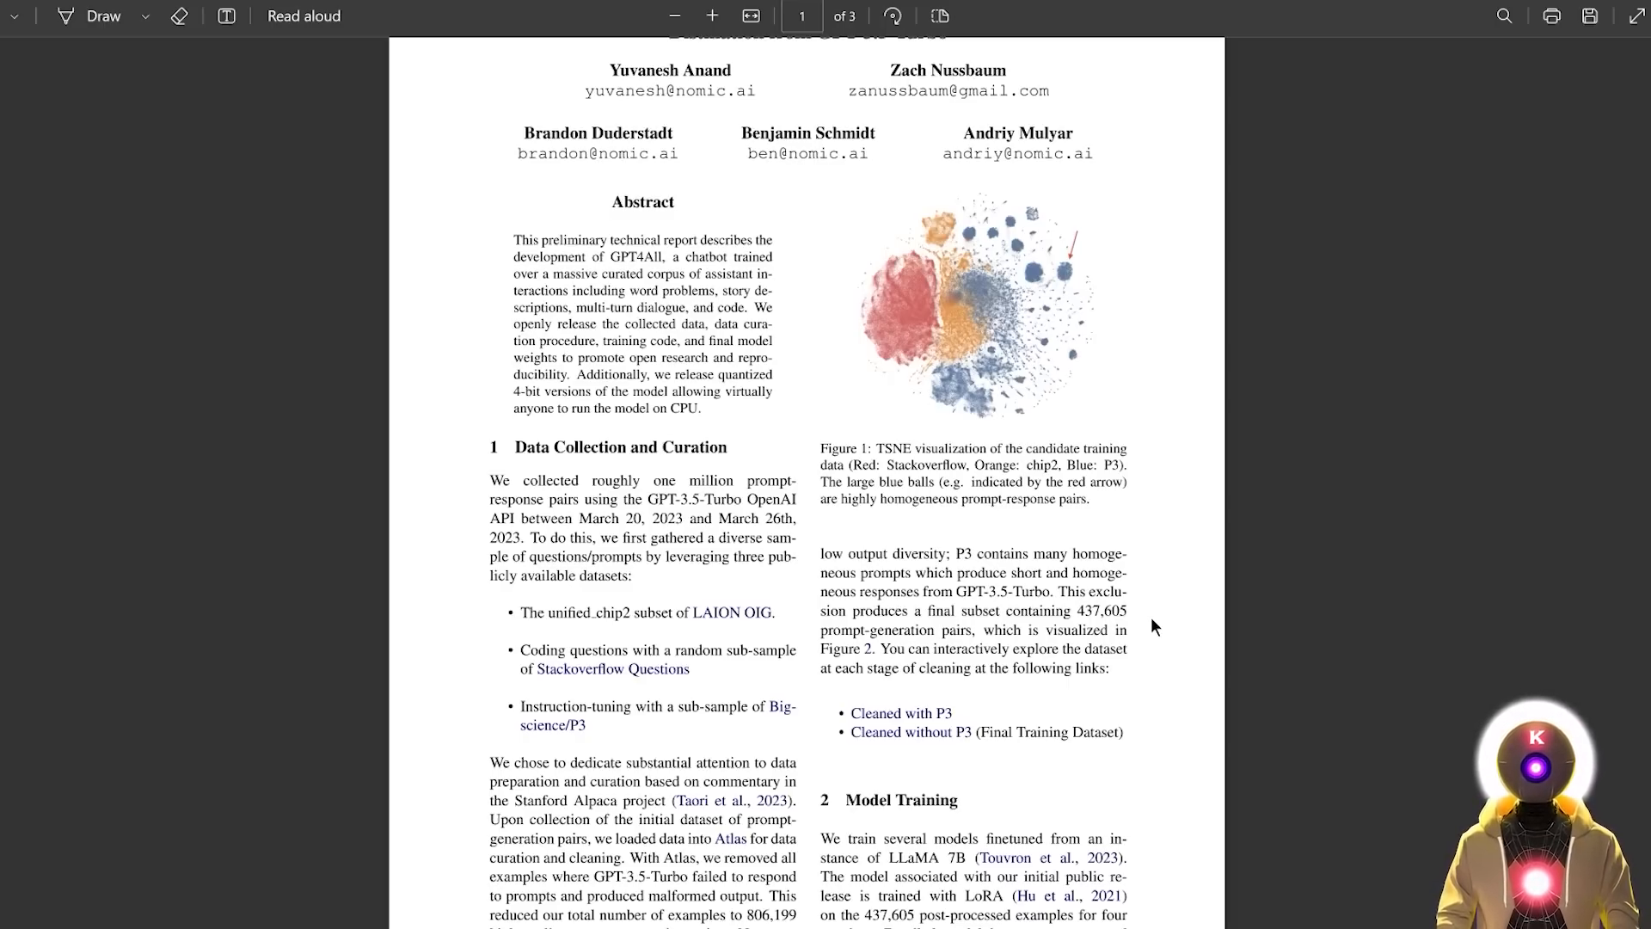
scroll(down, 3)
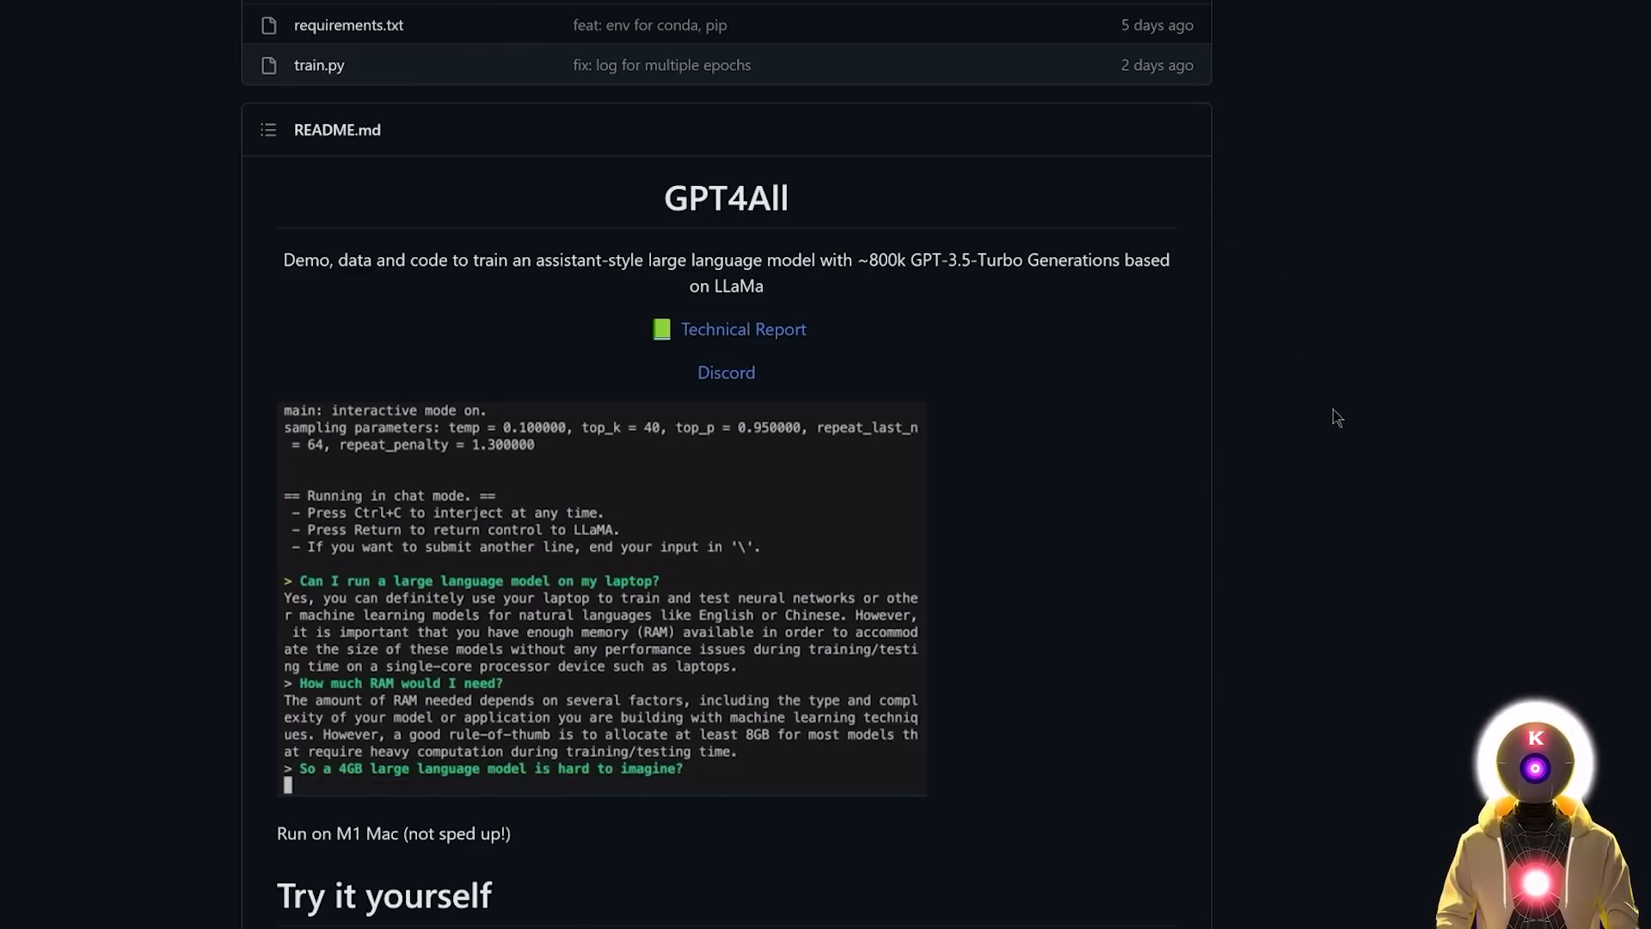
scroll(down, 3)
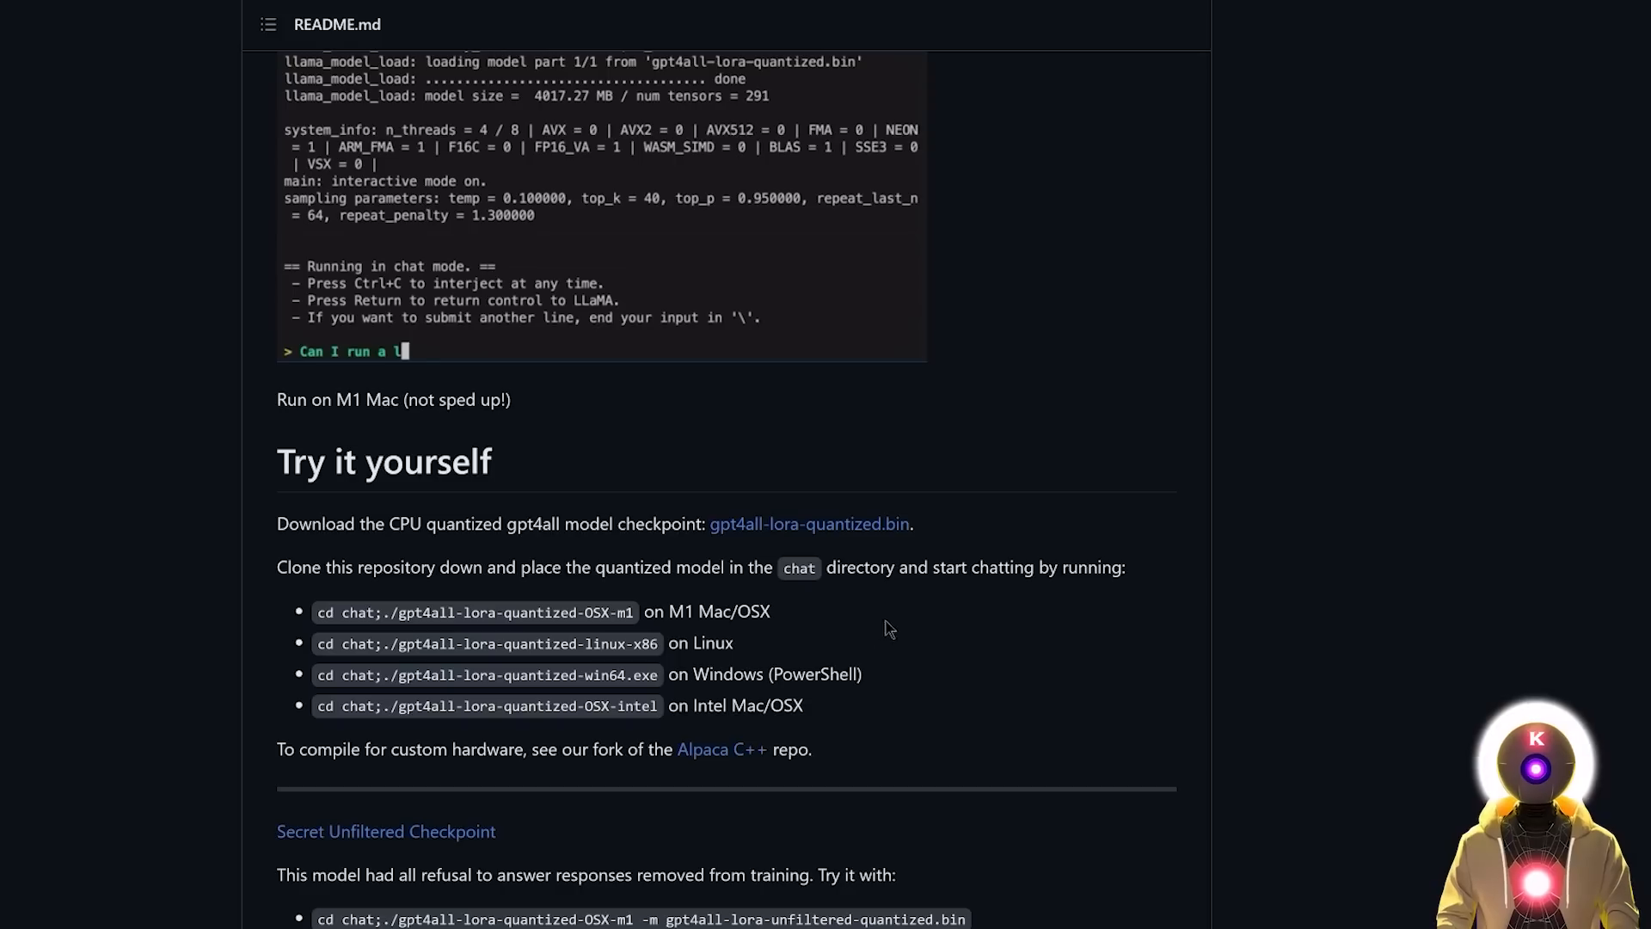
text(arge language model on my laptop?)
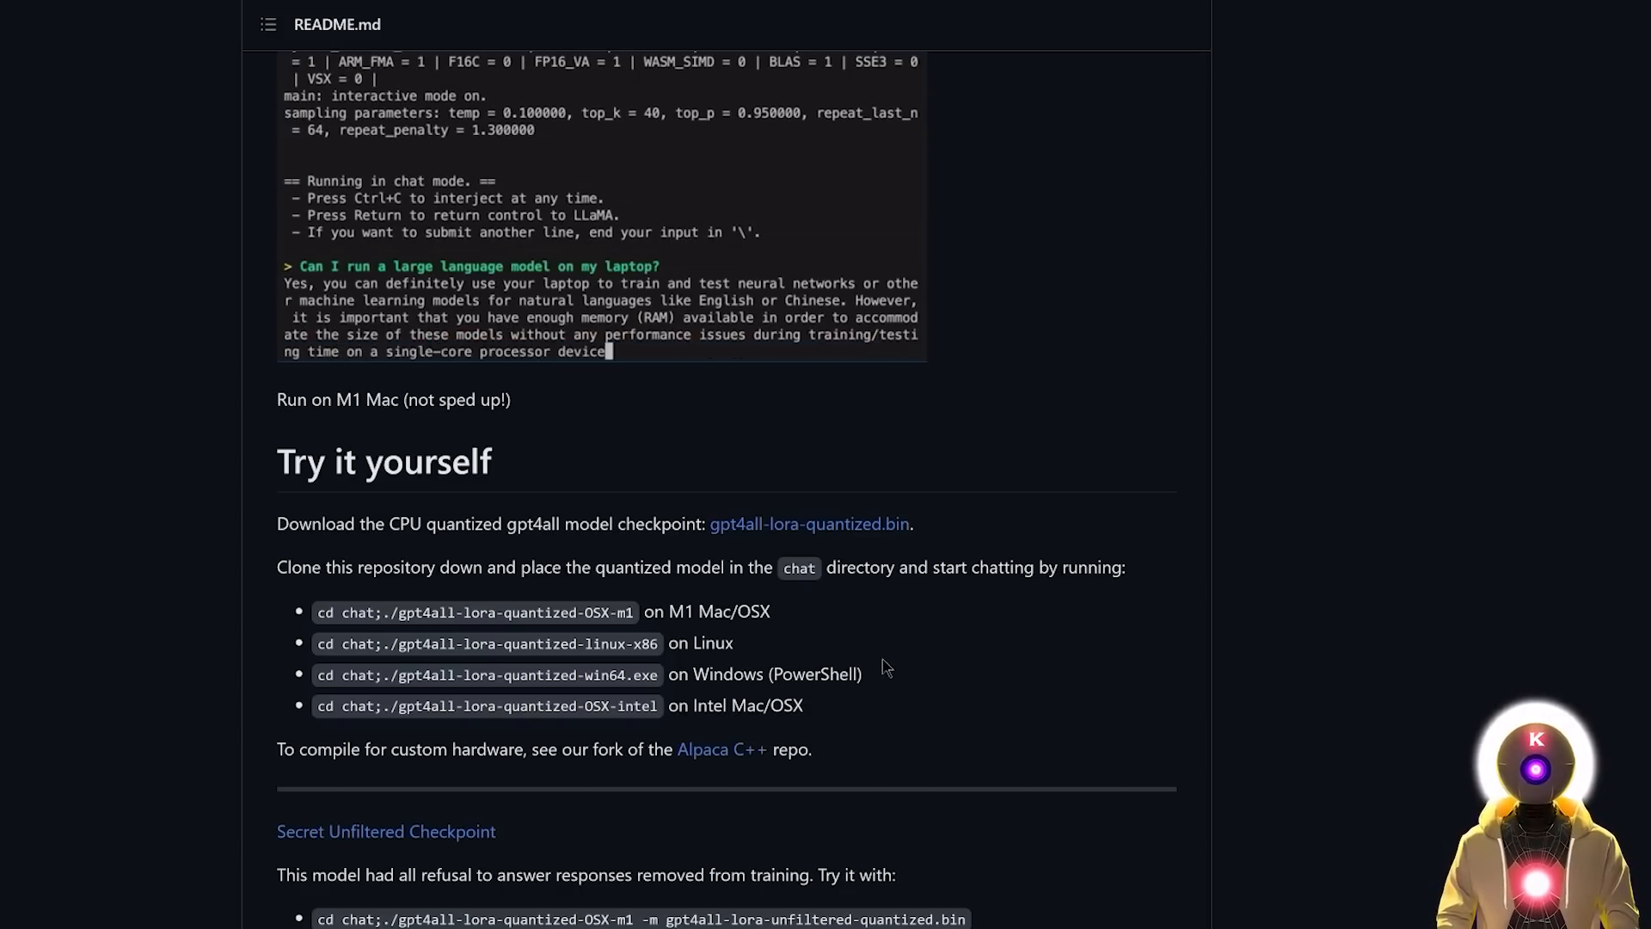
scroll(up, 3)
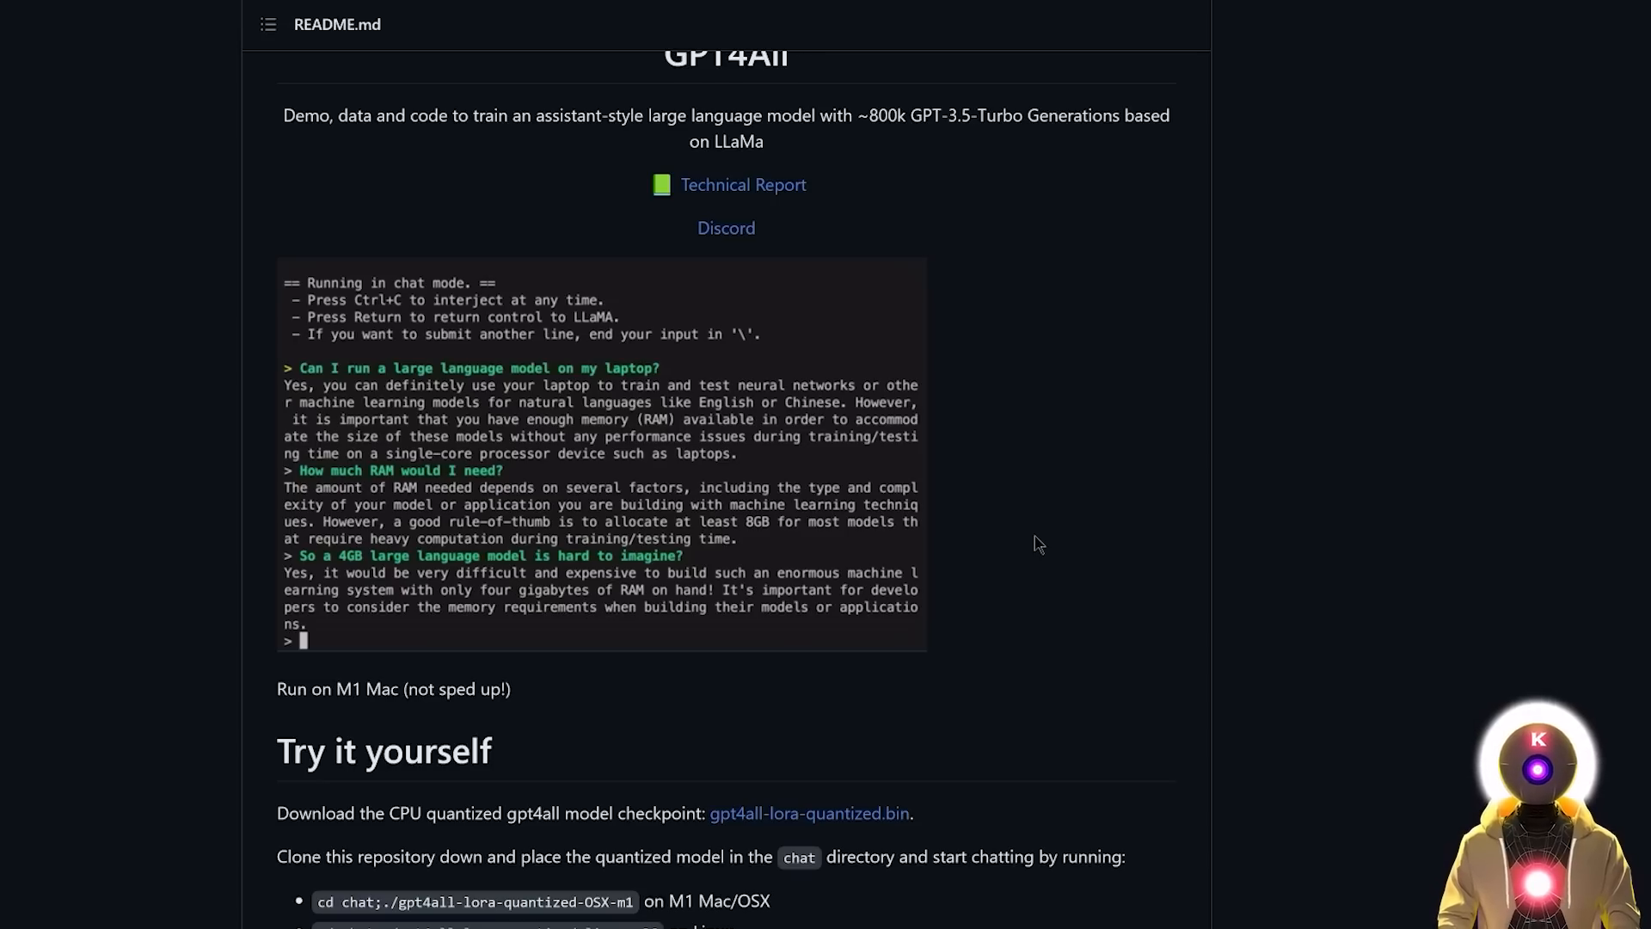
text(I don't thin)
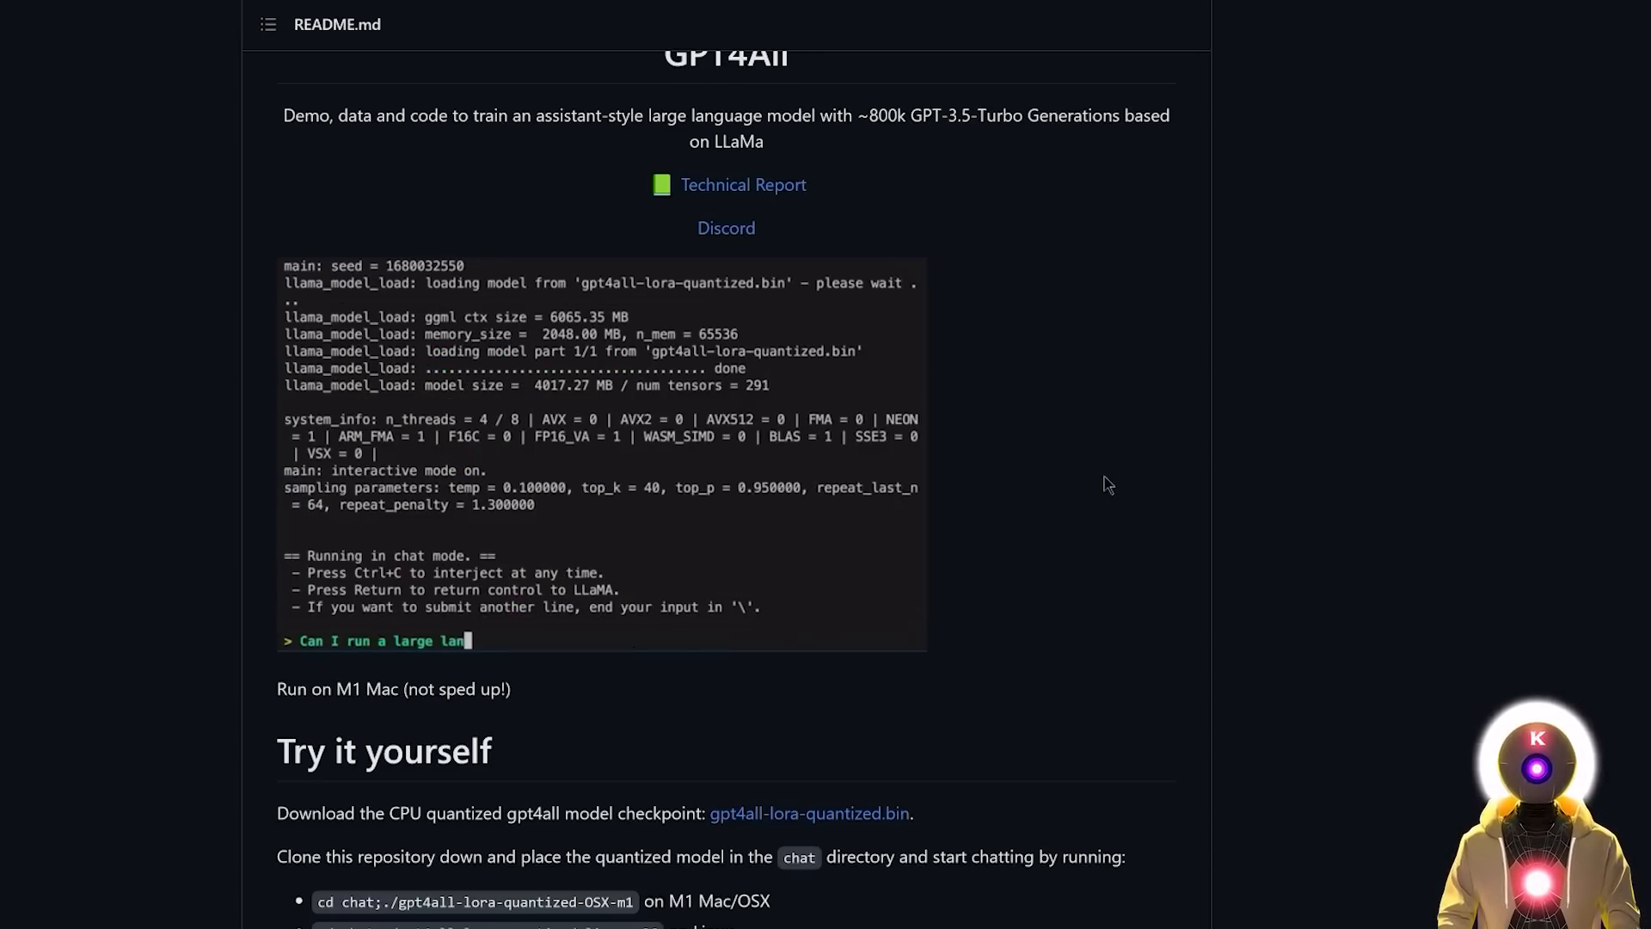
text(guage model on my laptop)
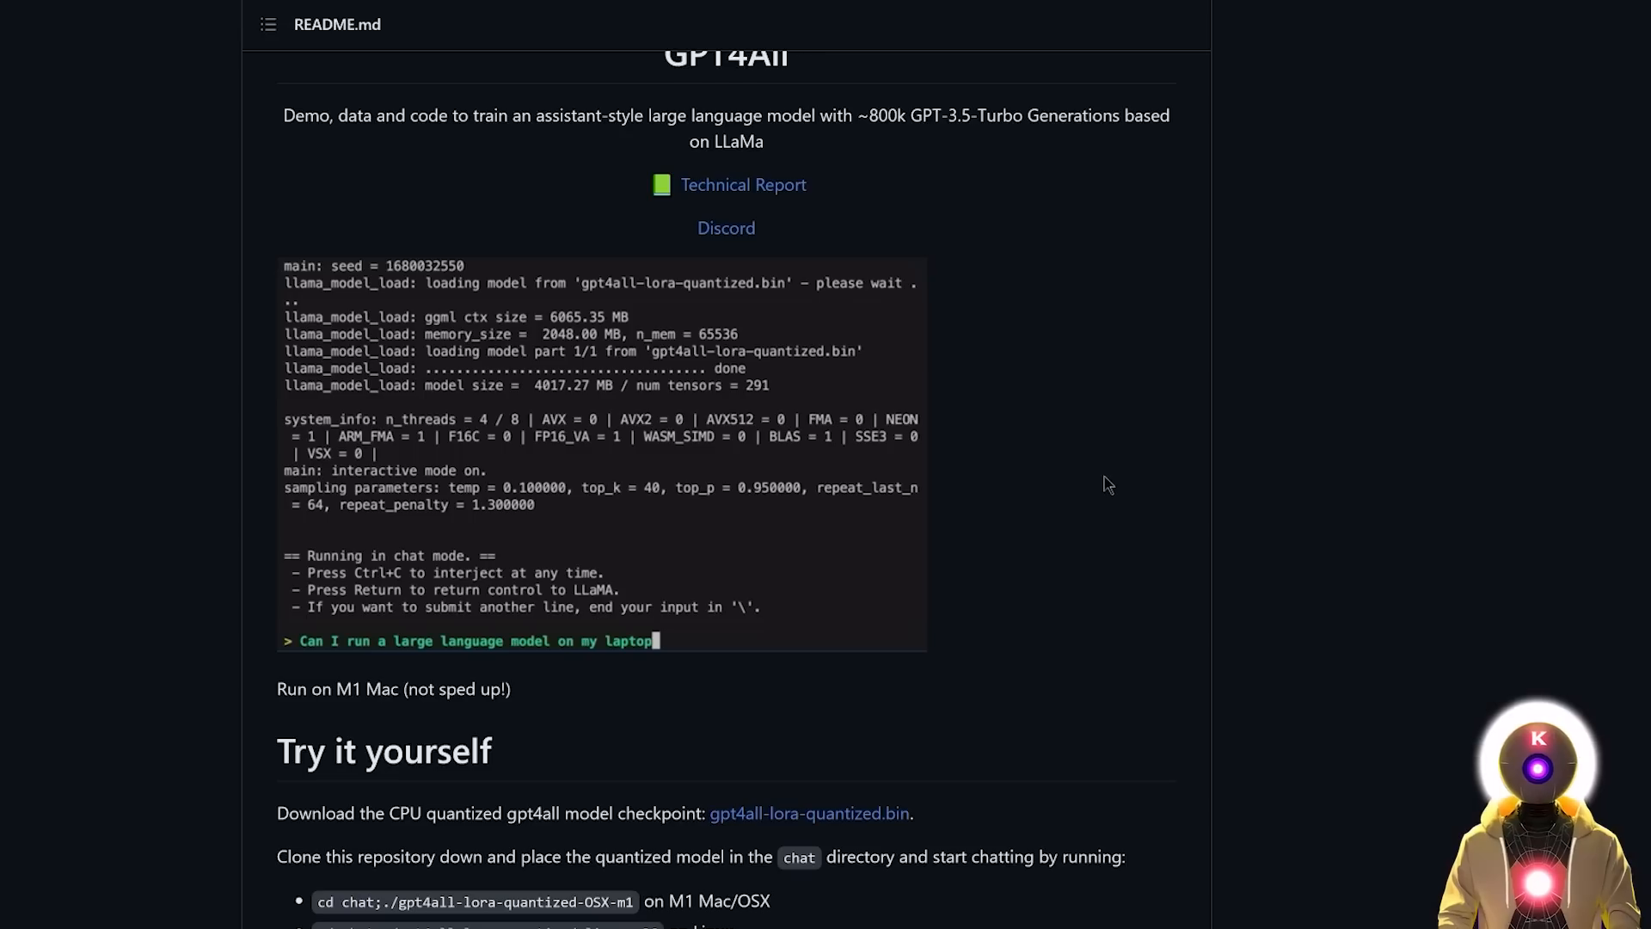
scroll(down, 3)
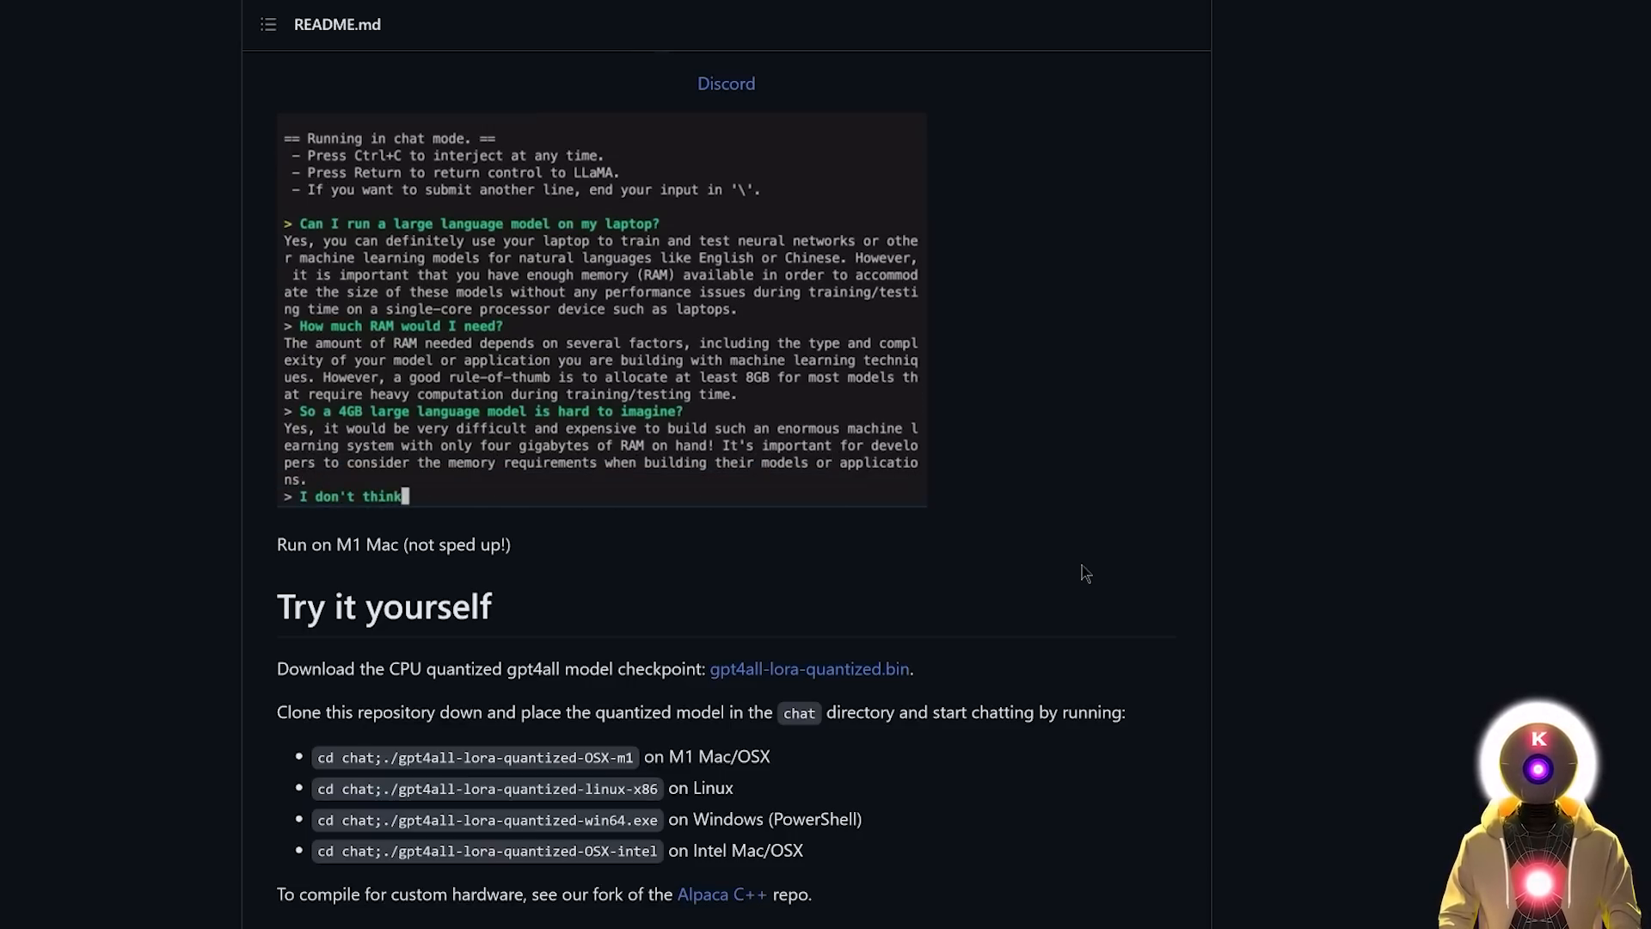
text(so! L)
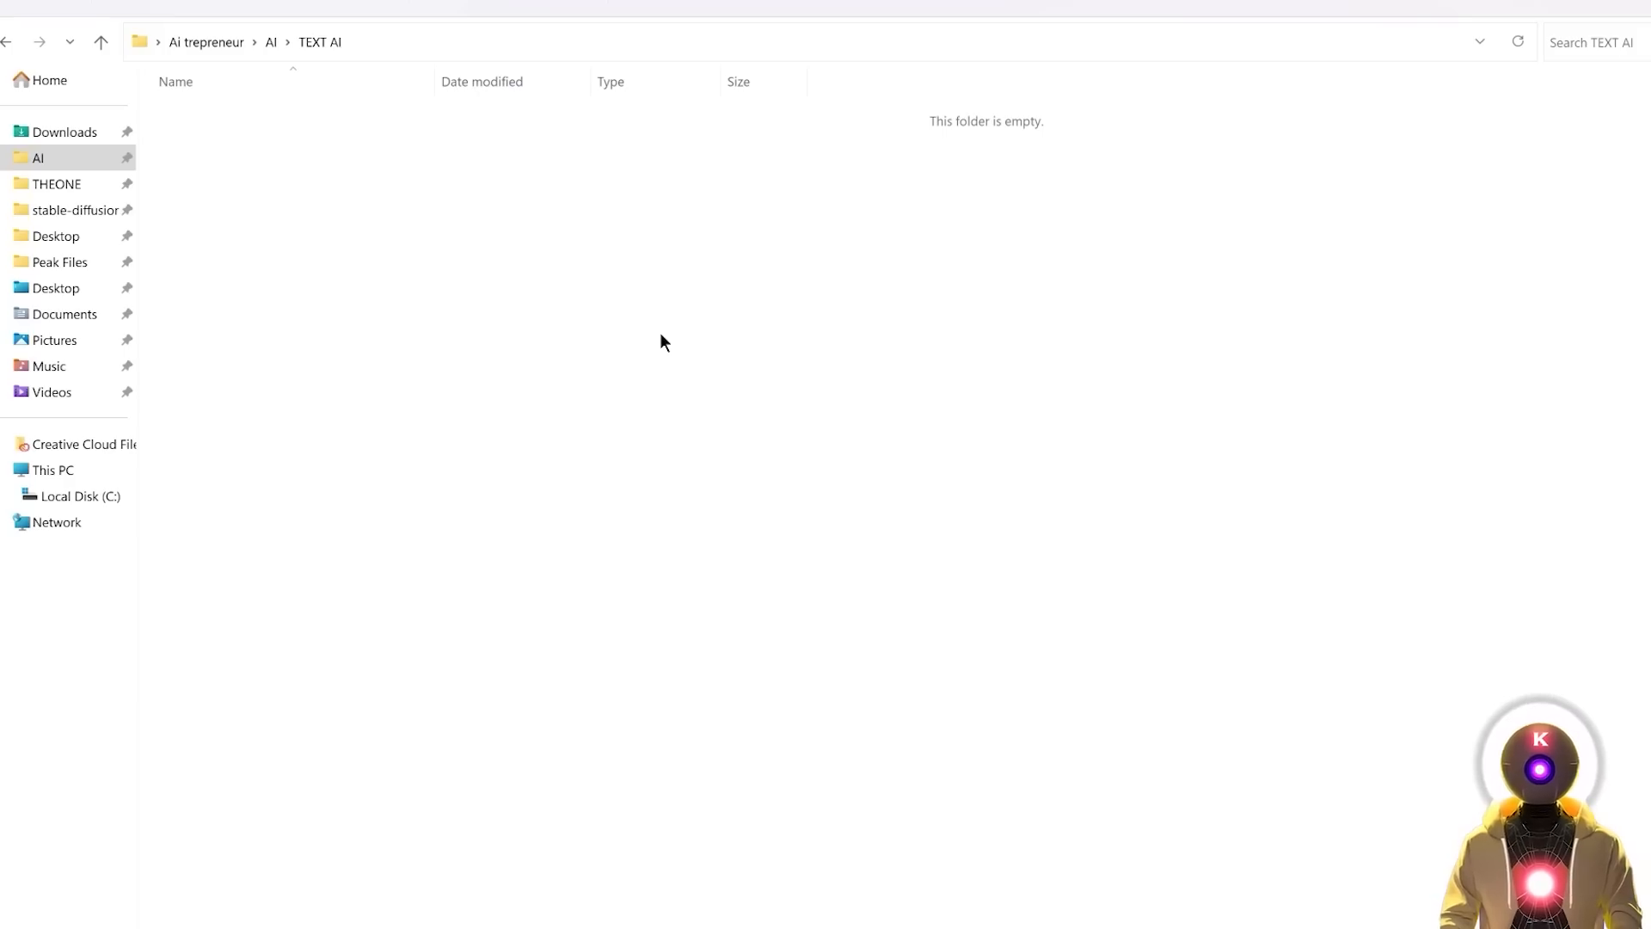
mouse_move(359, 266)
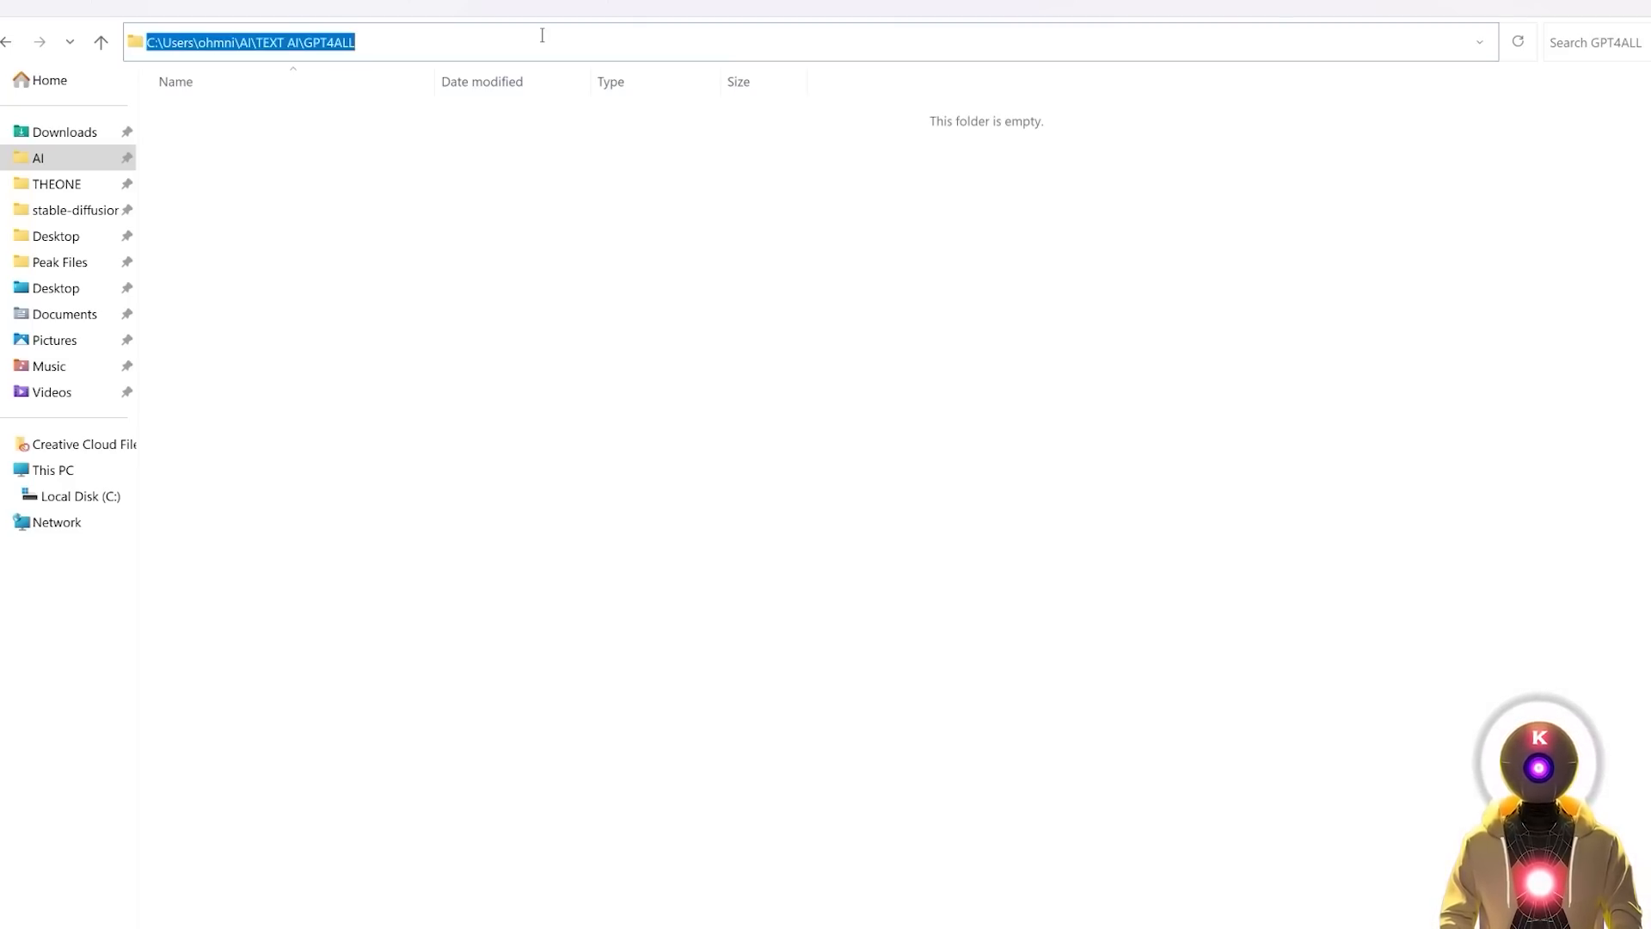
- Launch cmd.exe from the address bar of the empty GPT4ALL folder
text(C:\Windows\System32\cmd.exe)
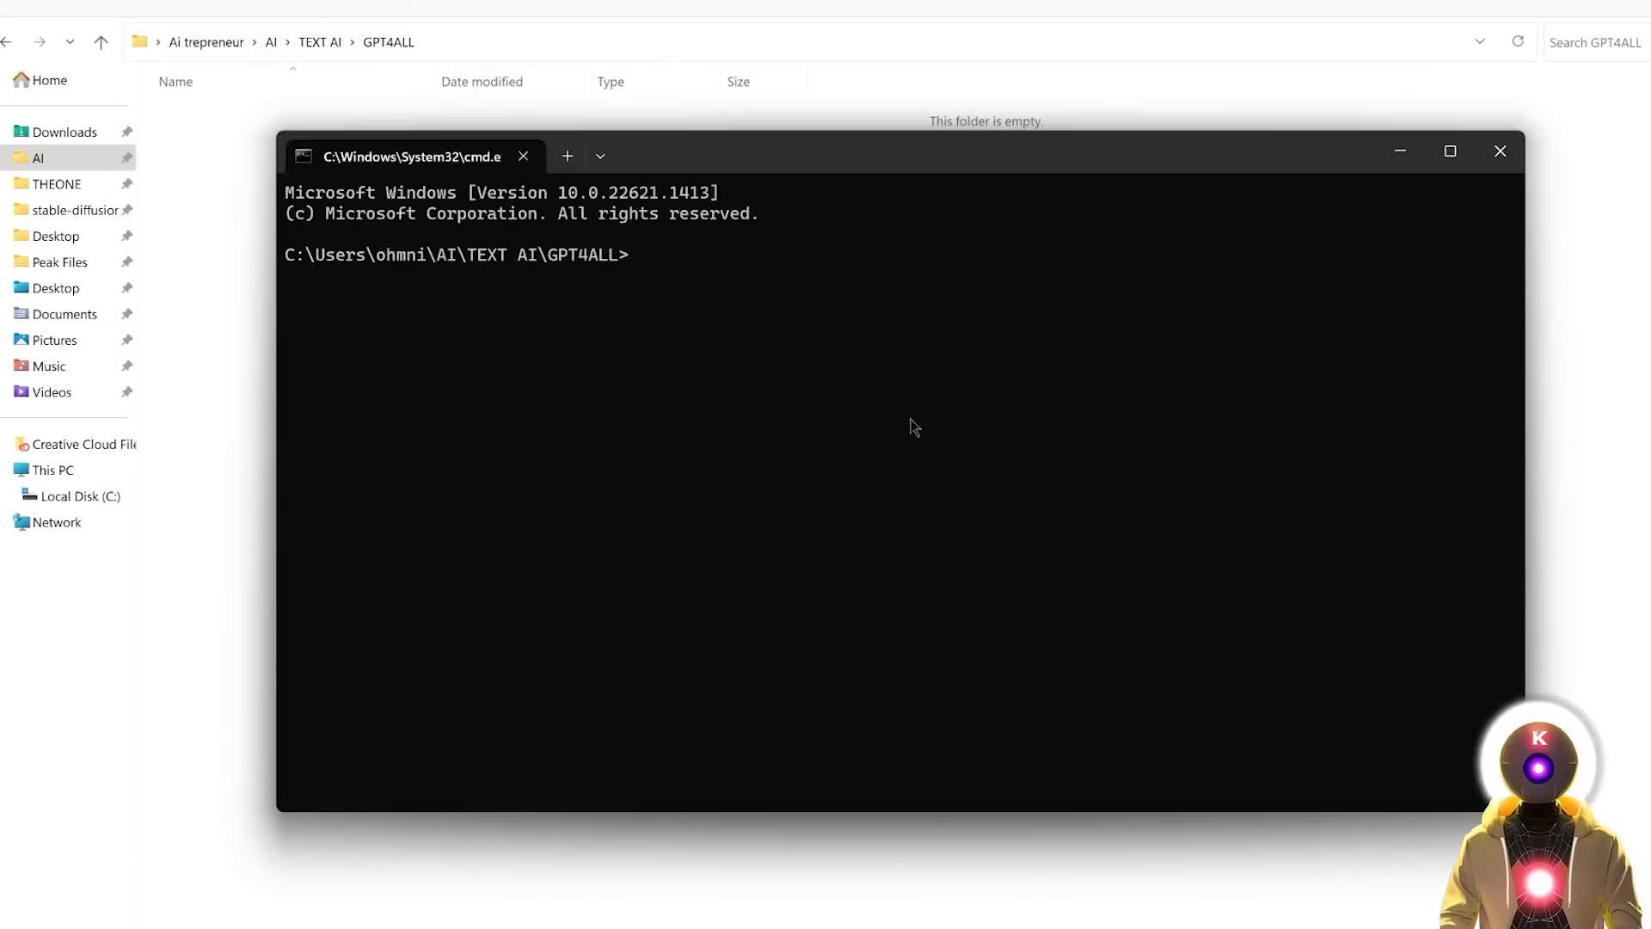
text(git clone https://github.com/nomic-ai/gpt4all.git)
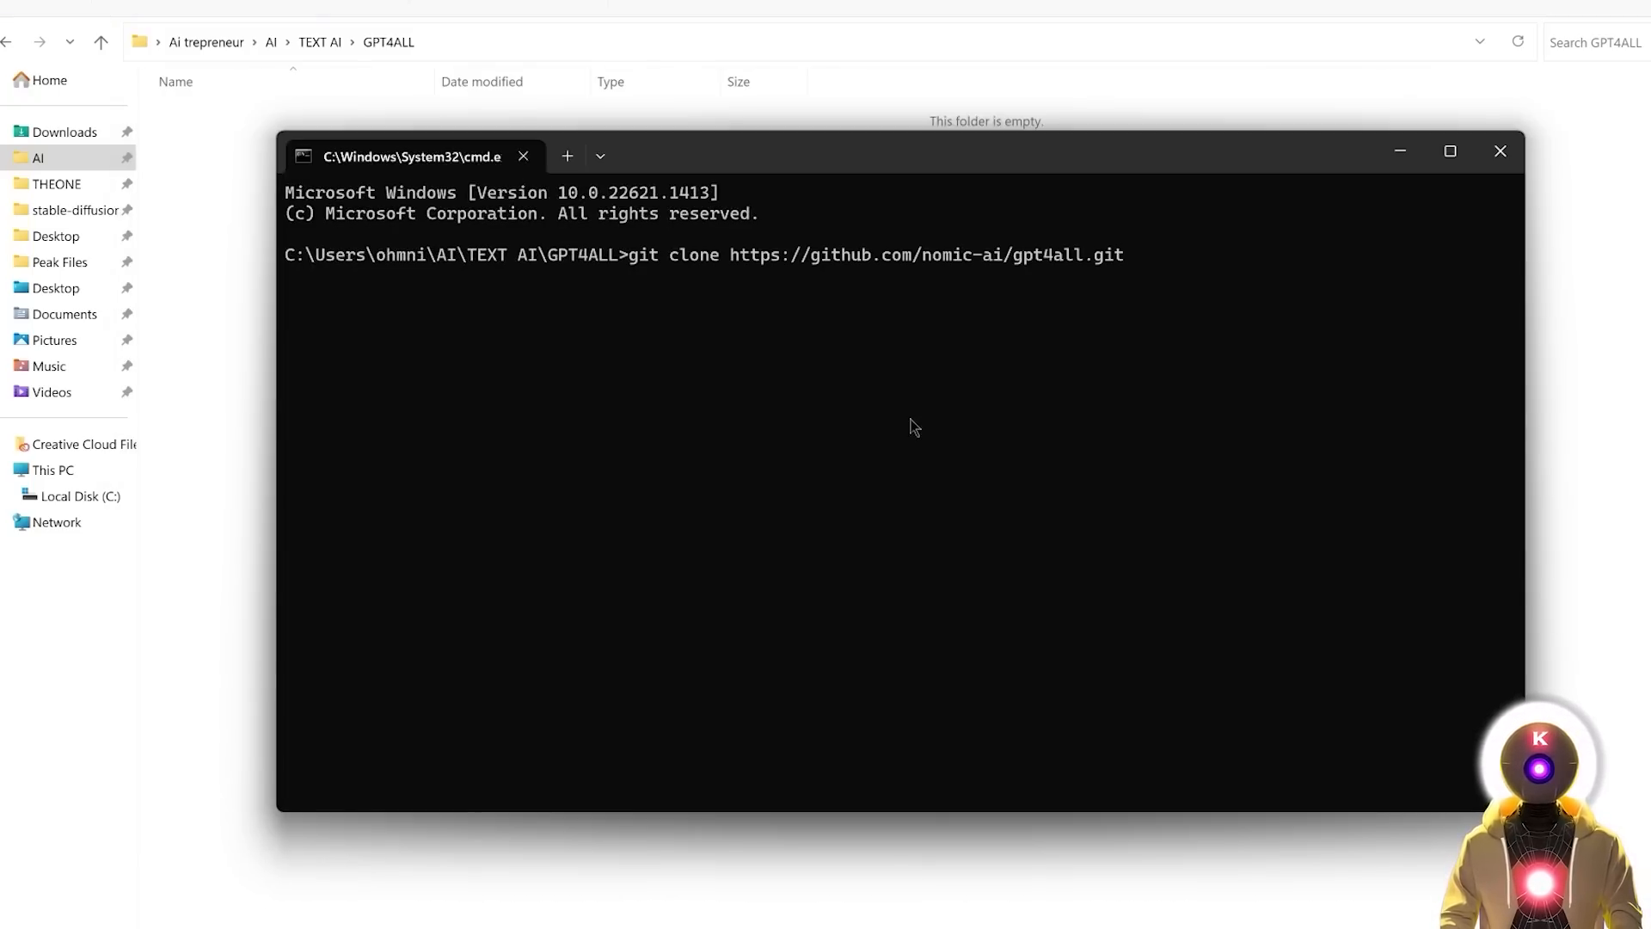
key(Return)
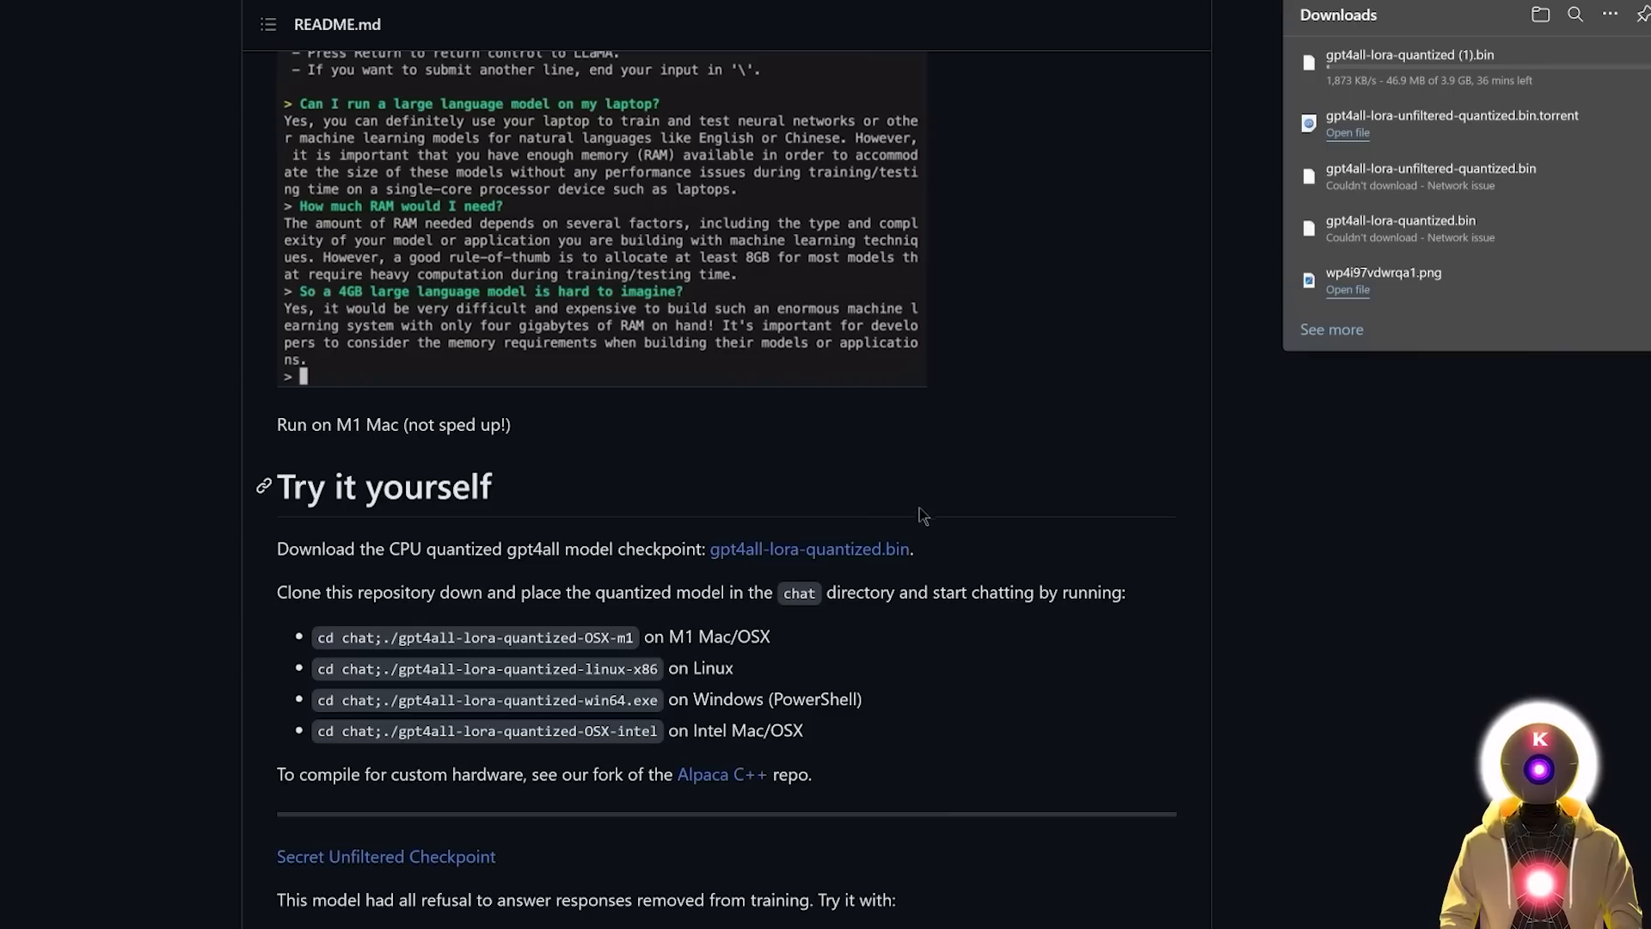
- Scroll the README down to the Alternative Download Locations while the checkpoint downloads
text(I don't think so! Look in the mirror.)
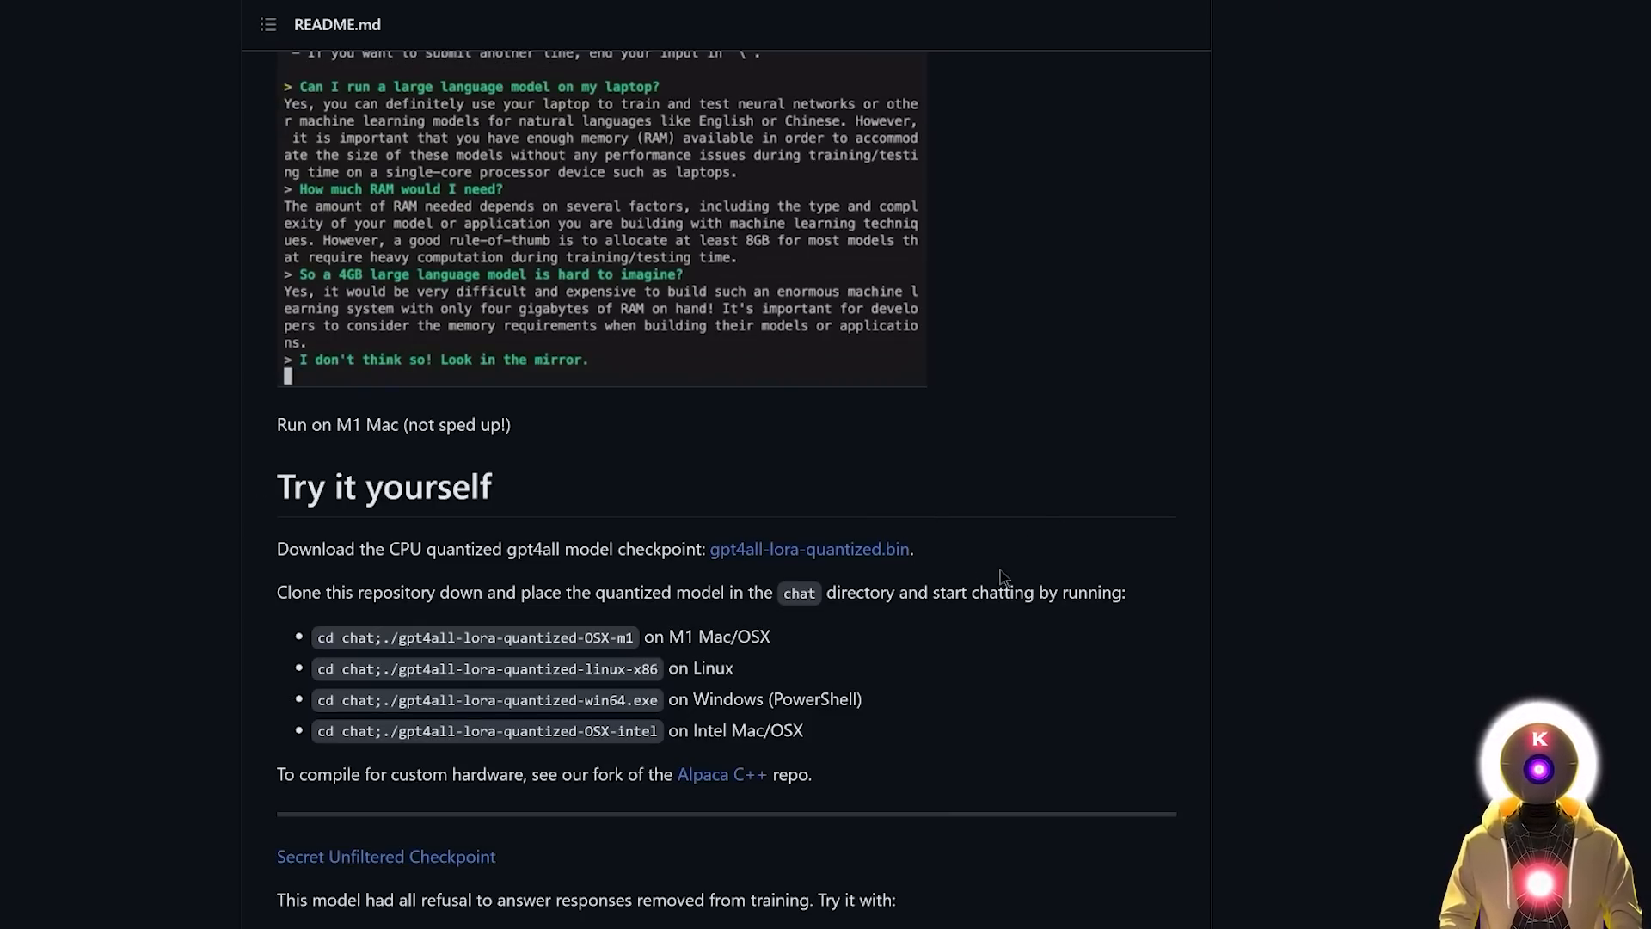
scroll(down, 3)
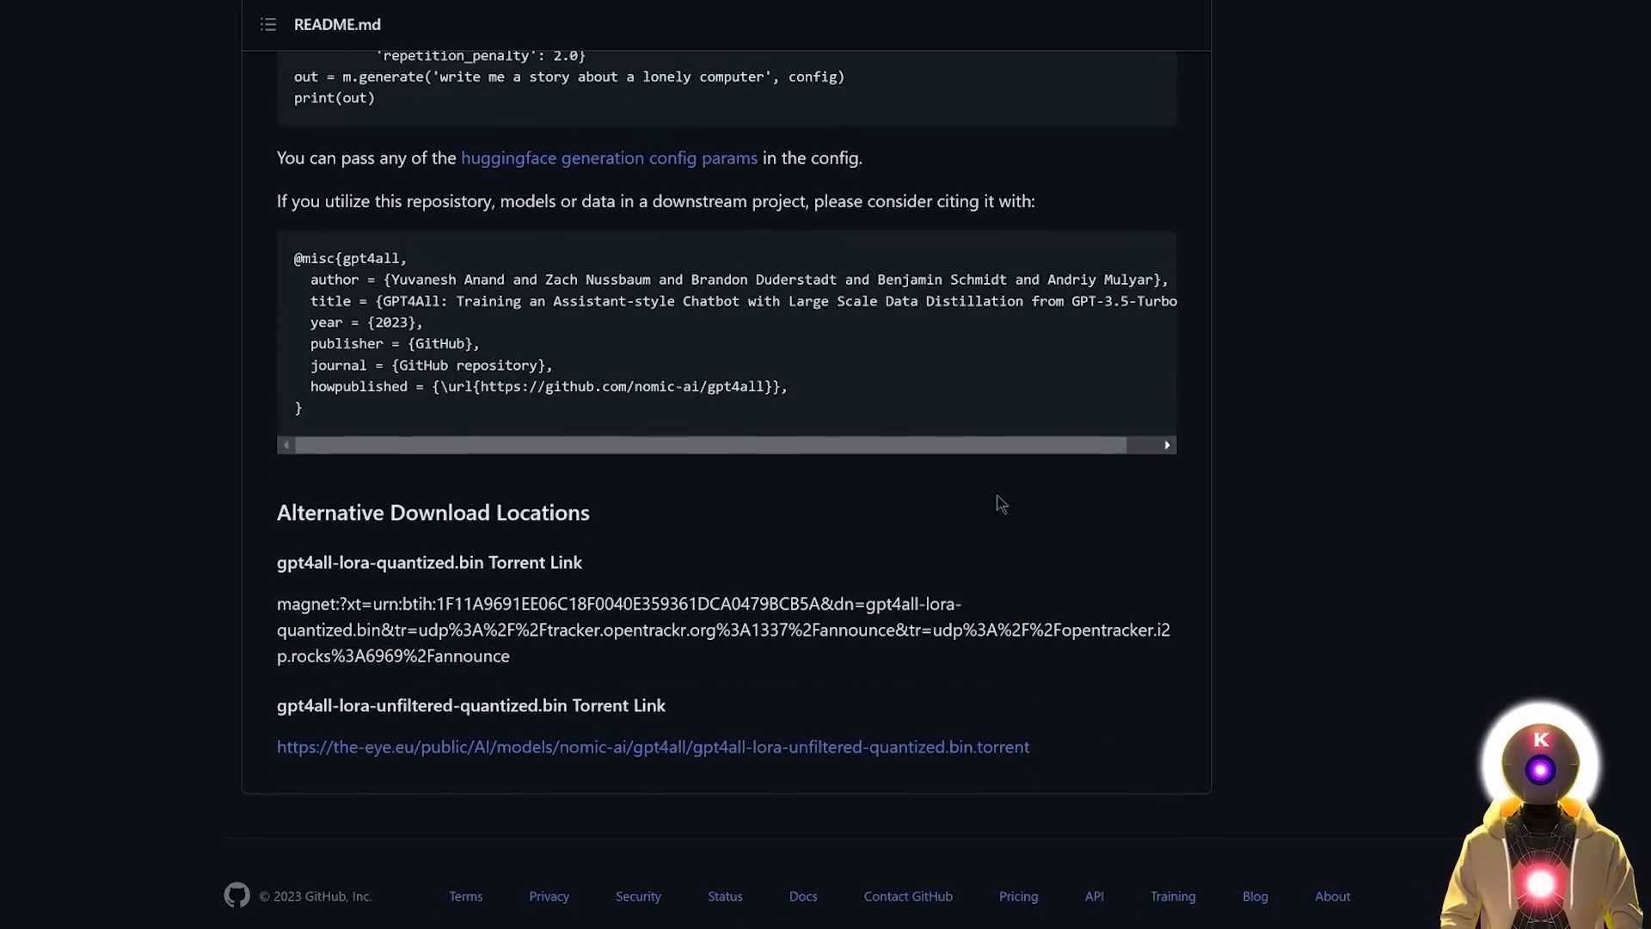
mouse_move(606, 585)
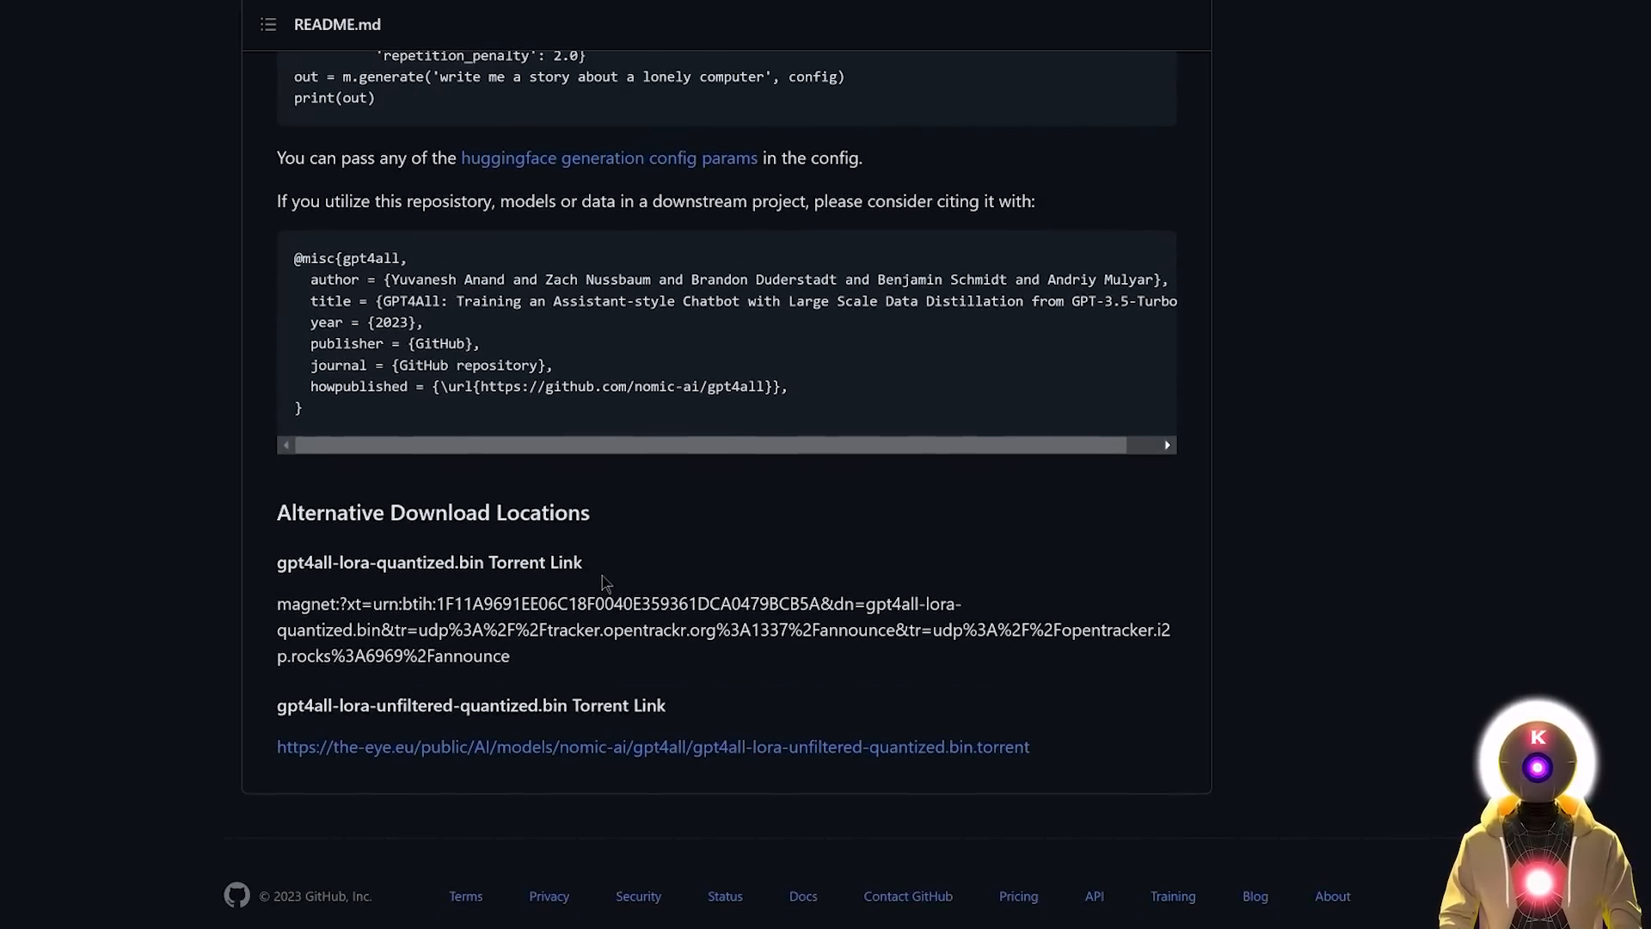
mouse_move(569, 656)
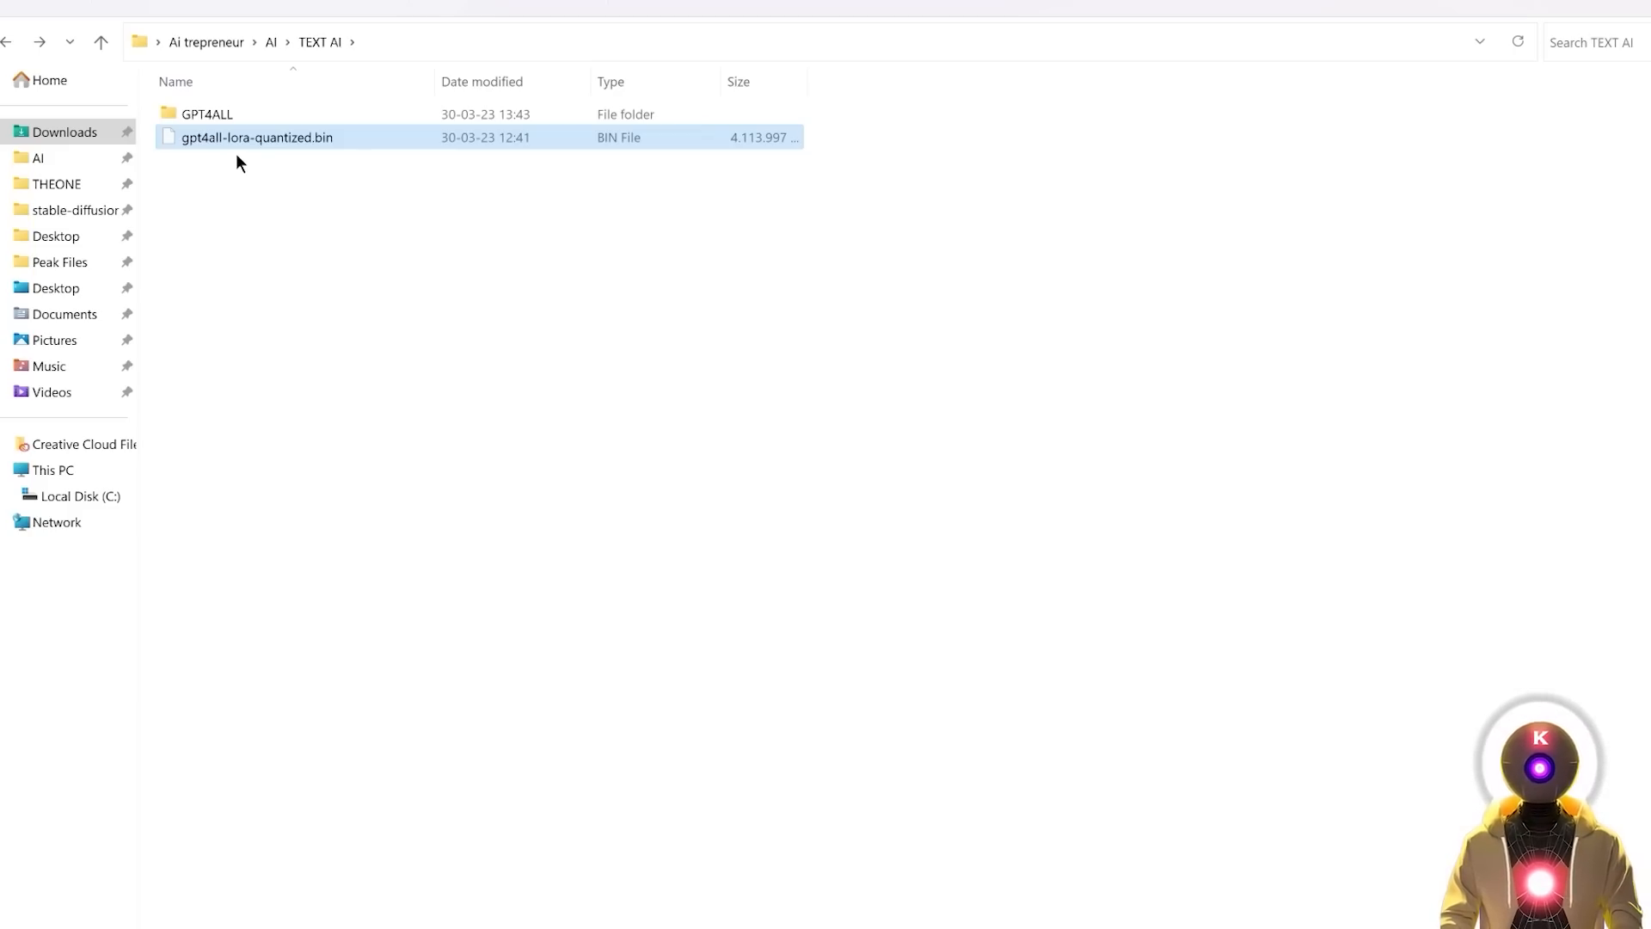
mouse_move(356, 260)
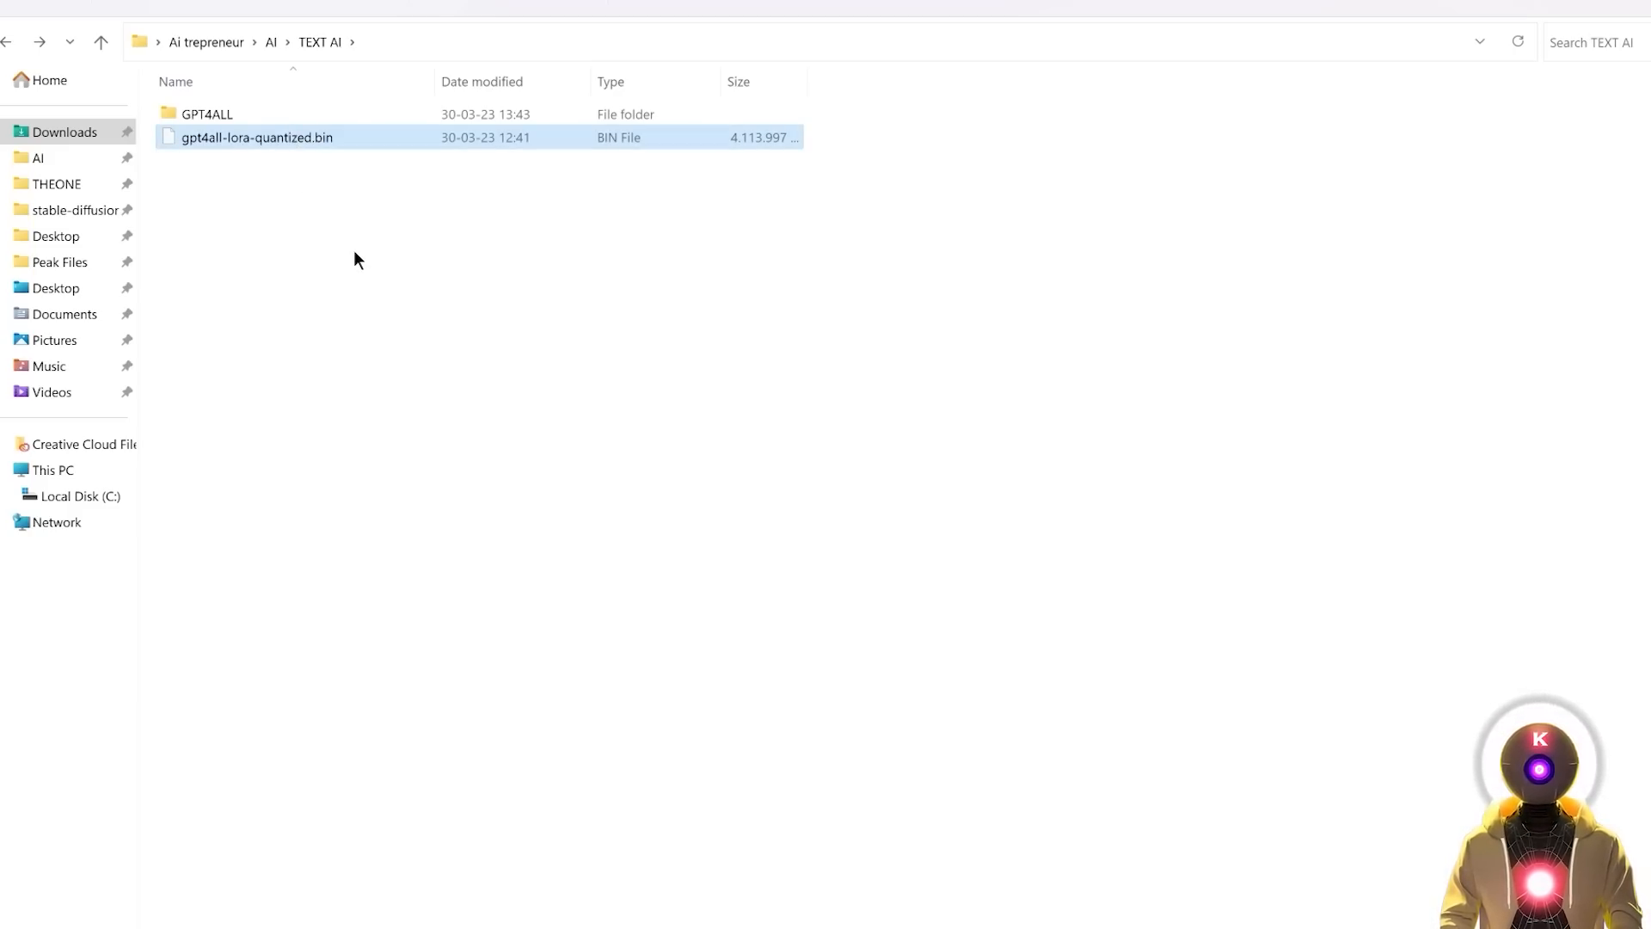
- Run gpt4all-lora-quantized-win64.exe from the cloned gpt4all\chat folder
double_click(206, 114)
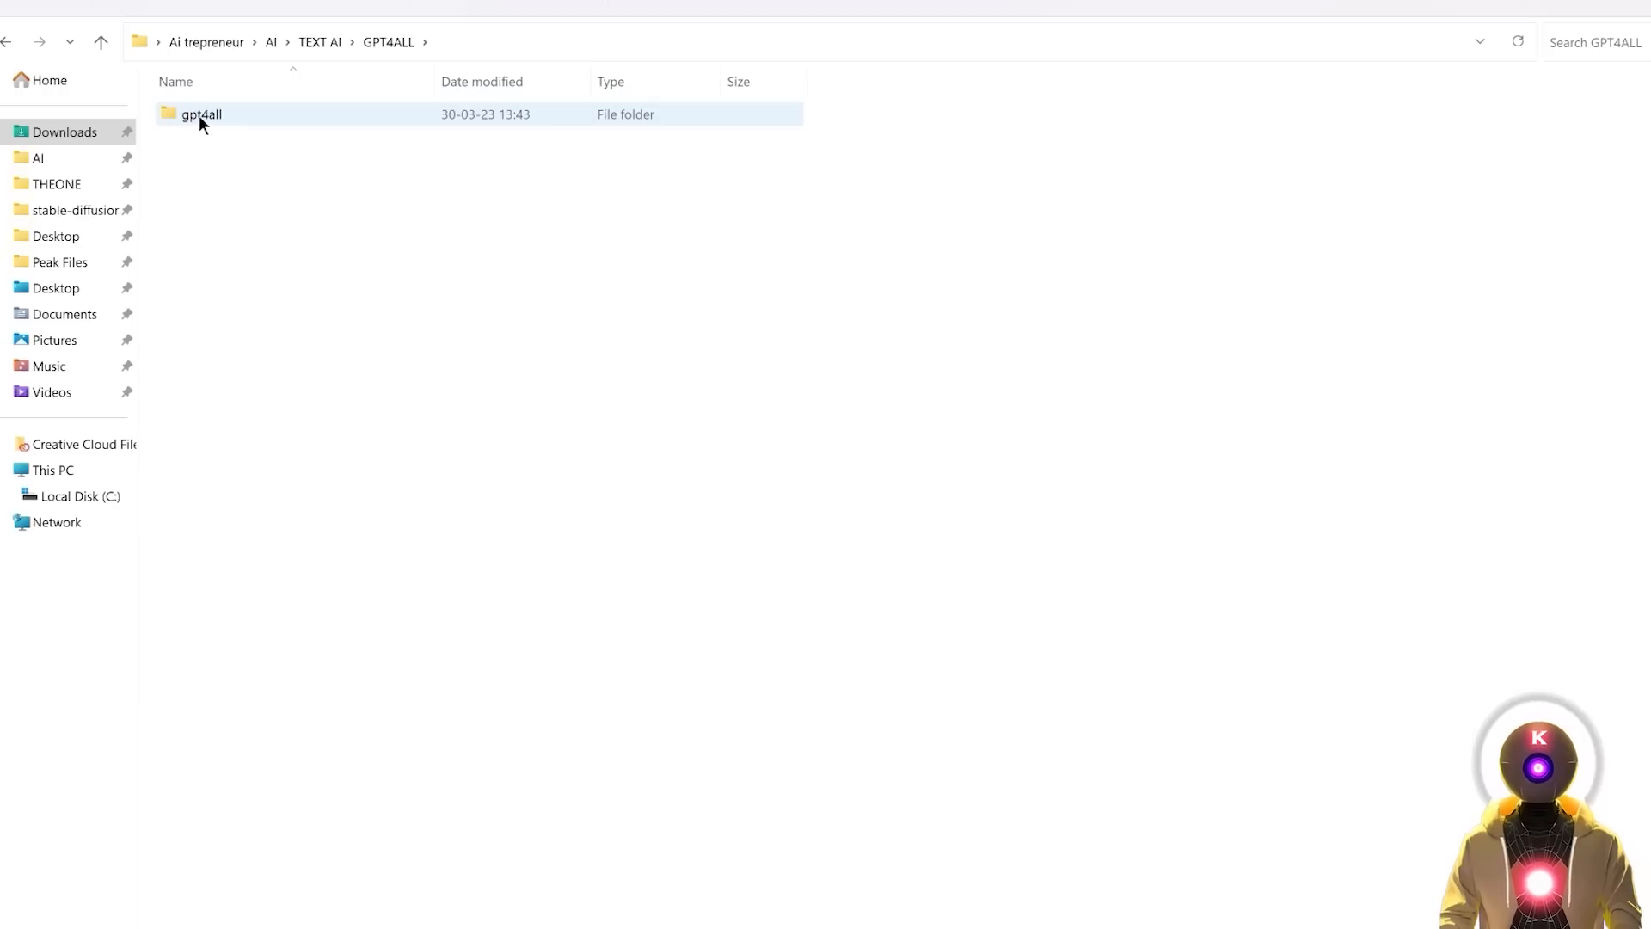
double_click(199, 114)
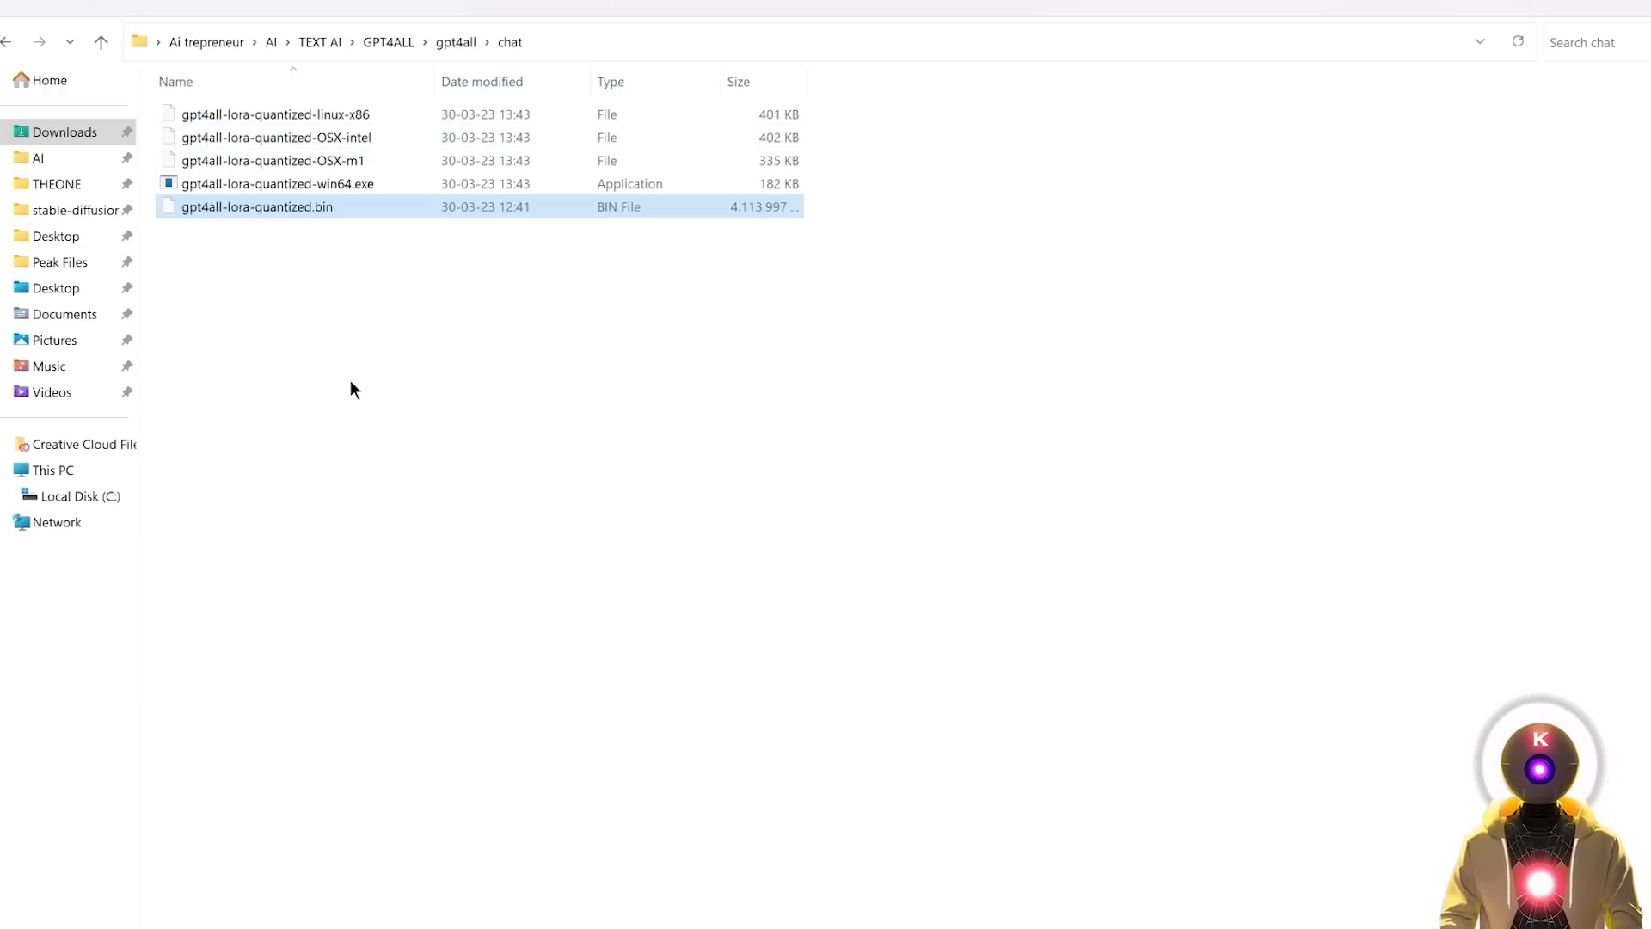
click(570, 463)
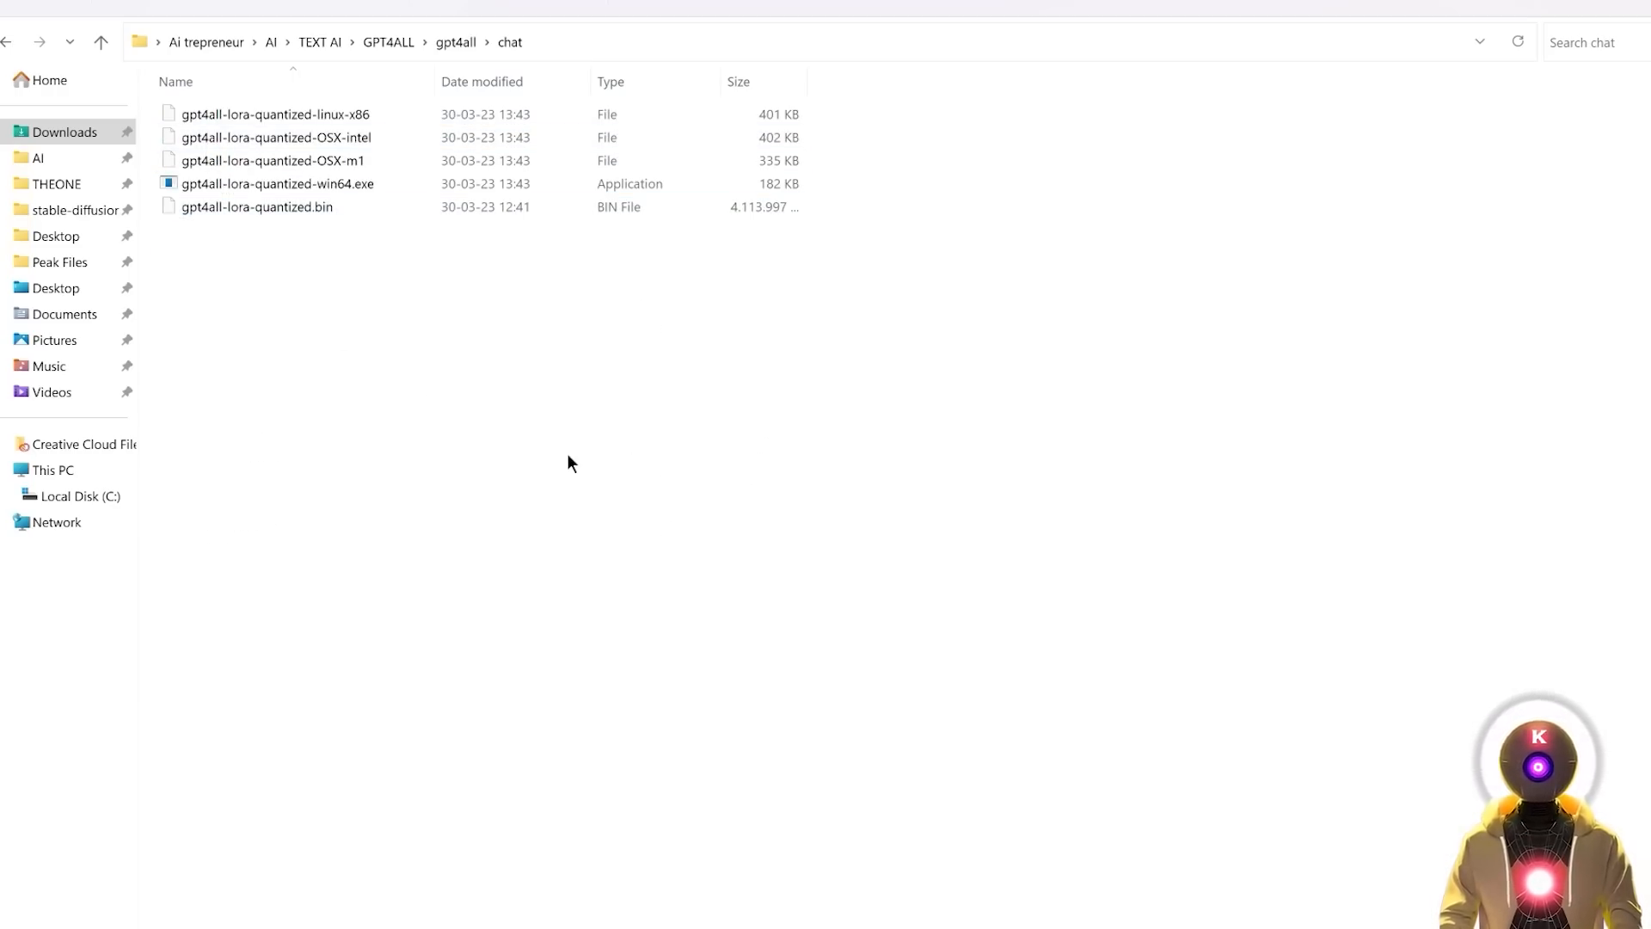
mouse_move(546, 475)
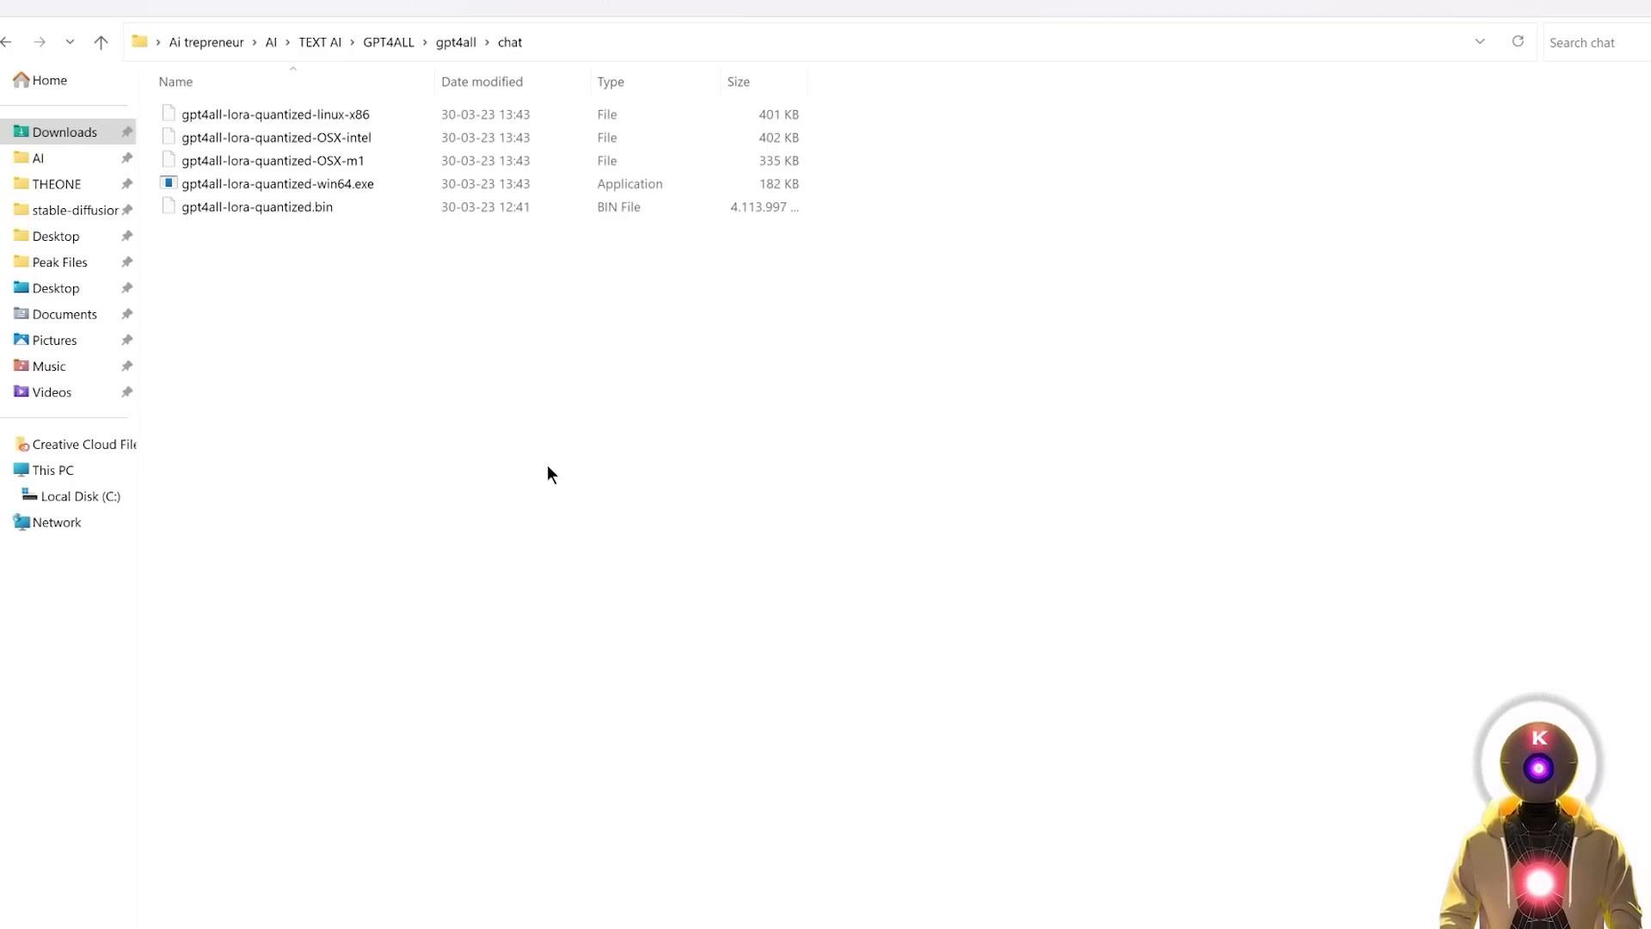
click(277, 184)
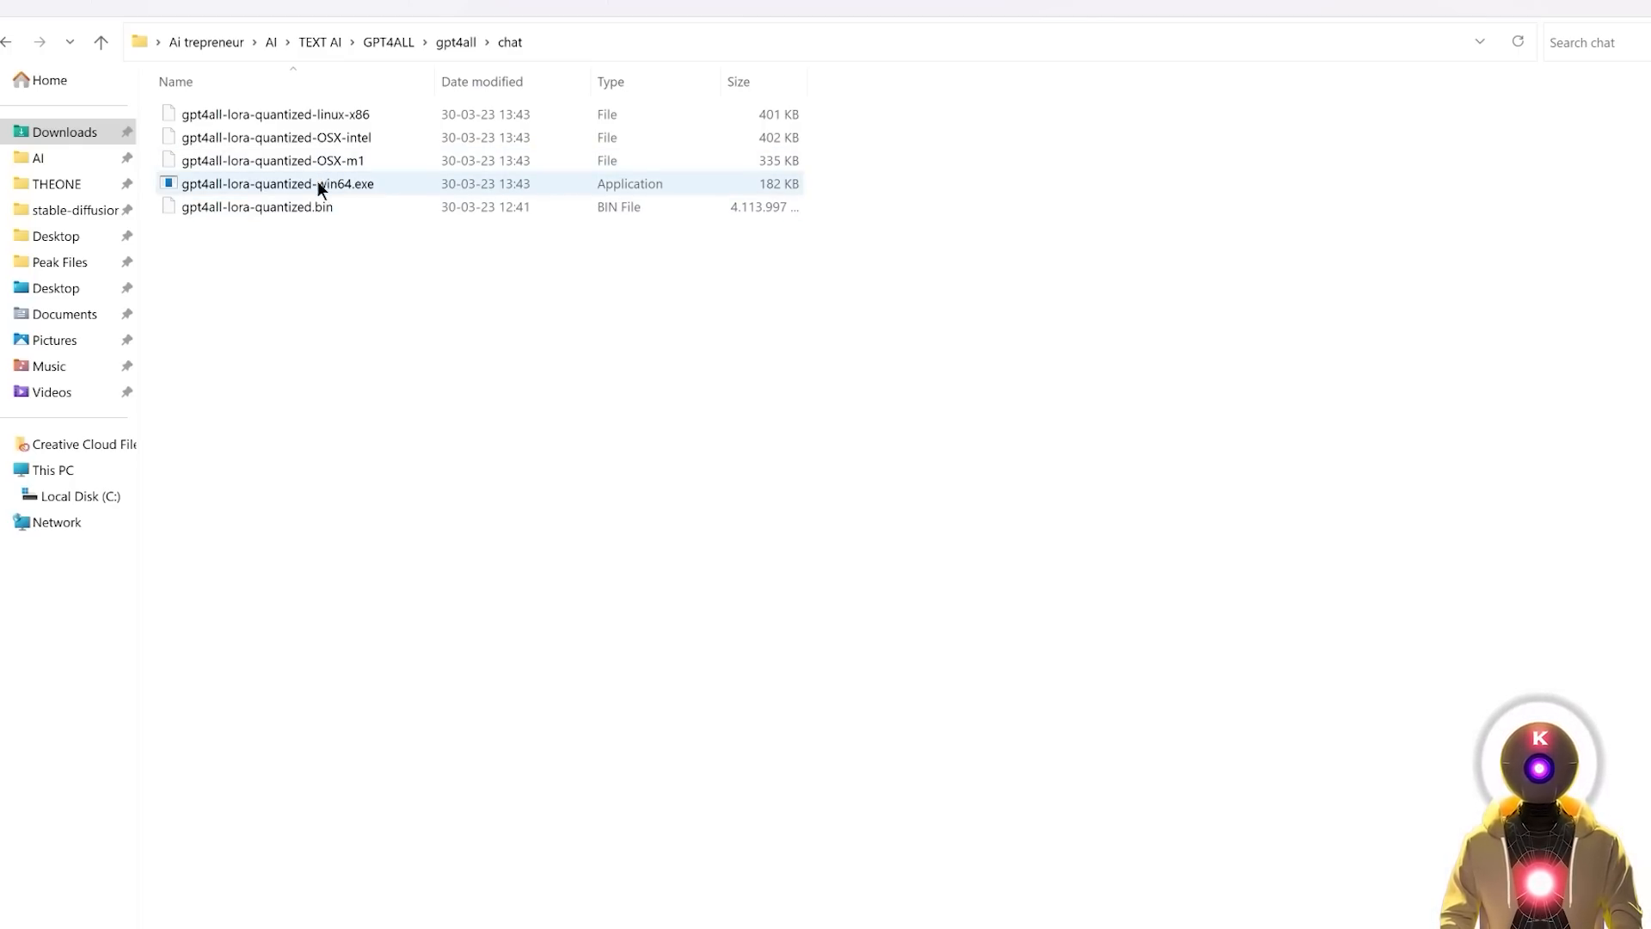
double_click(278, 184)
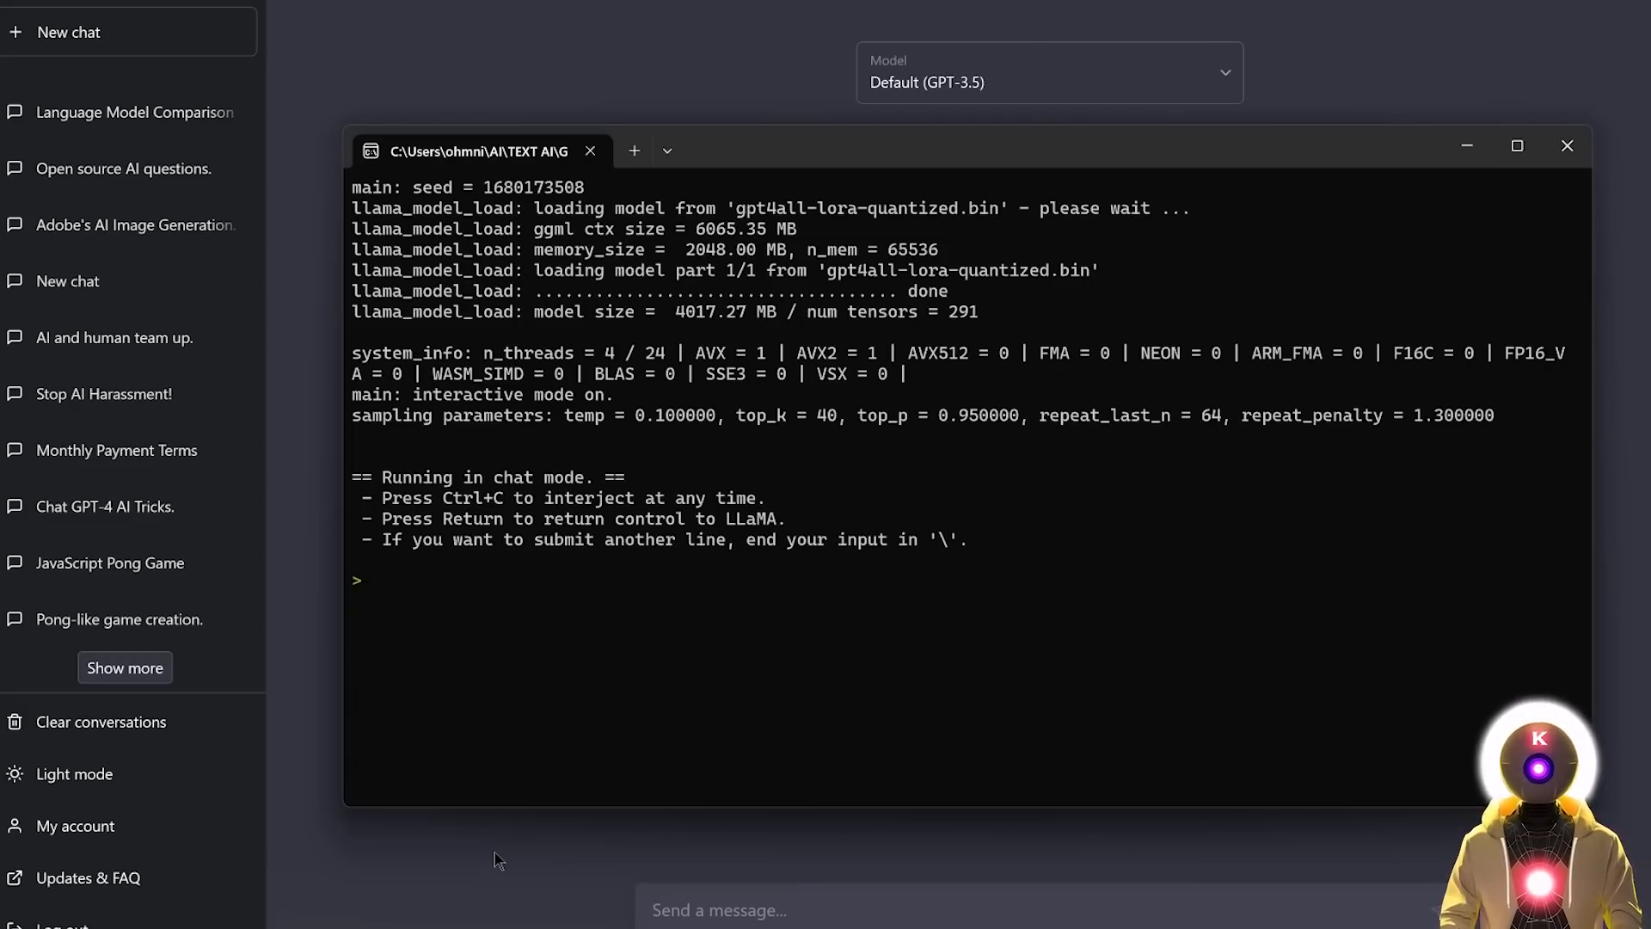
- Ask GPT4All for a short story about a penguin vacationing in Australia and making friends
click(373, 580)
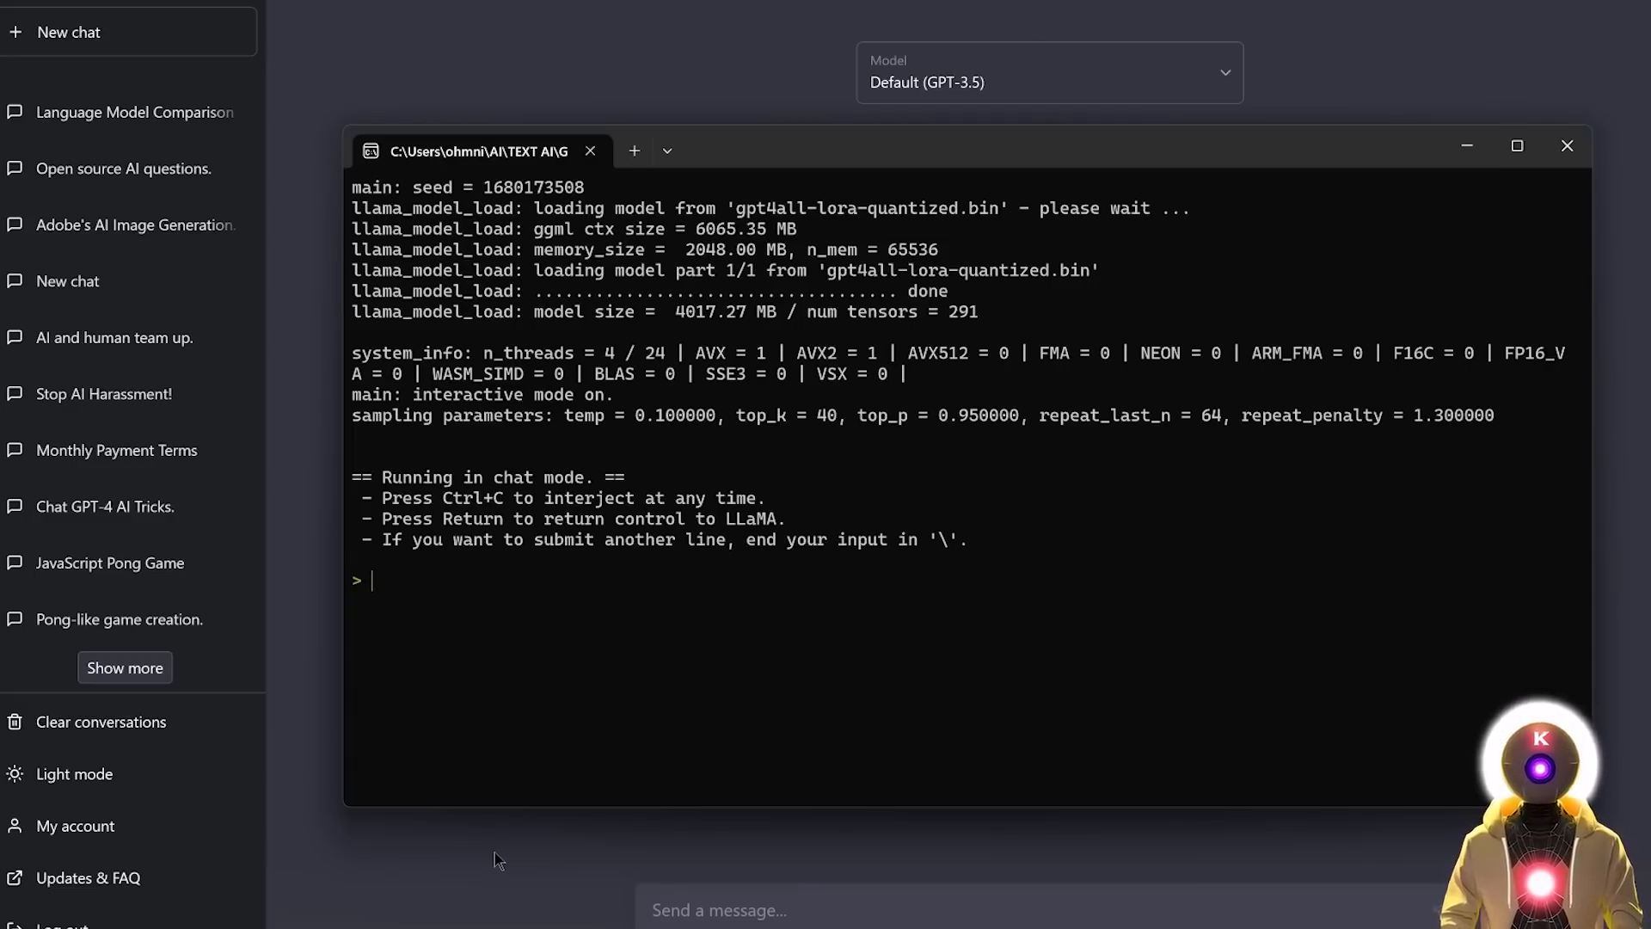
text(Write me a short story about a penguin going on vacation in Australia and making friends with the locals)
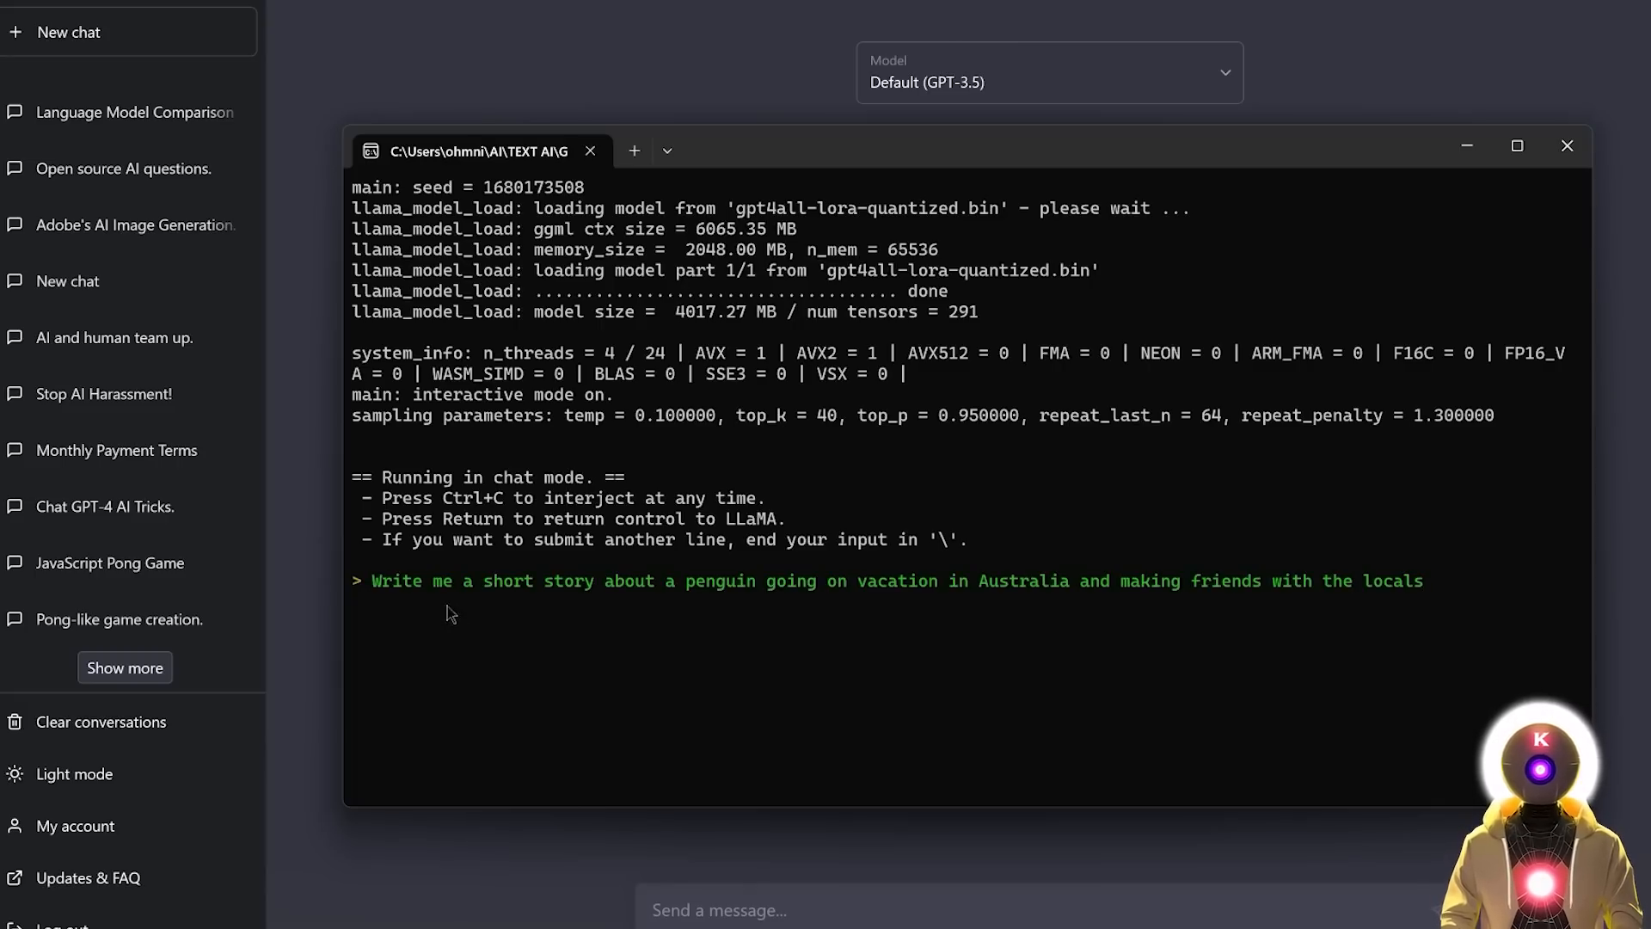
mouse_move(893, 619)
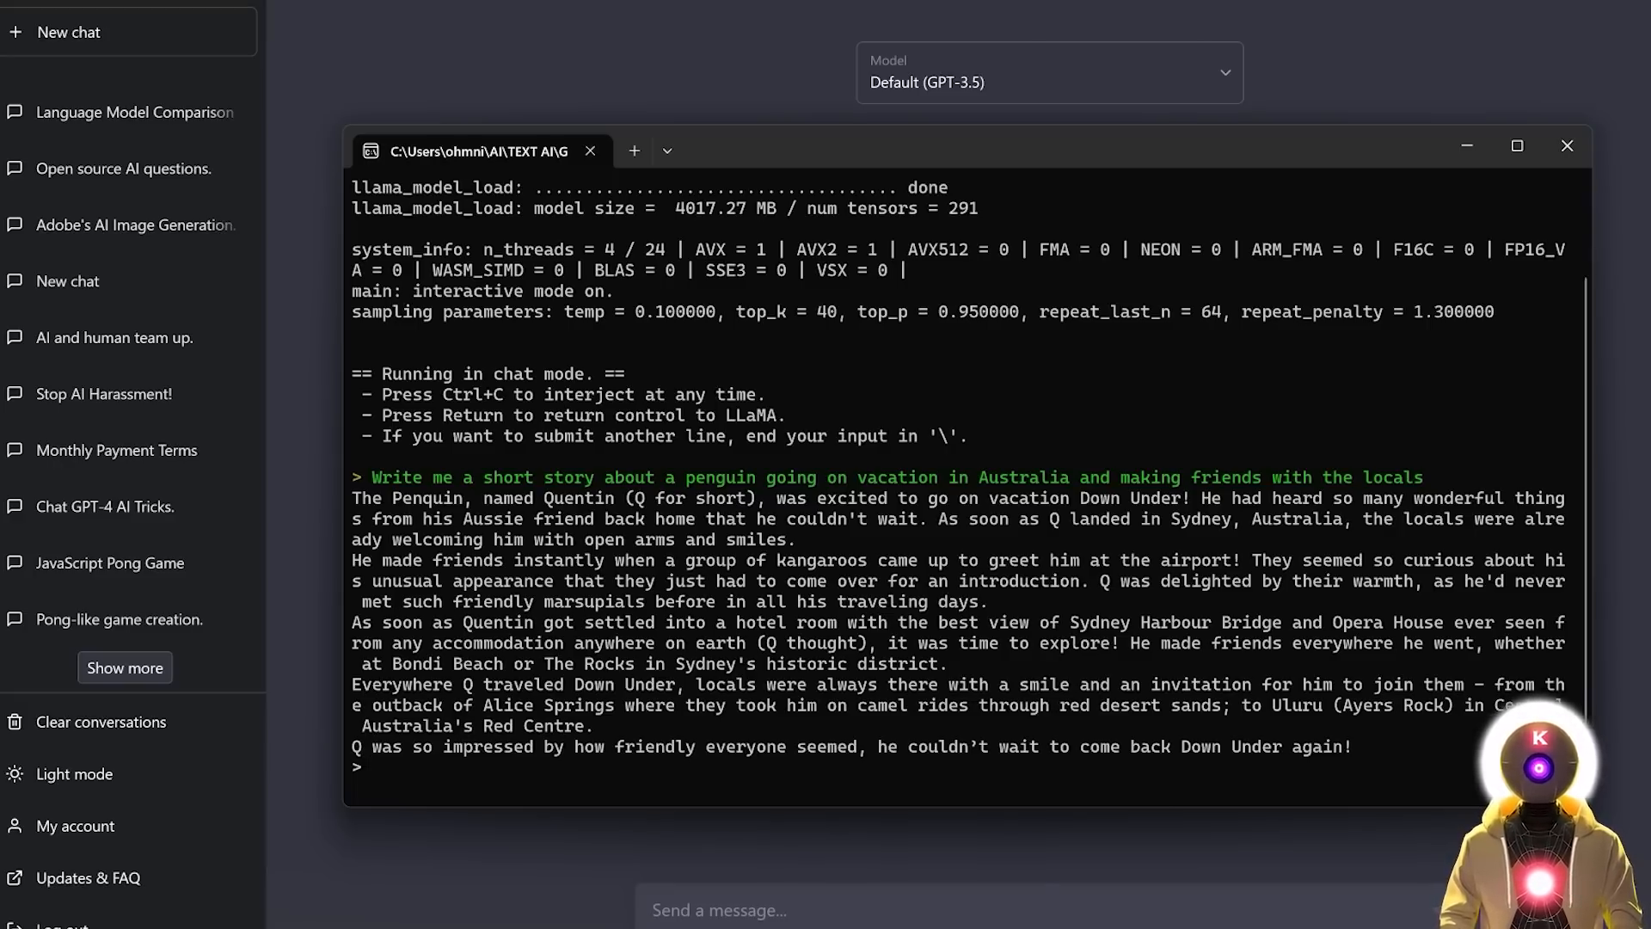
- Send the same penguin story prompt to ChatGPT and compare with GPT4All's story
click(1567, 145)
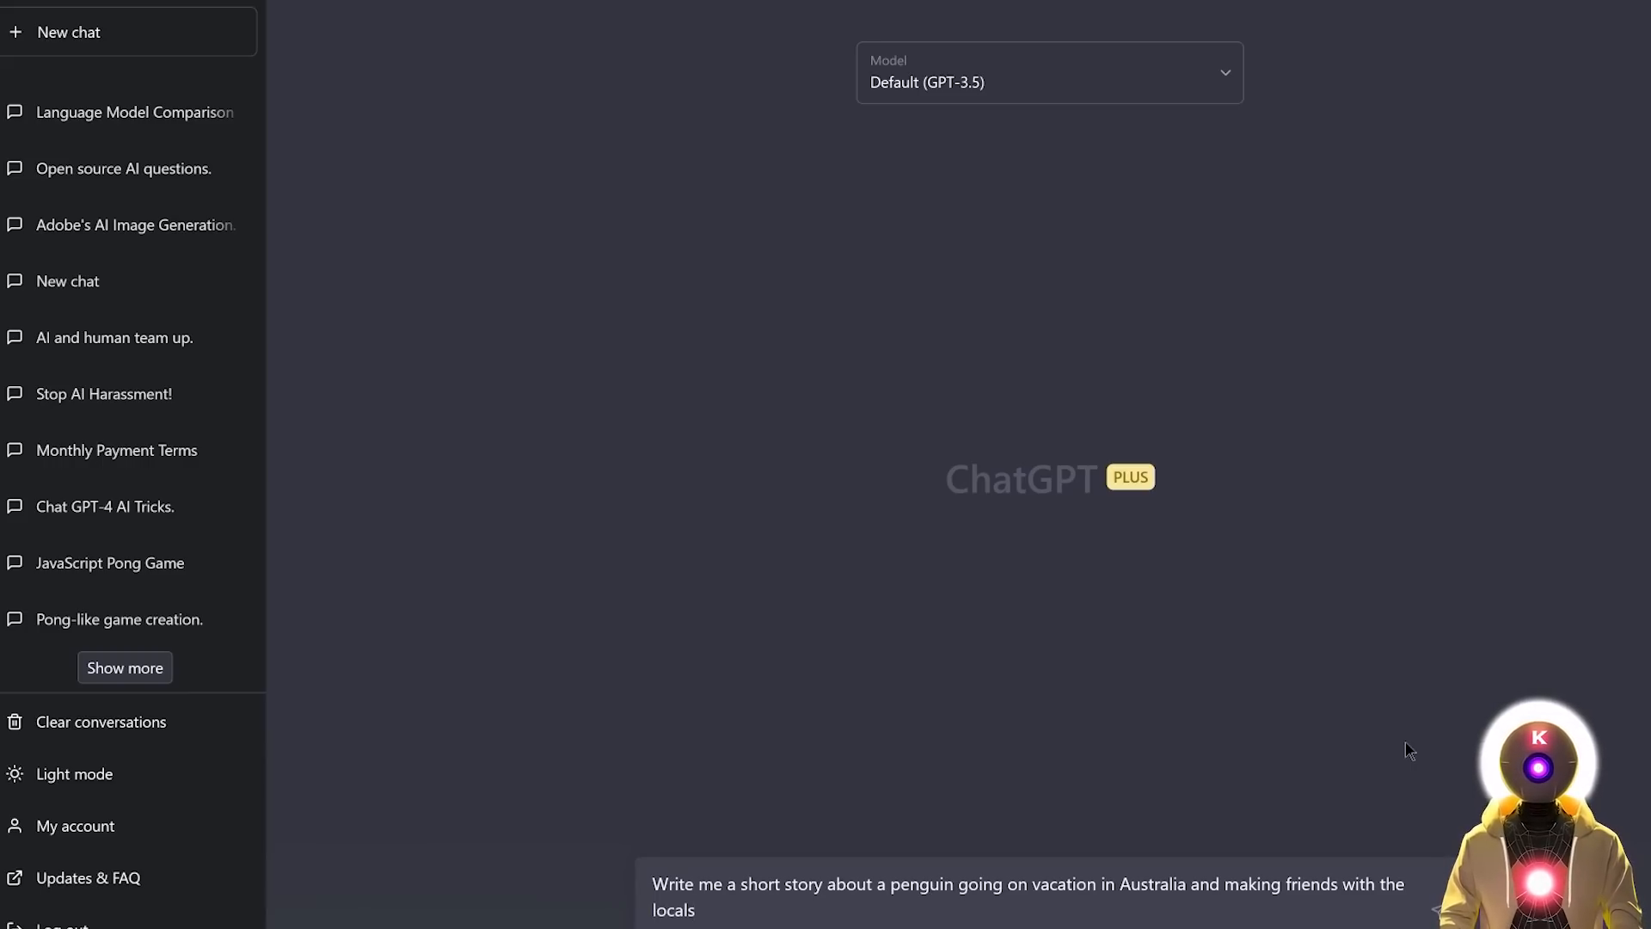
key(Return)
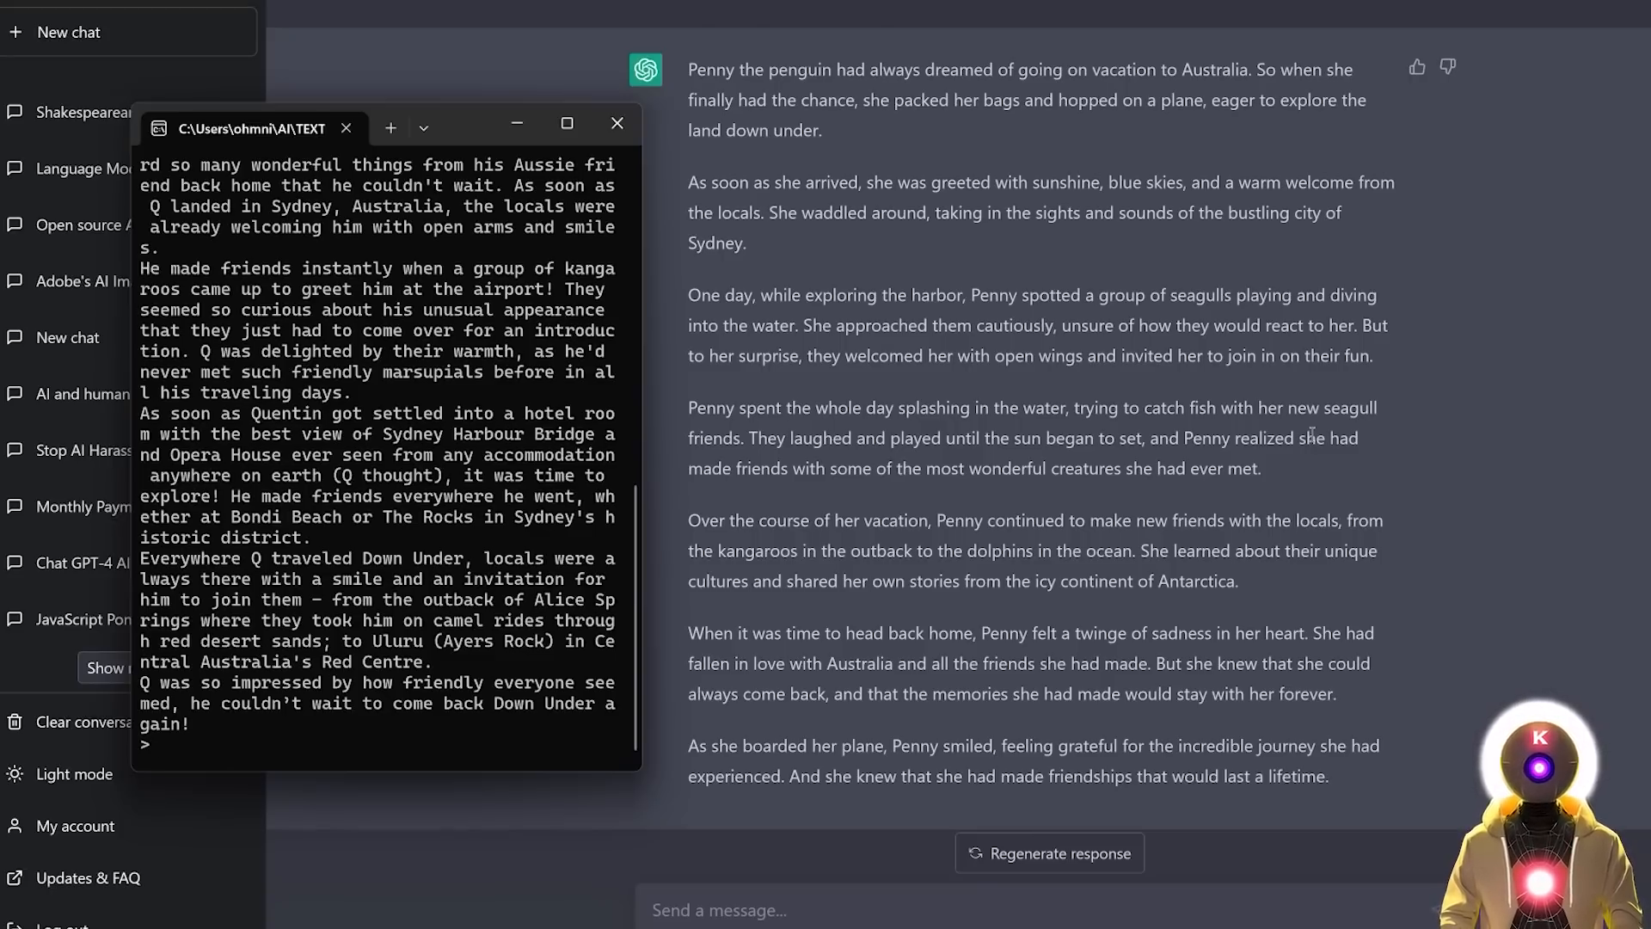
click(158, 743)
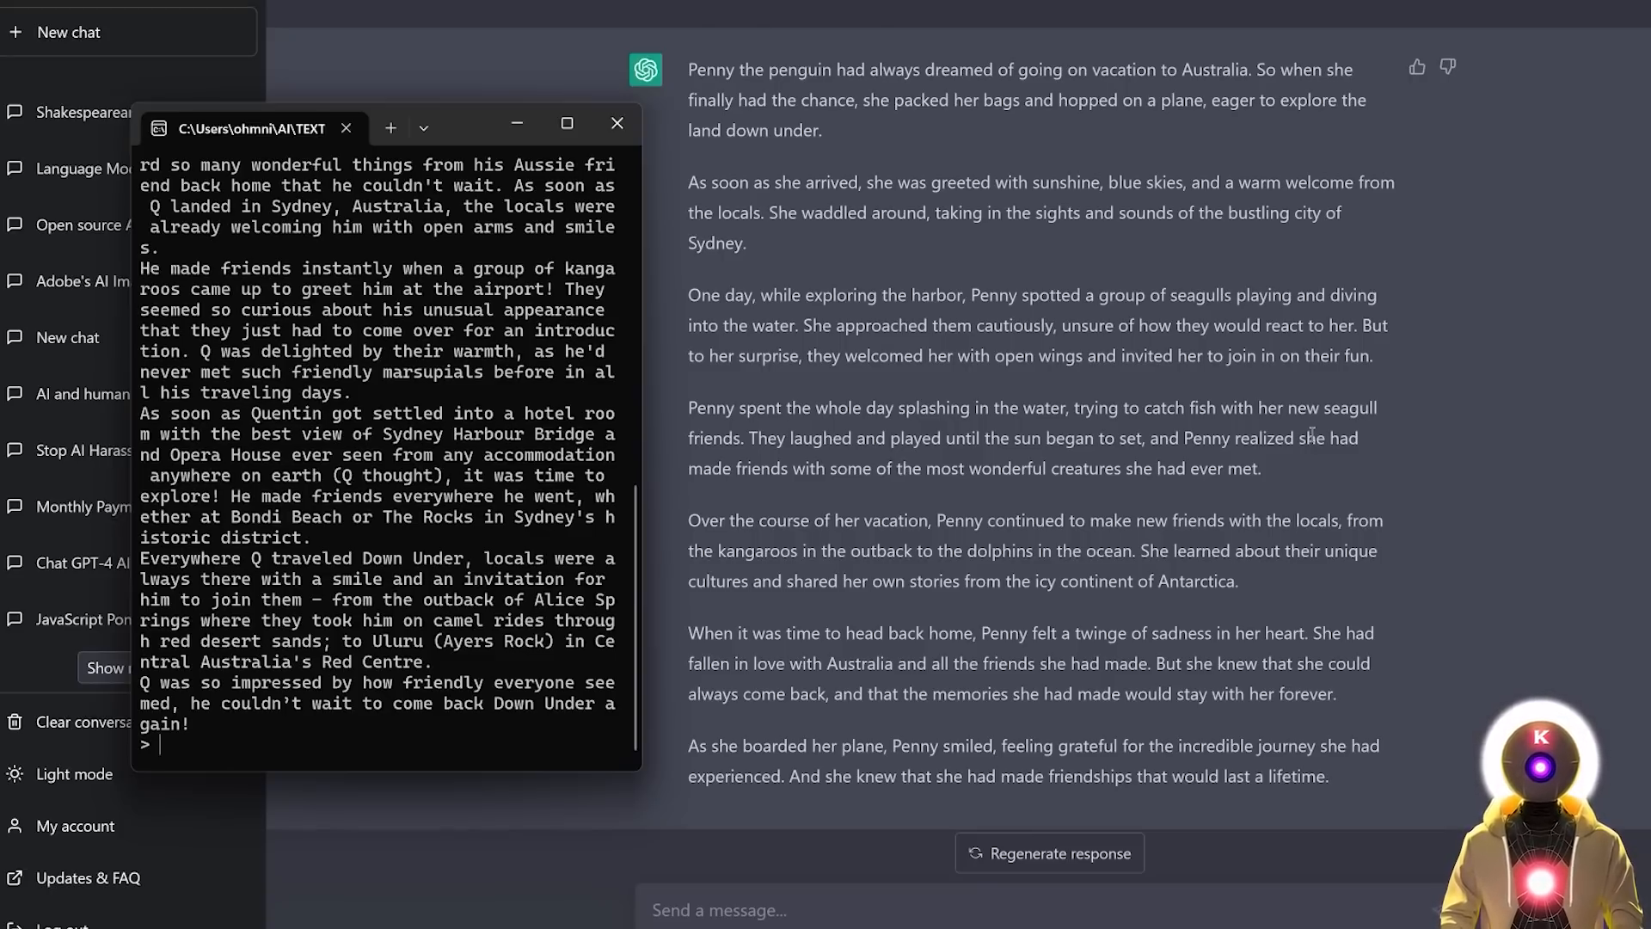
click(617, 124)
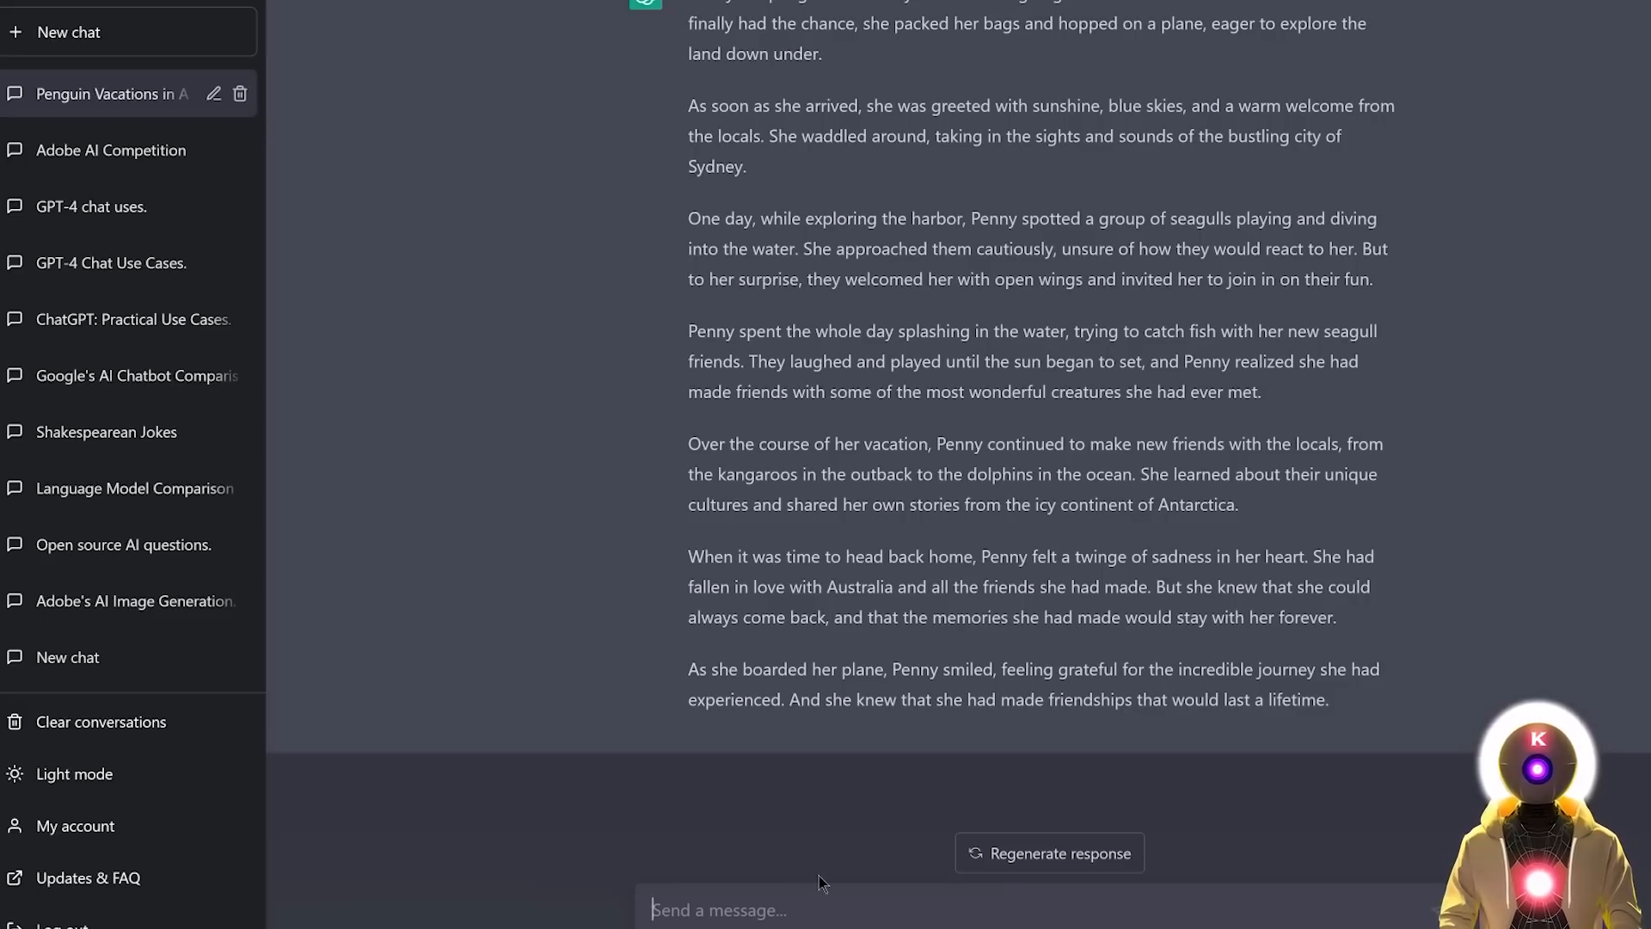
- Ask both ChatGPT and GPT4All 'what is the name of the penguin?', GPT4All answering Quentin
text(what is the name of the penguin?)
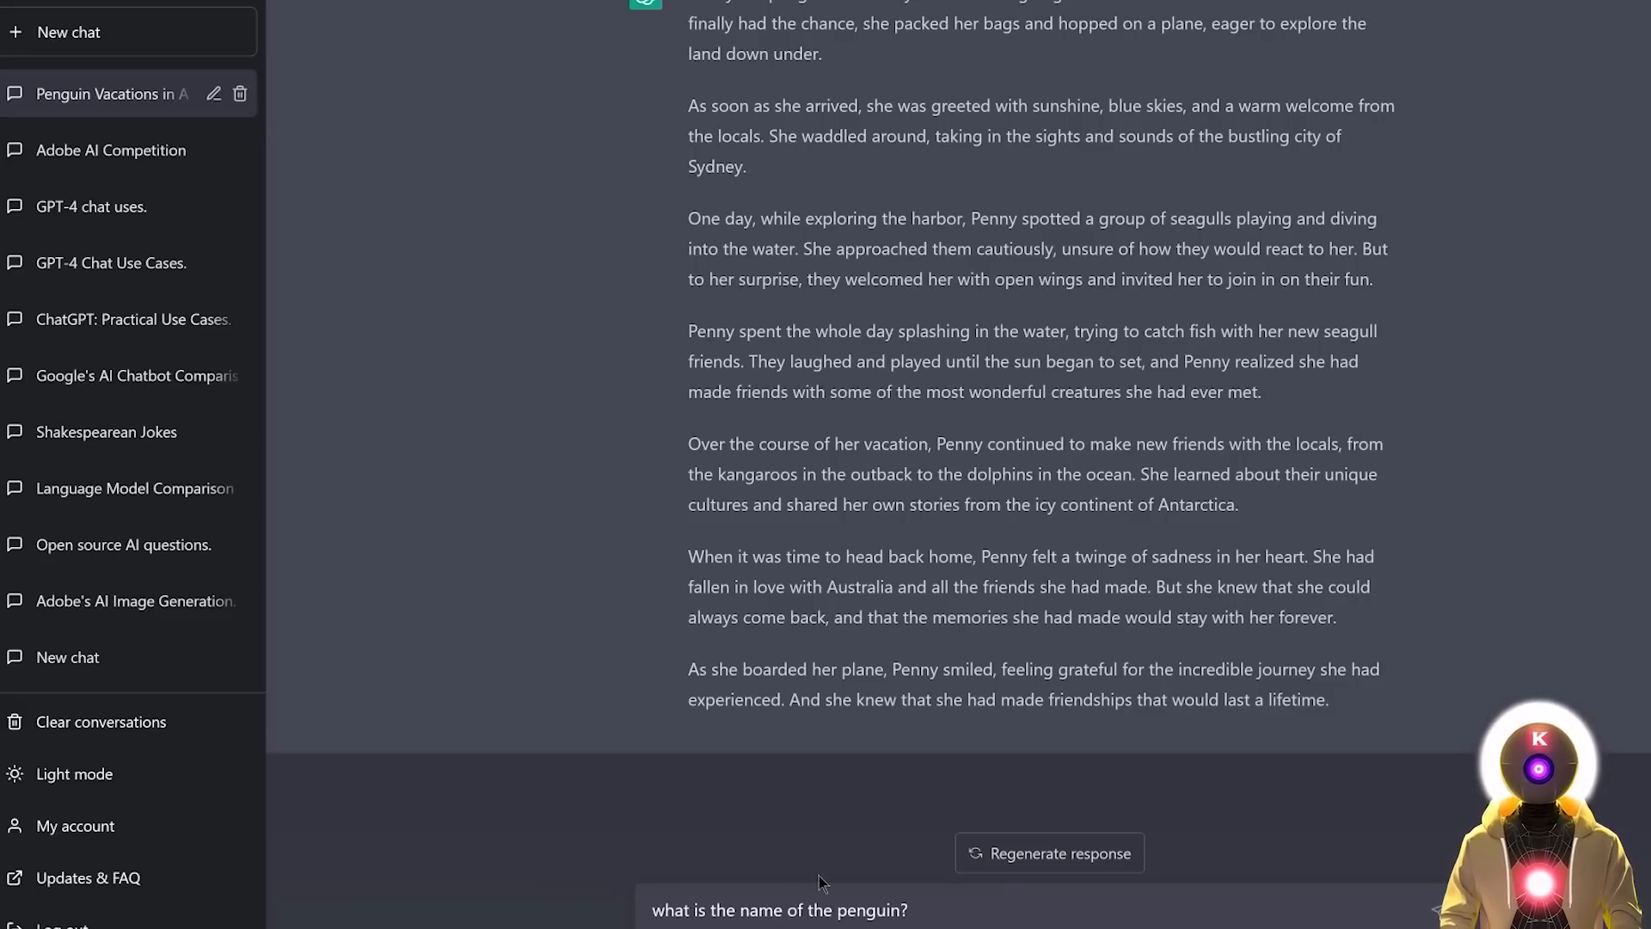
key(Return)
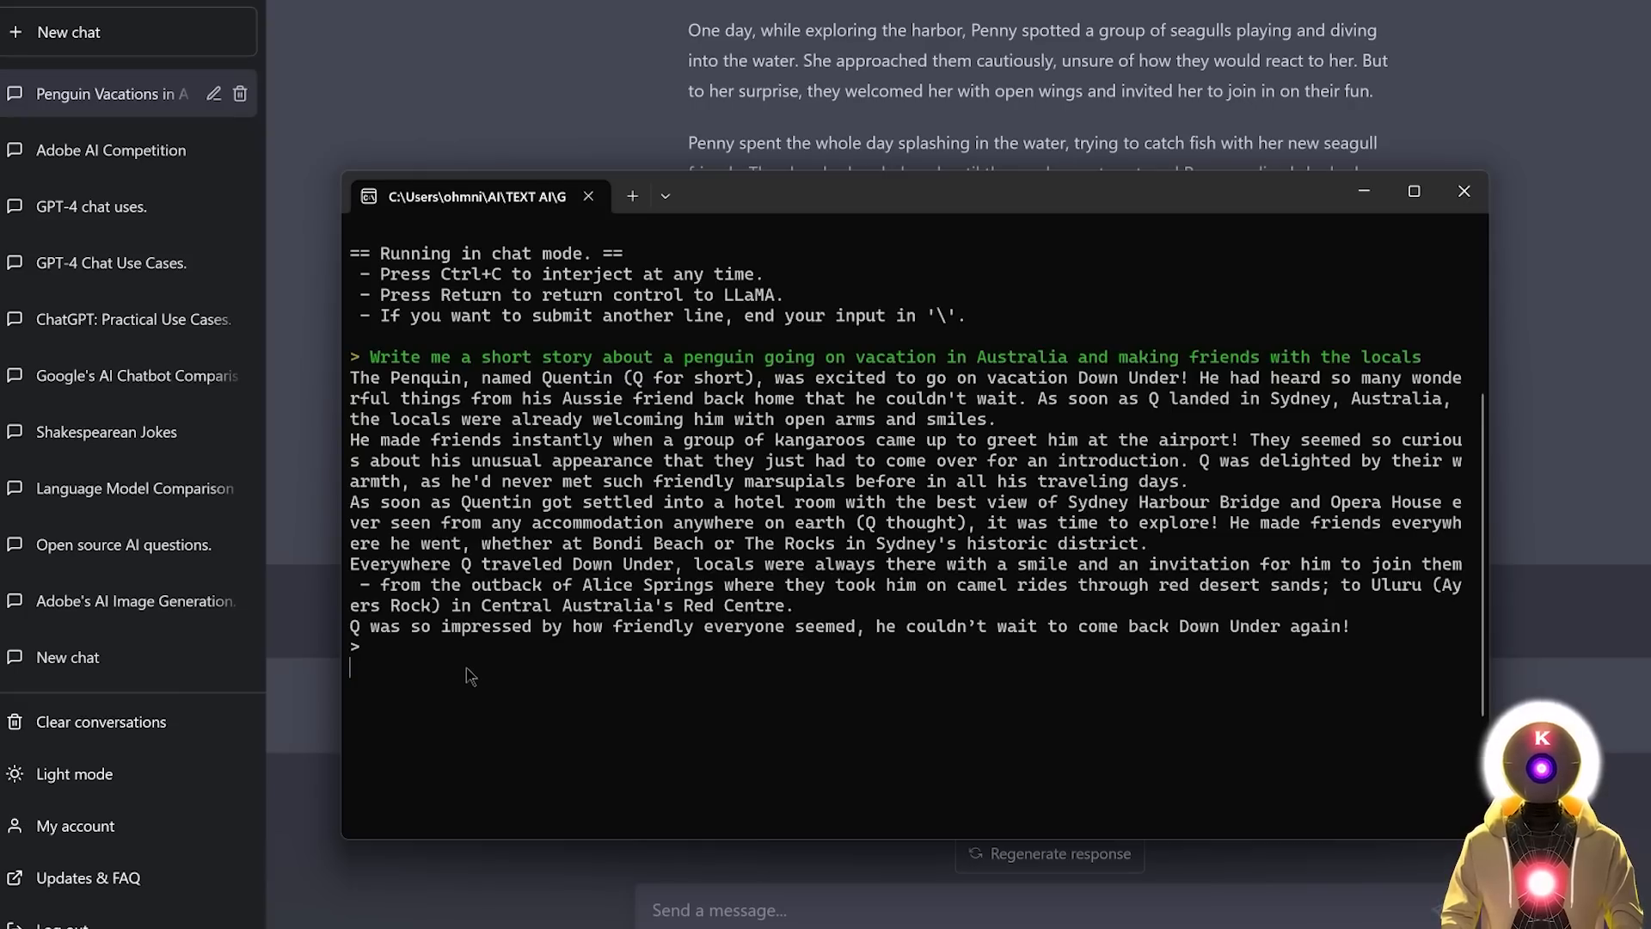
text(what is the name of the penguin?)
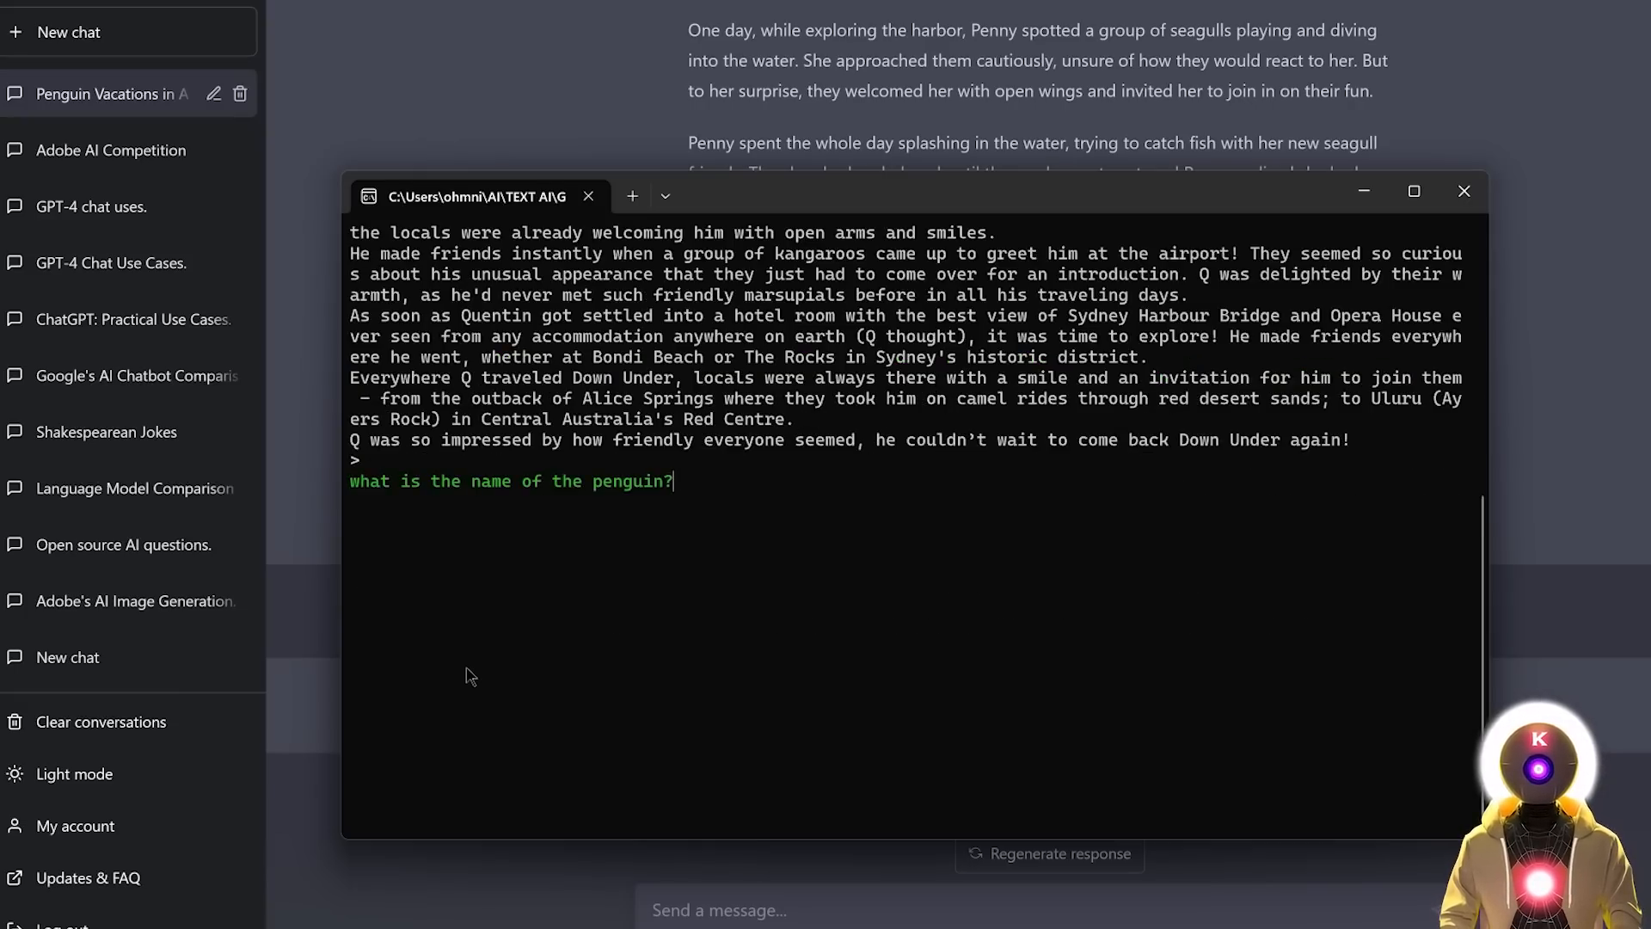
scroll(up, 3)
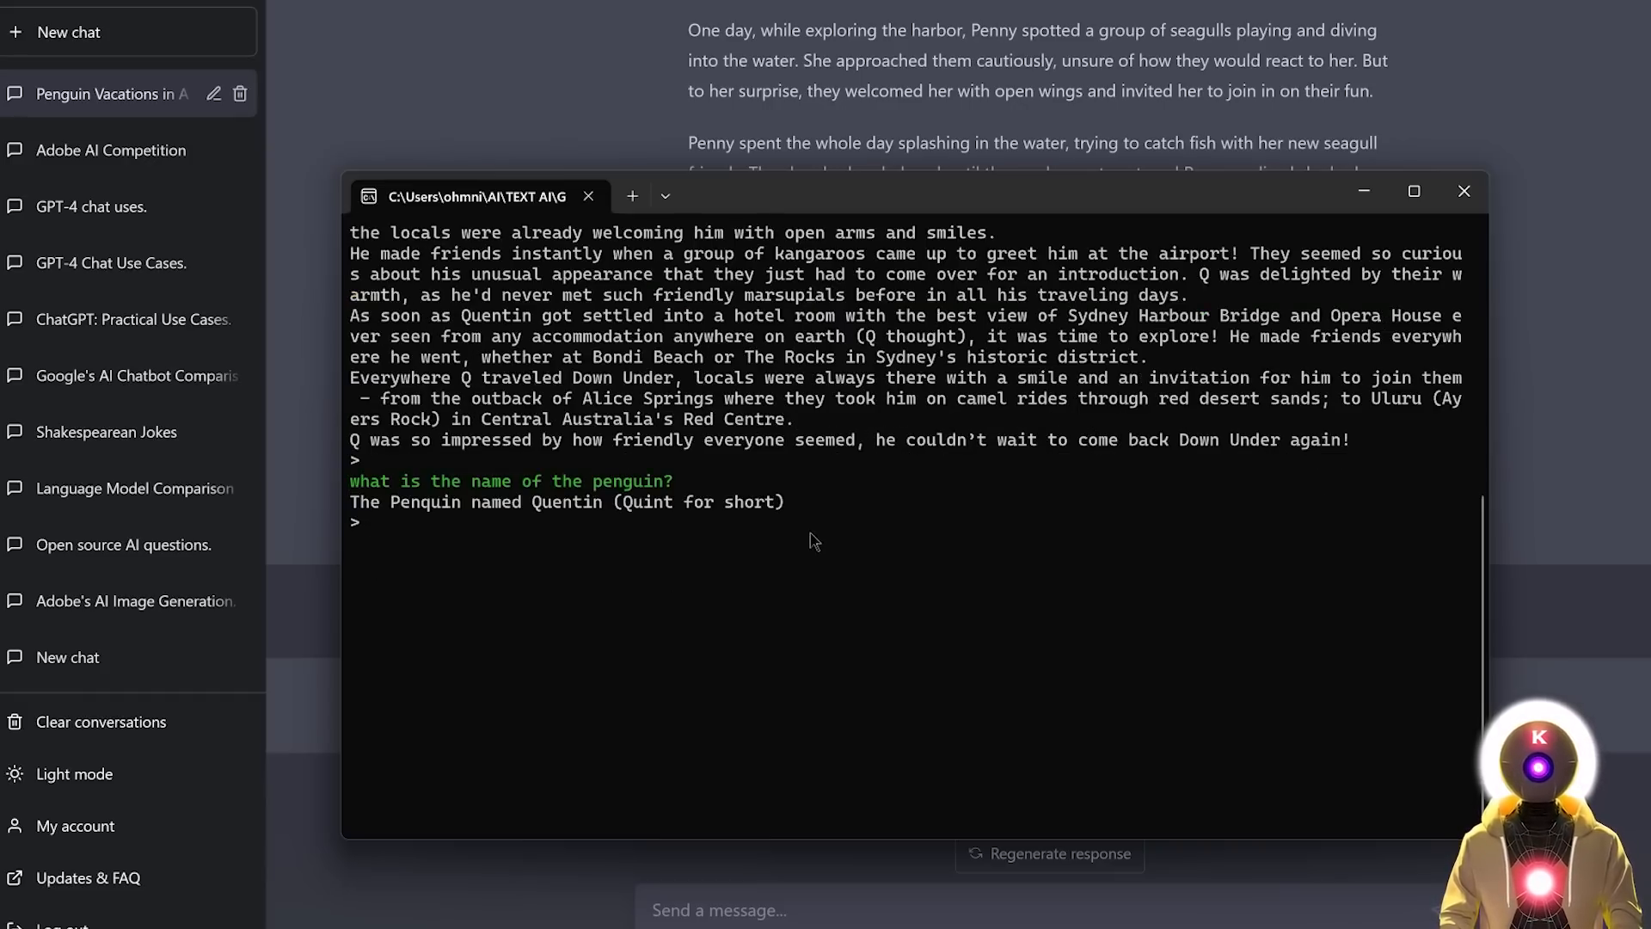
click(422, 523)
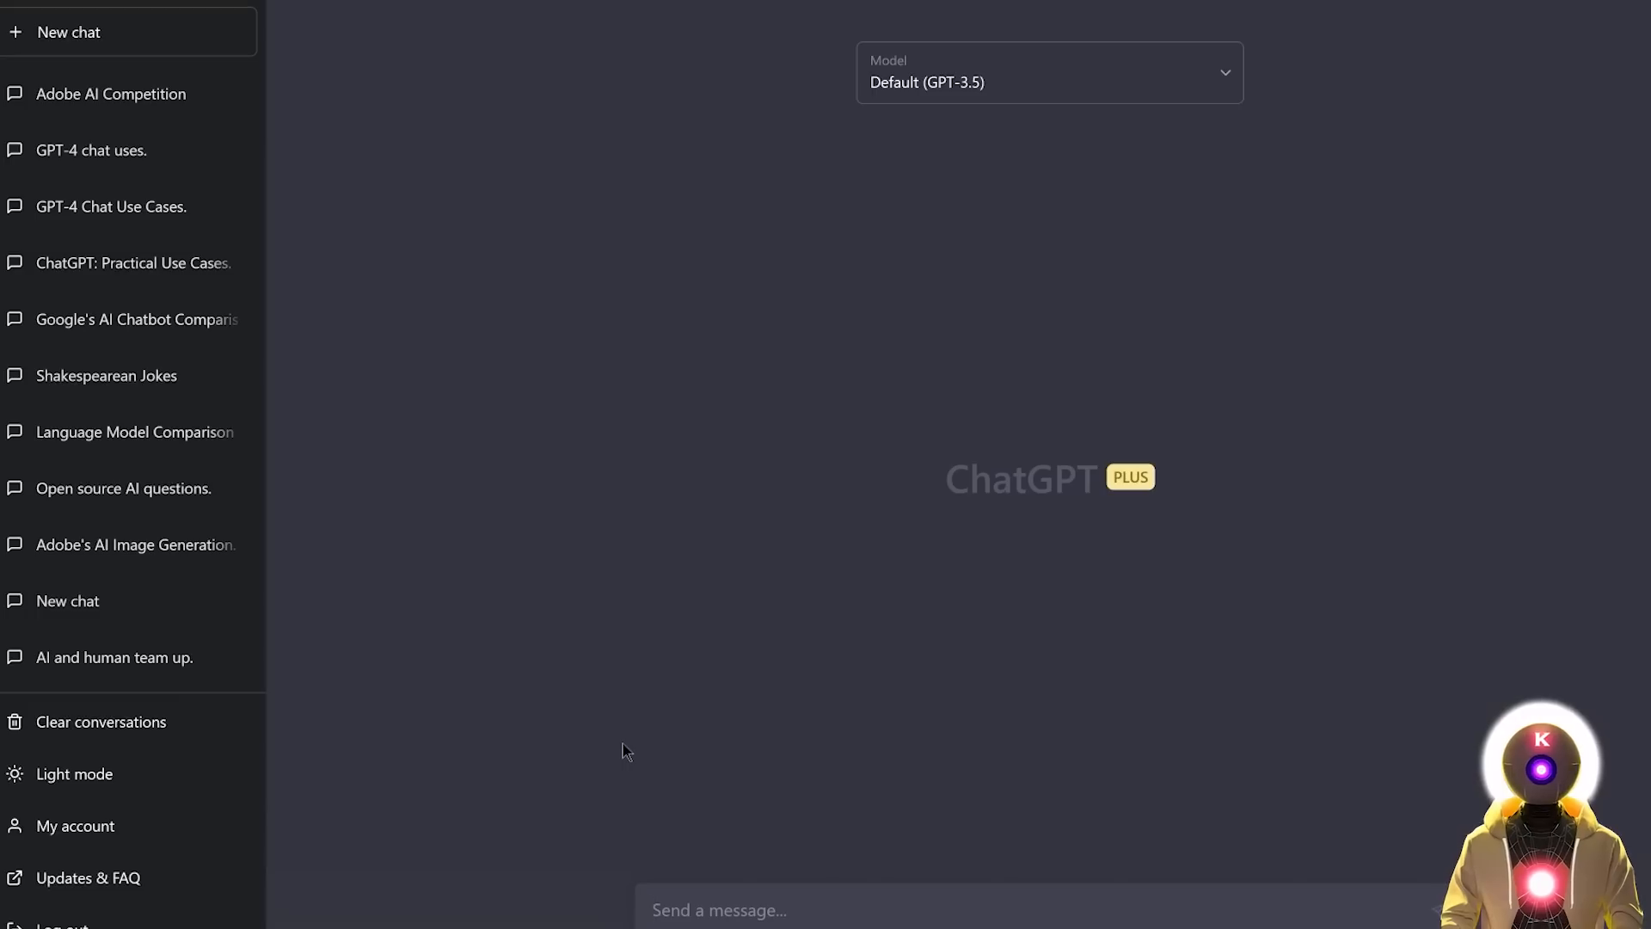
- Ask ChatGPT for web page code with a button that sets a random background colour
text(Write me the code for an web page where there is a button that when pressed changes the color of the background page to a random color)
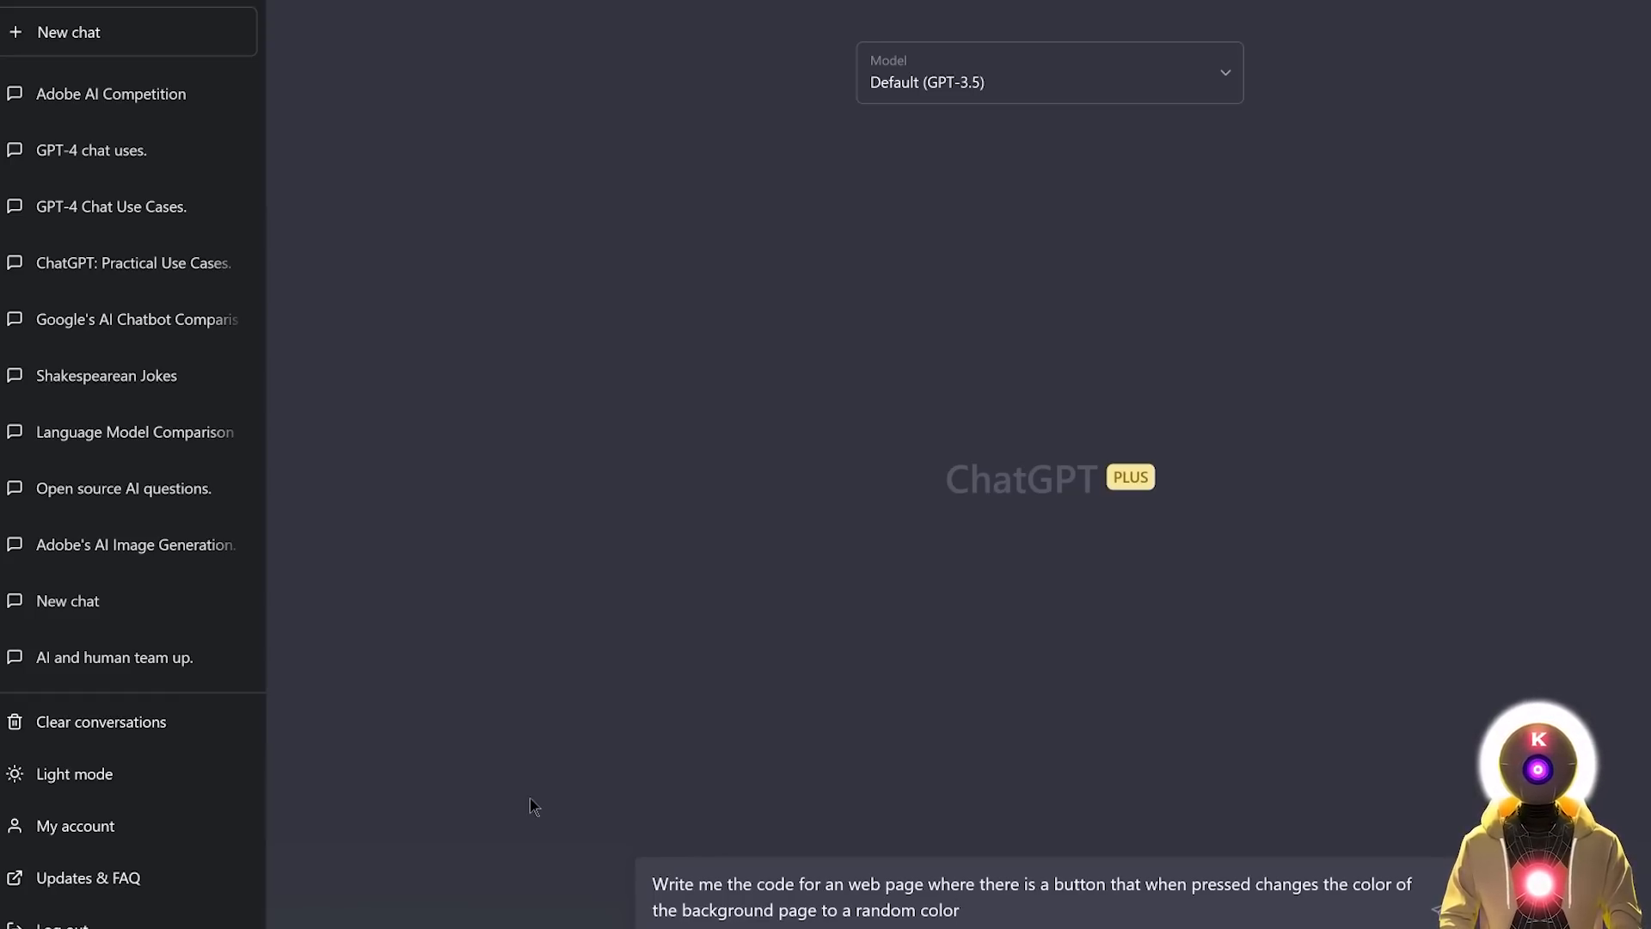
key(Return)
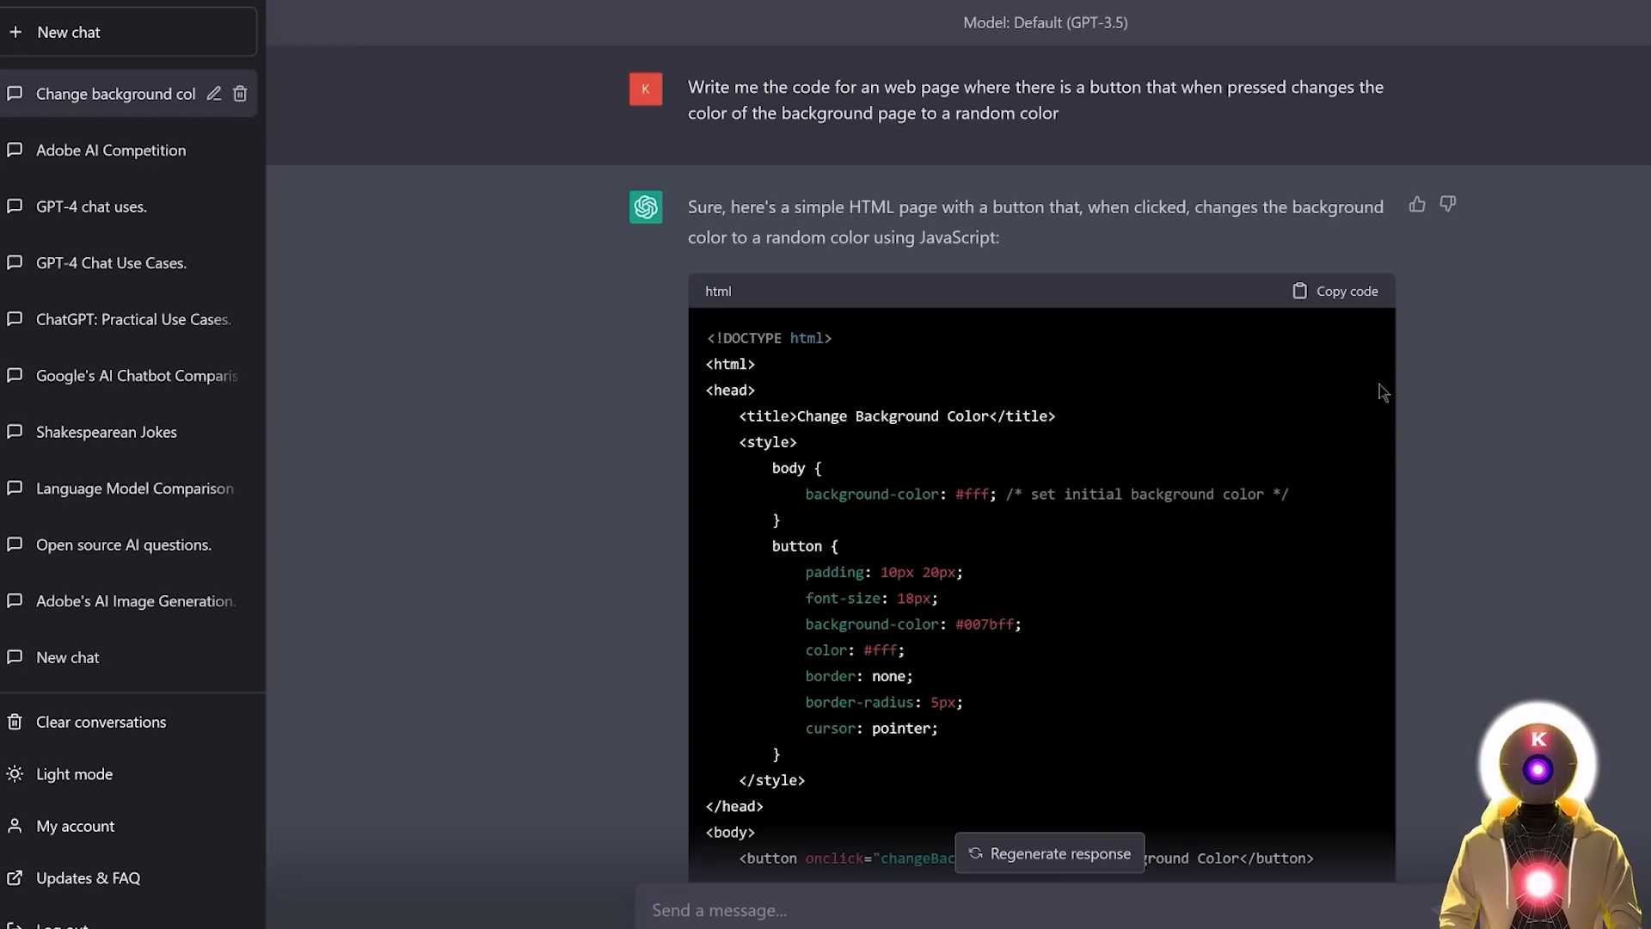
scroll(down, 3)
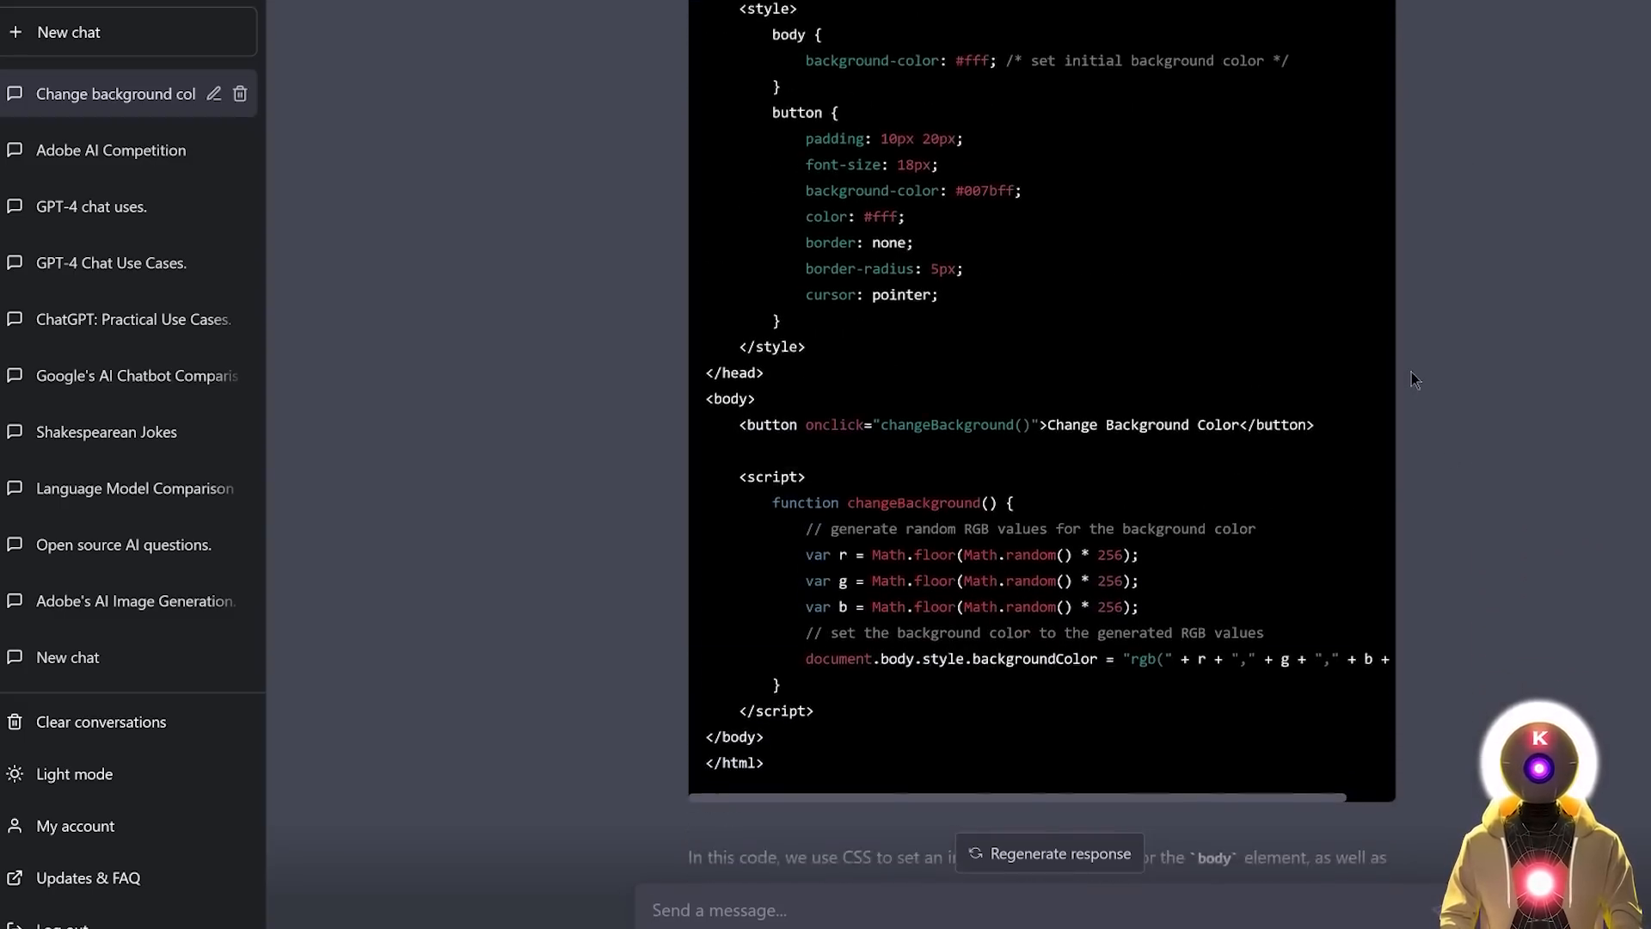
scroll(down, 3)
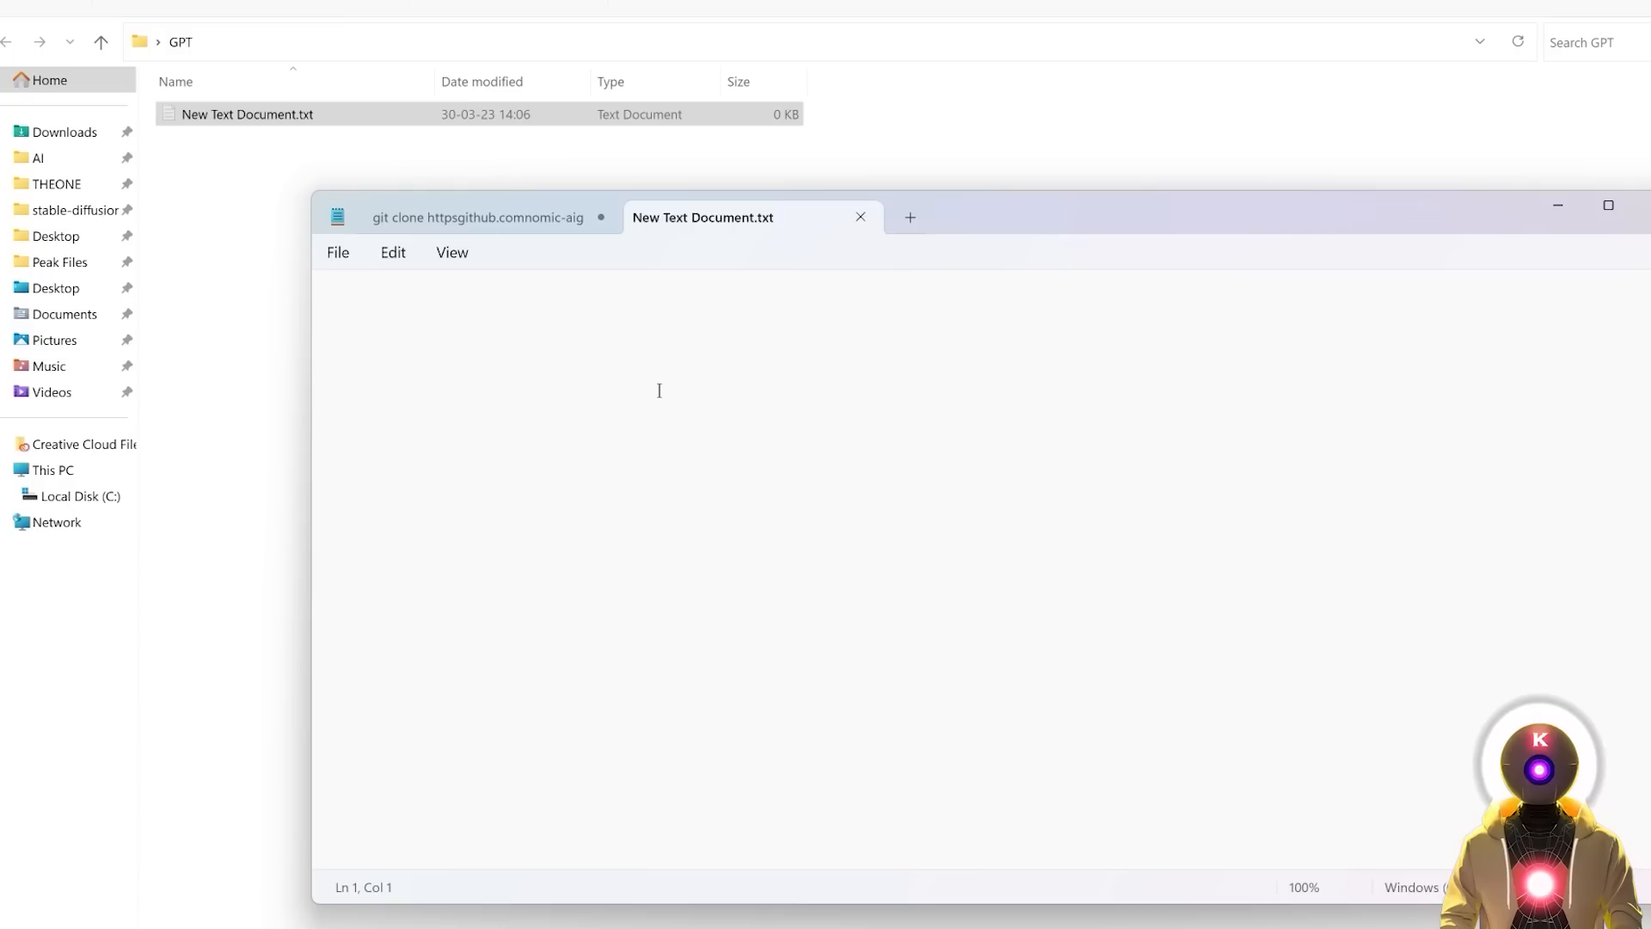
- Save ChatGPT's code from Notepad as CHATGPTpage.html
click(337, 251)
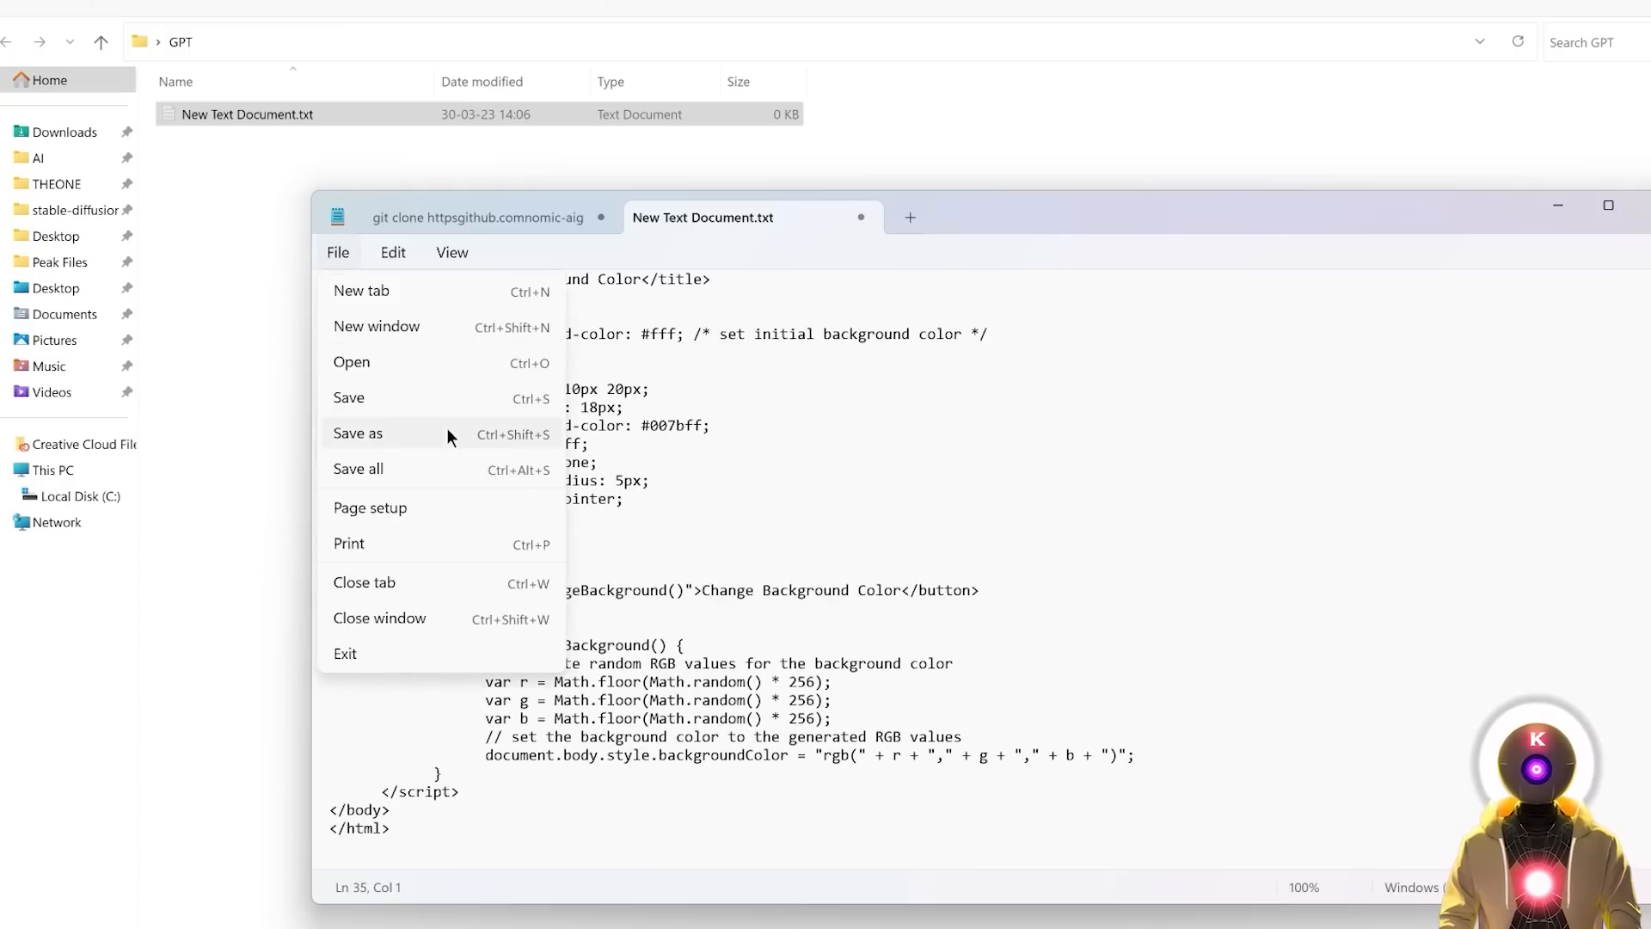
click(358, 433)
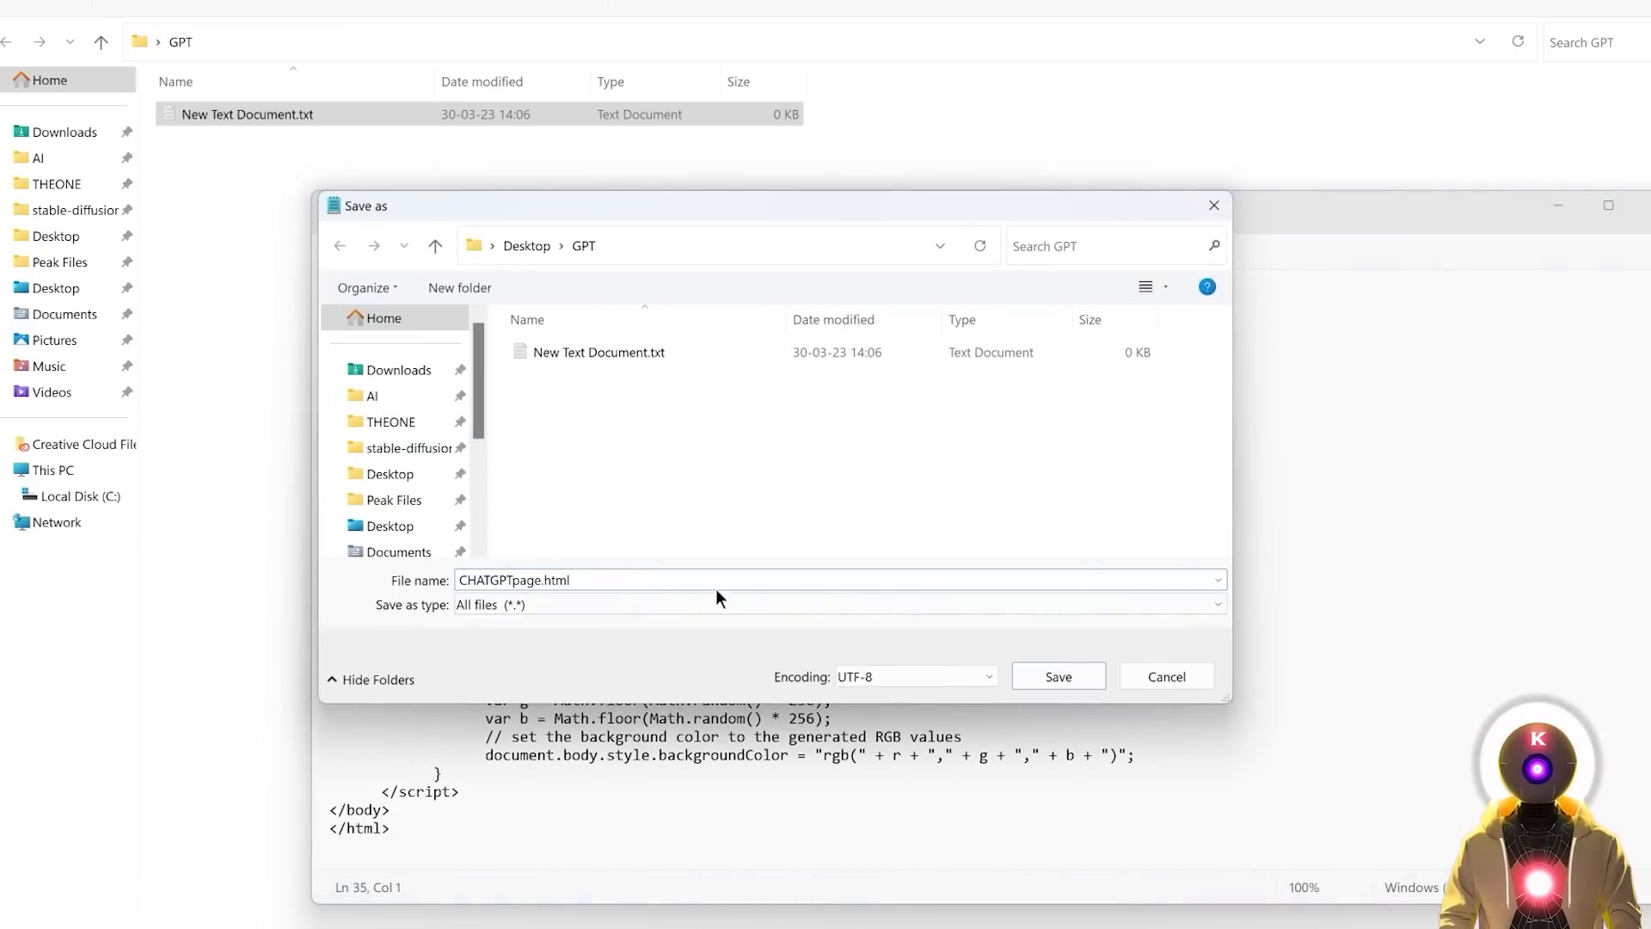
click(1058, 676)
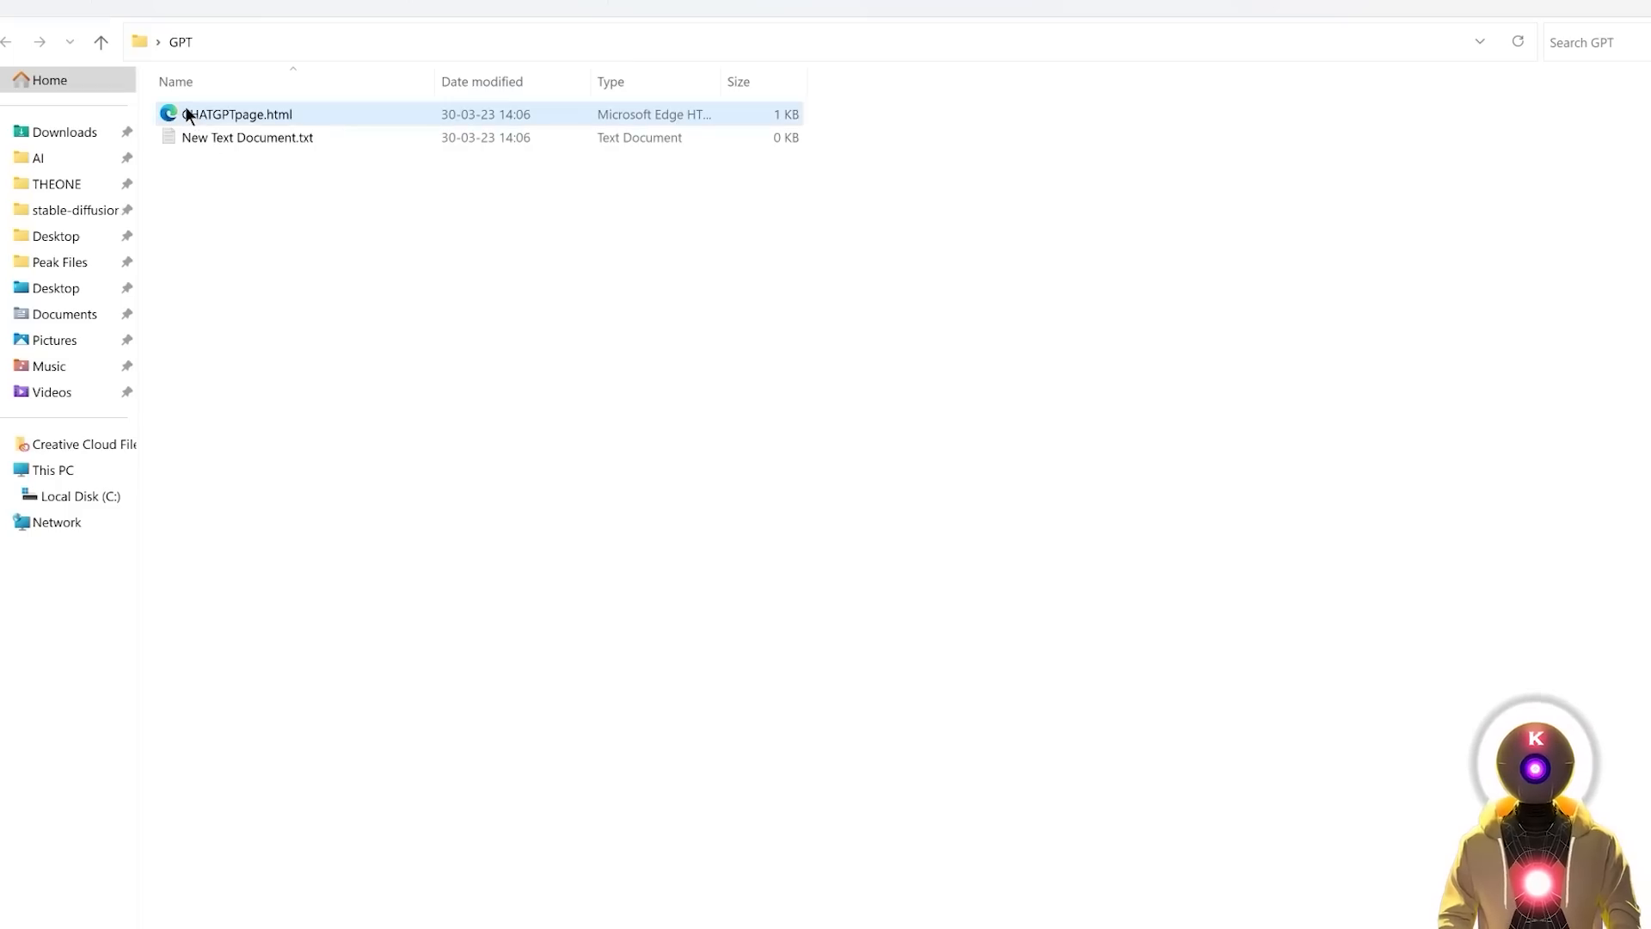
- Open CHATGPTpage.html and use Change Background Color to get random colours
double_click(236, 113)
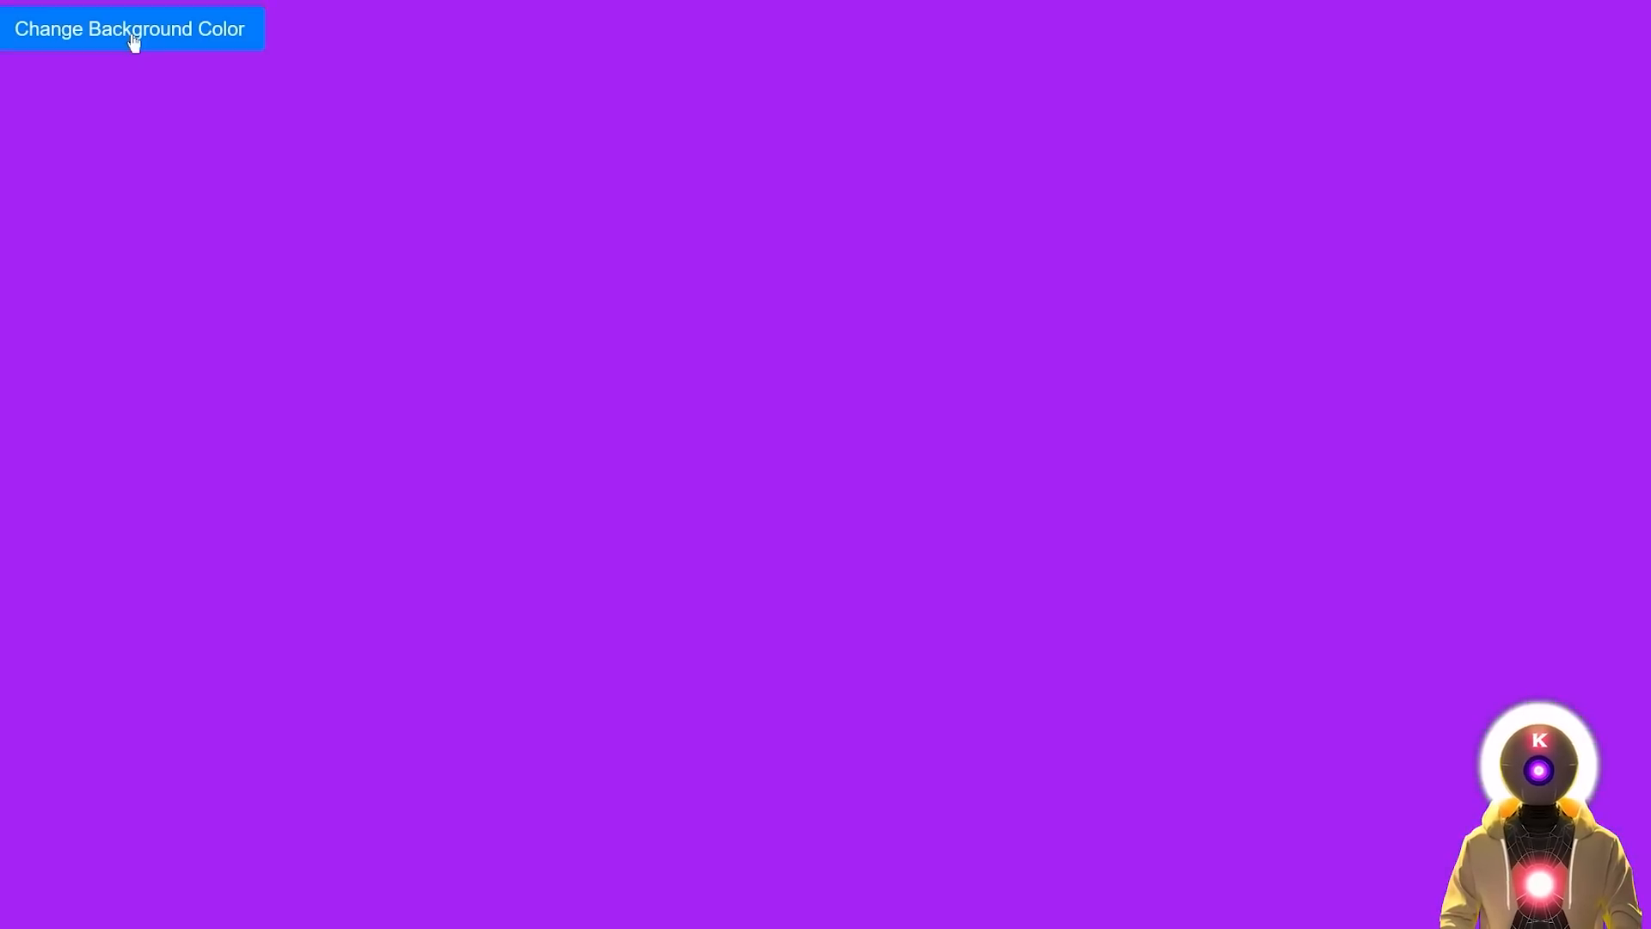
click(131, 30)
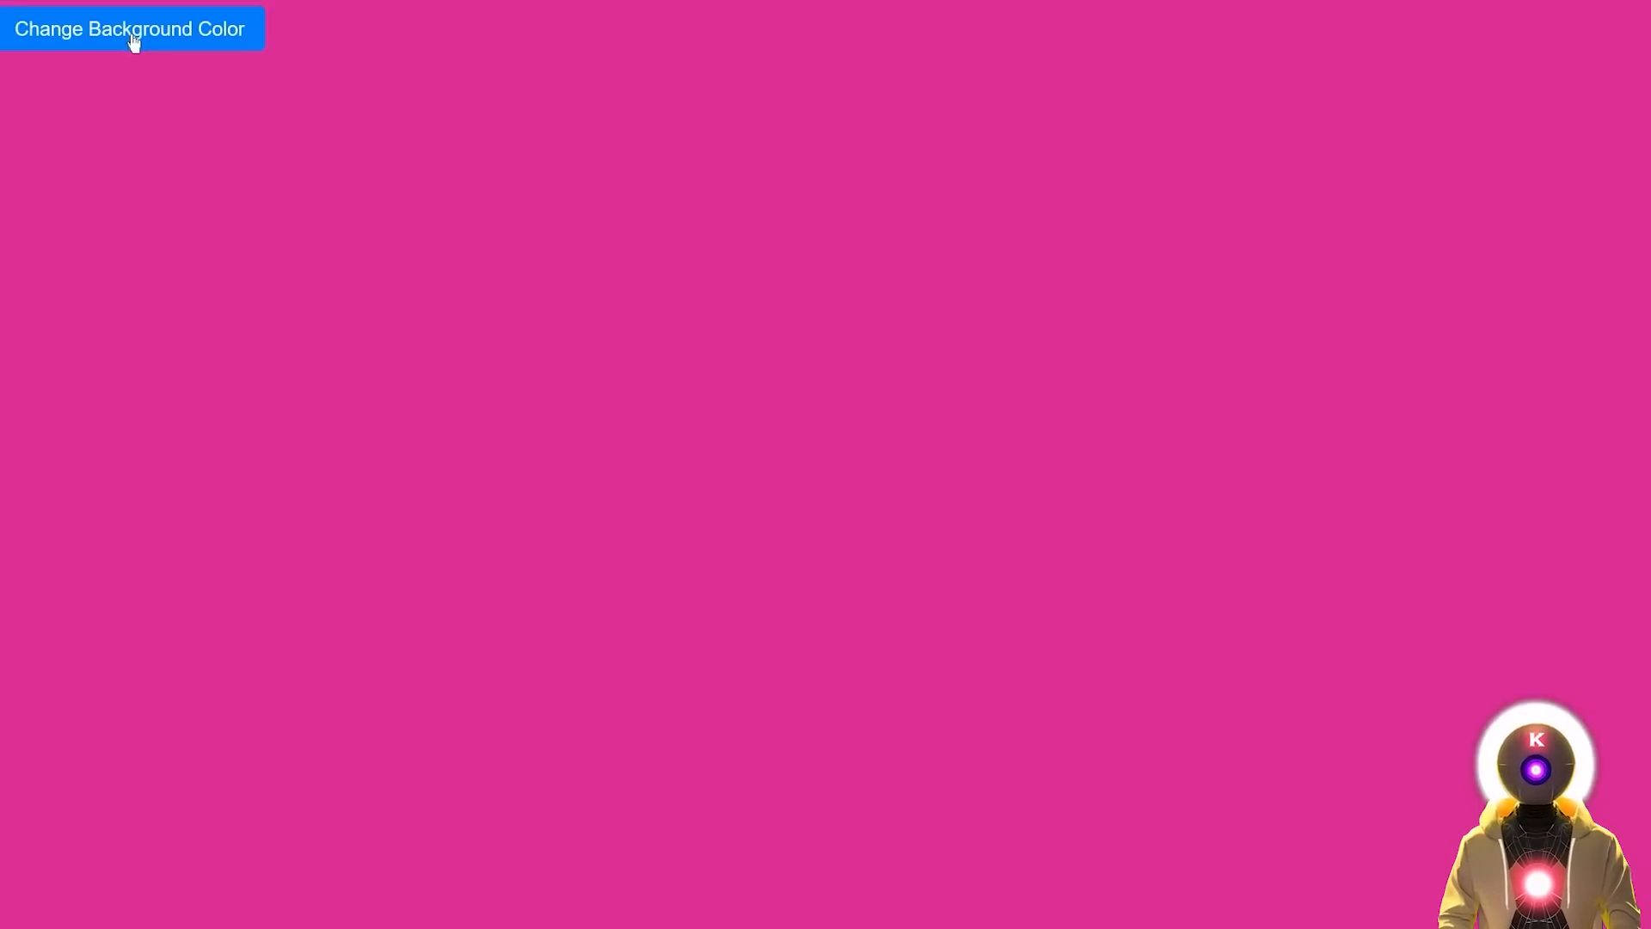
click(131, 30)
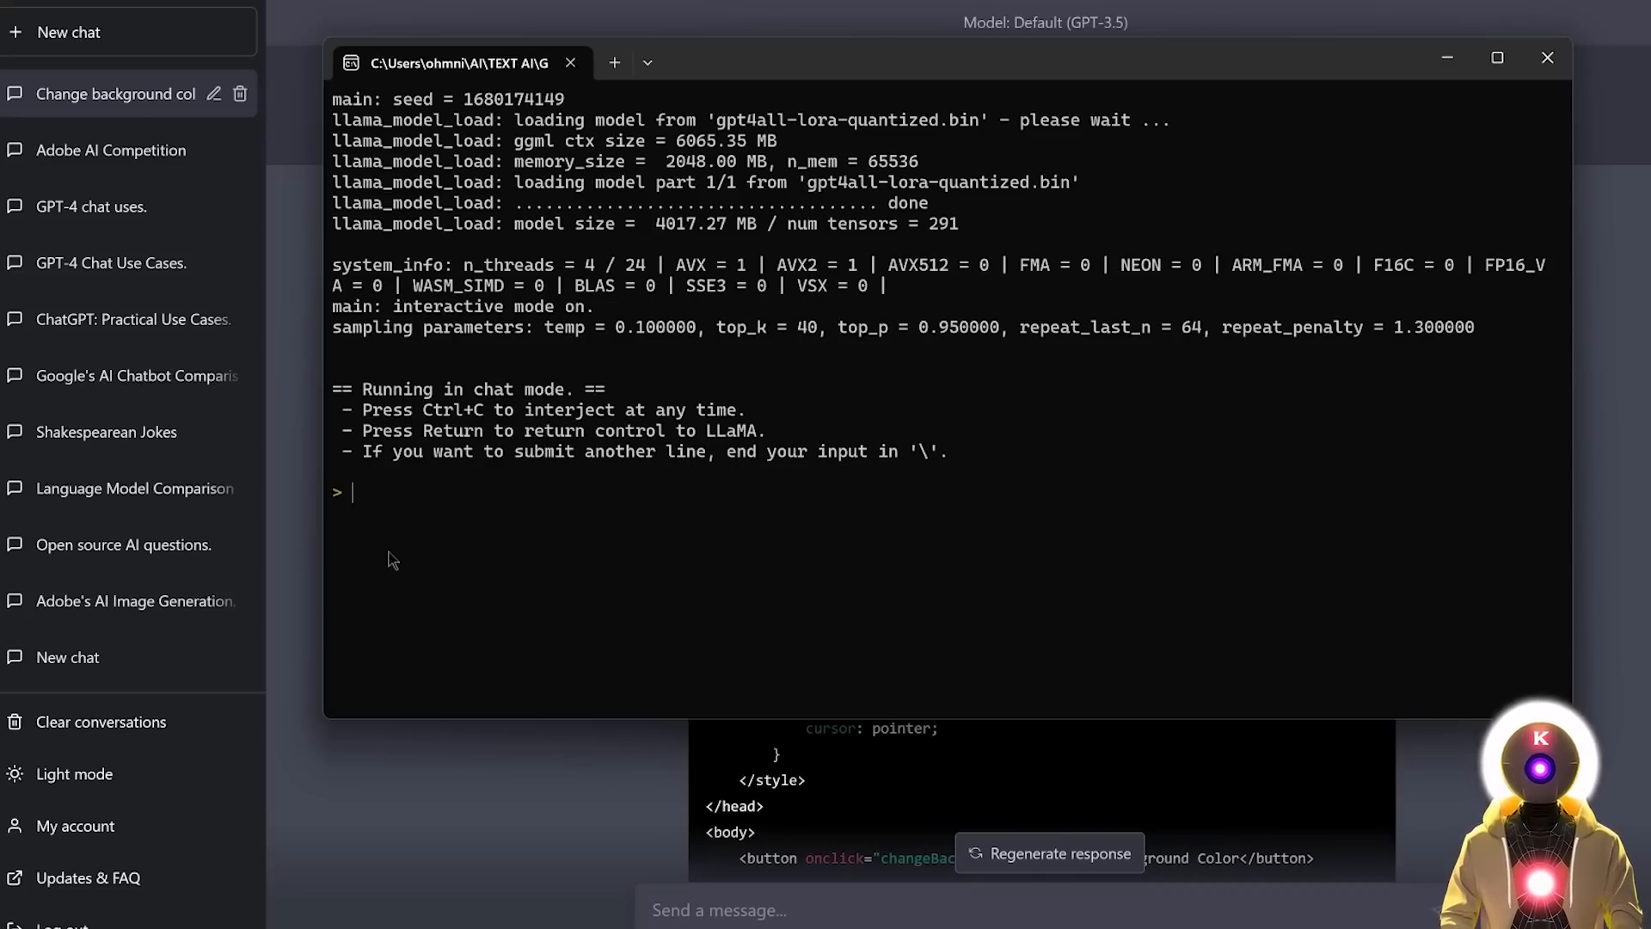
- Ask GPT4All for the same random-background-colour button web page code
text(Write me the code for an web page where there is a button that when pressed changes the color of the background page to a random color)
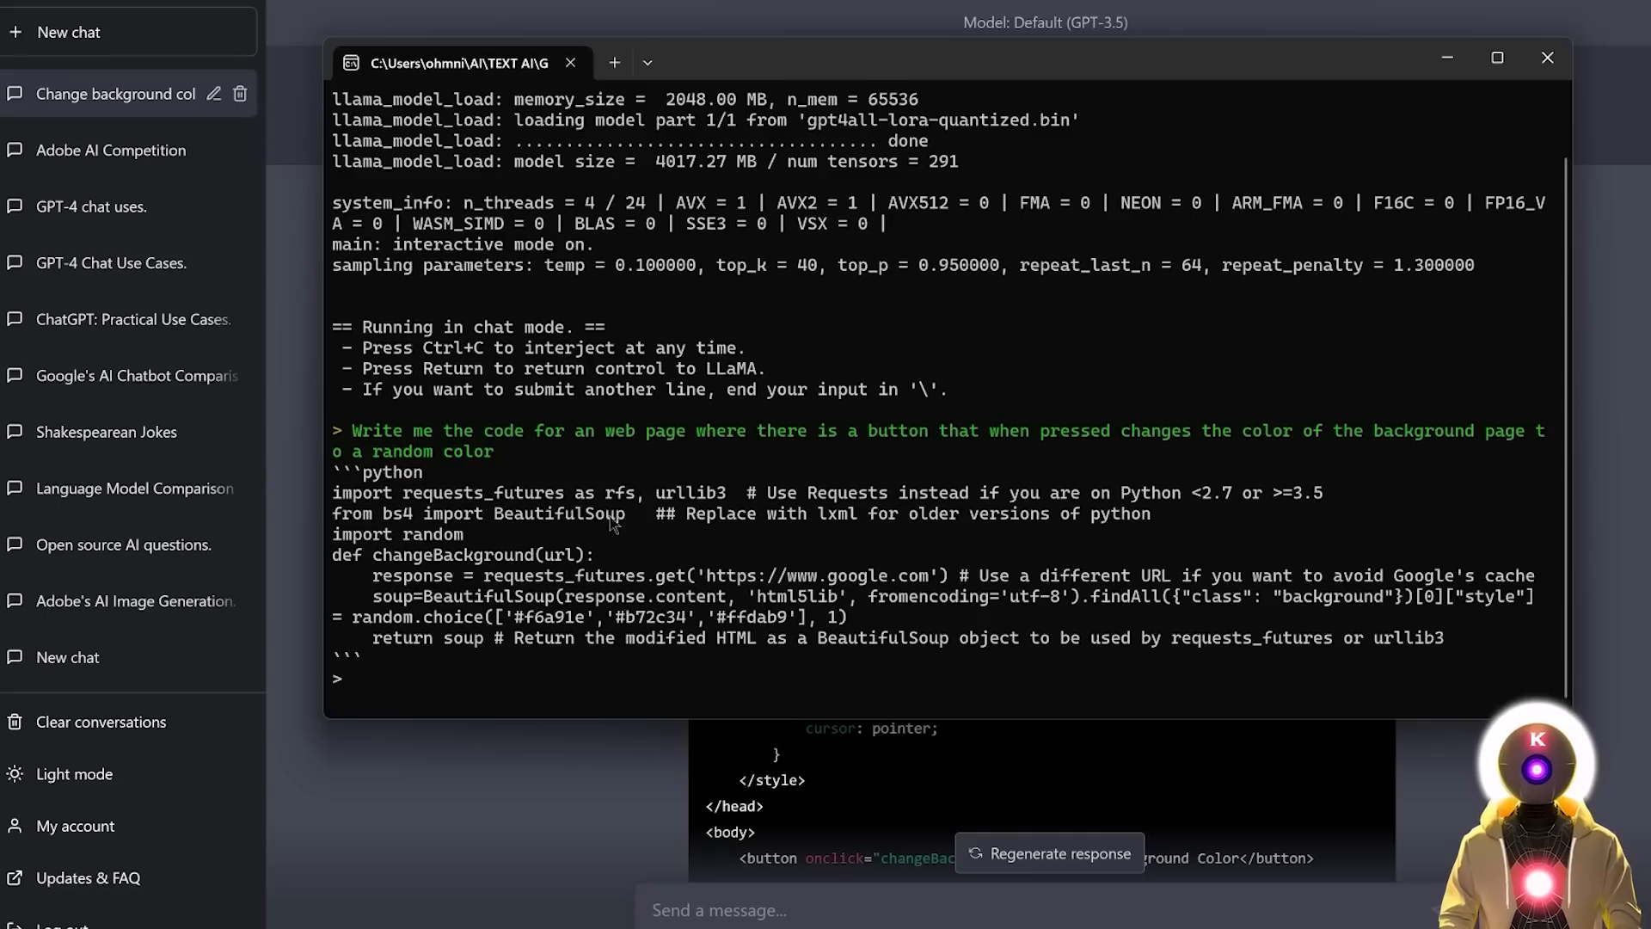
click(353, 677)
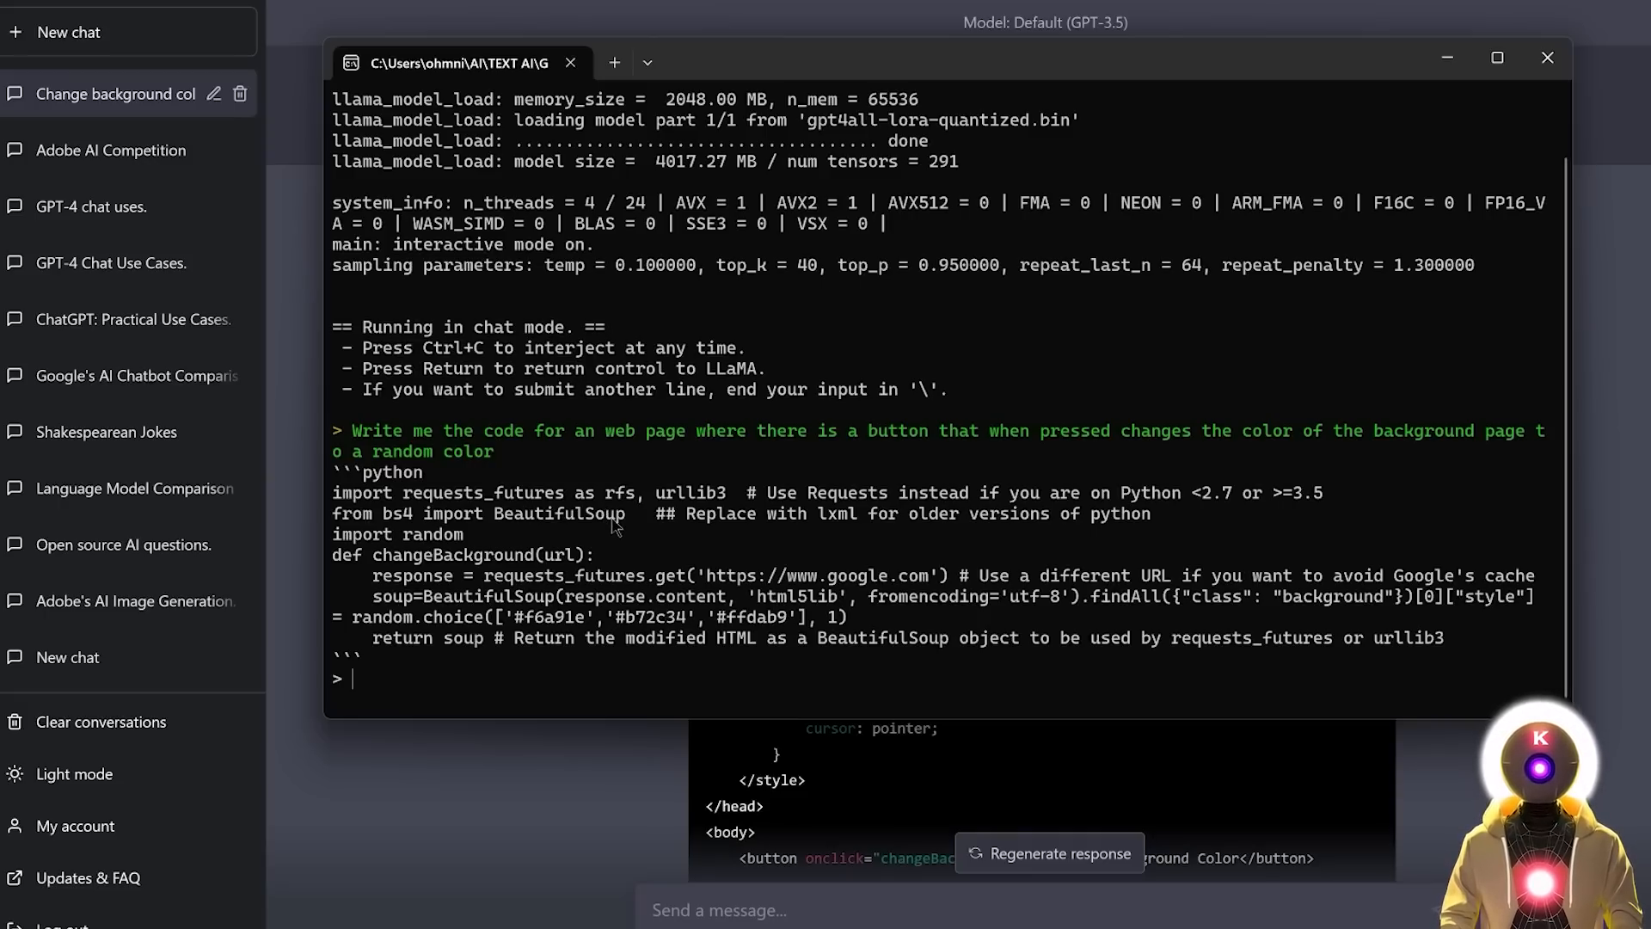
- Ask GPT4All to rewrite it in HTML, CSS and JavaScript for easy copy-paste
text(write this code in html css and Javascript that I can copy in paste easily)
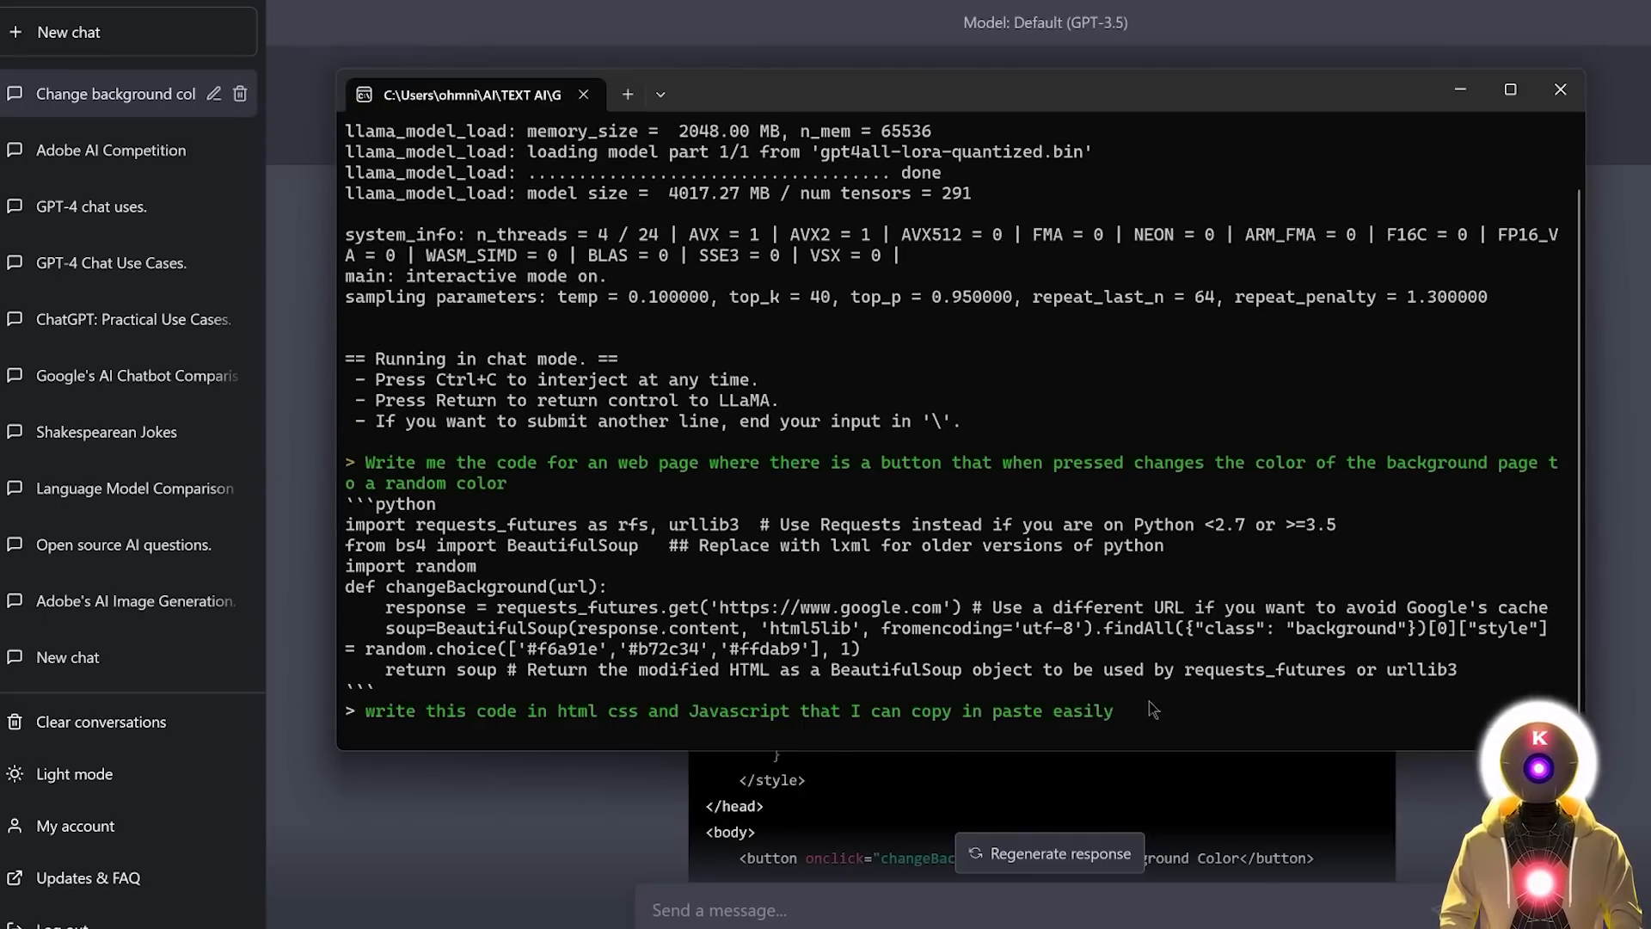
mouse_move(515, 734)
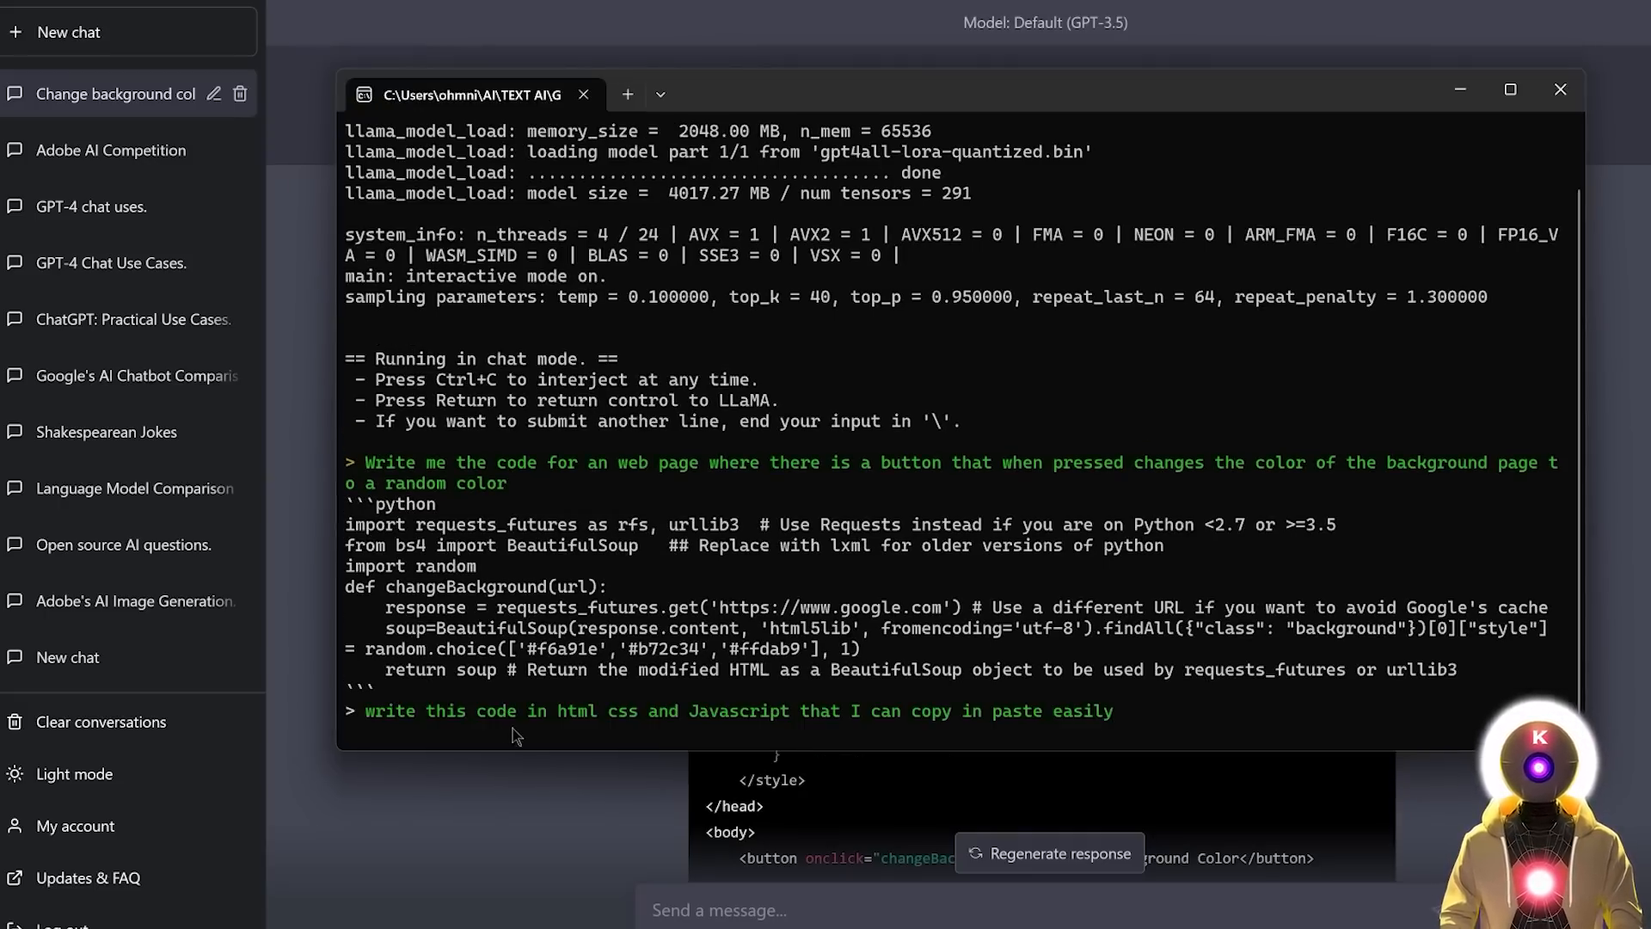
mouse_move(774, 740)
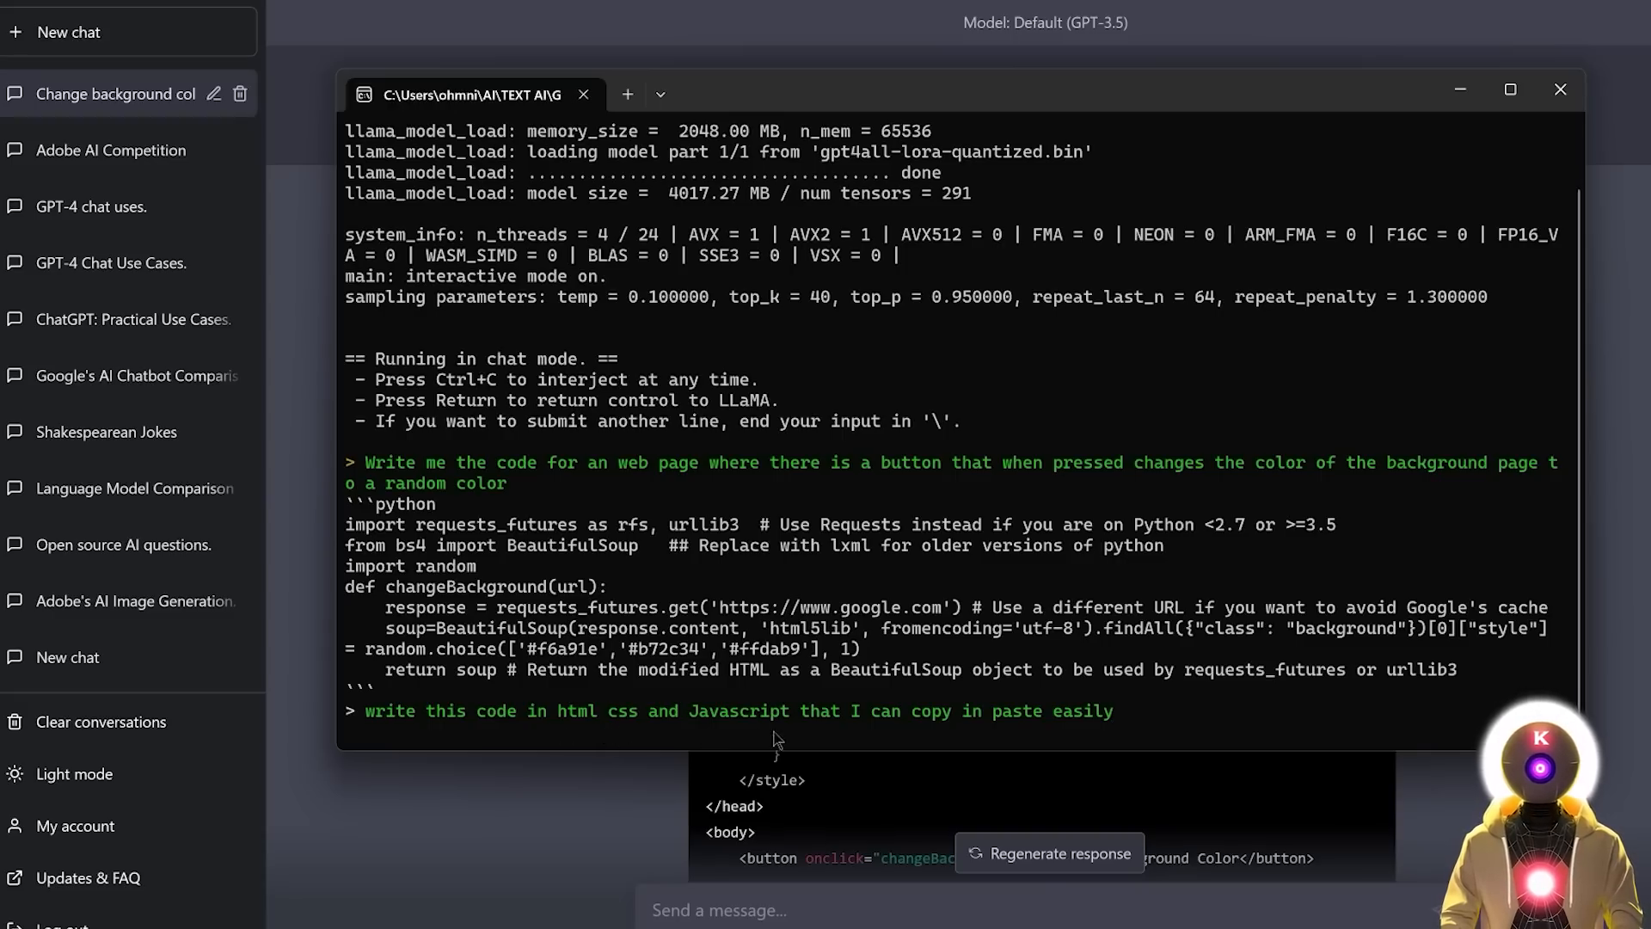
mouse_move(1018, 740)
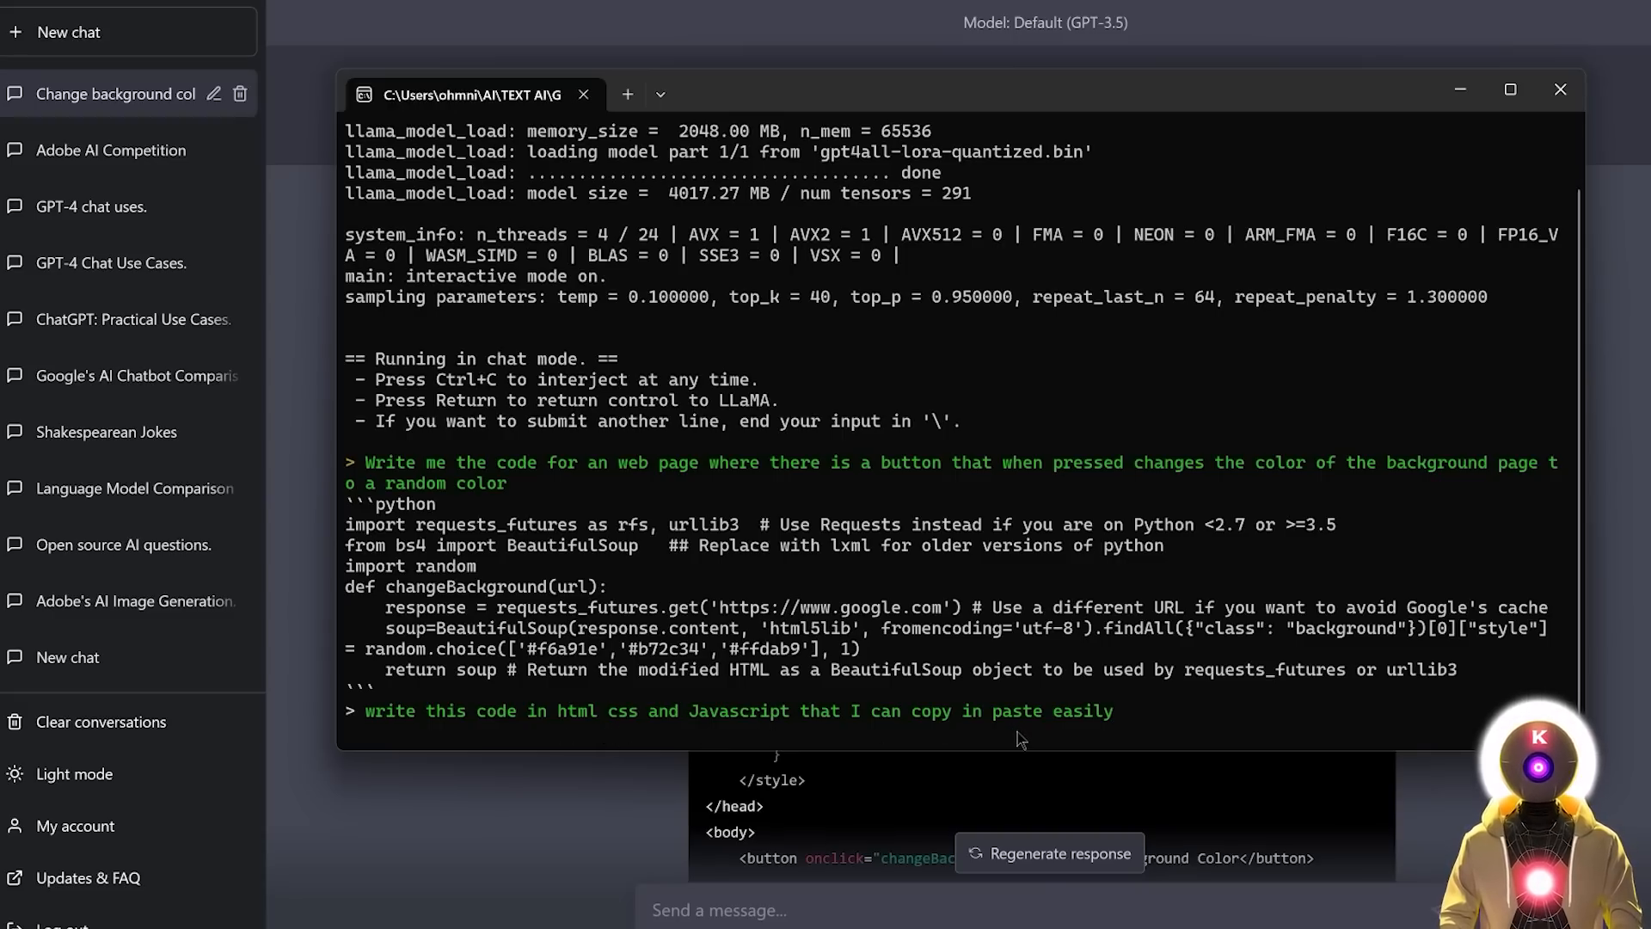
scroll(down, 3)
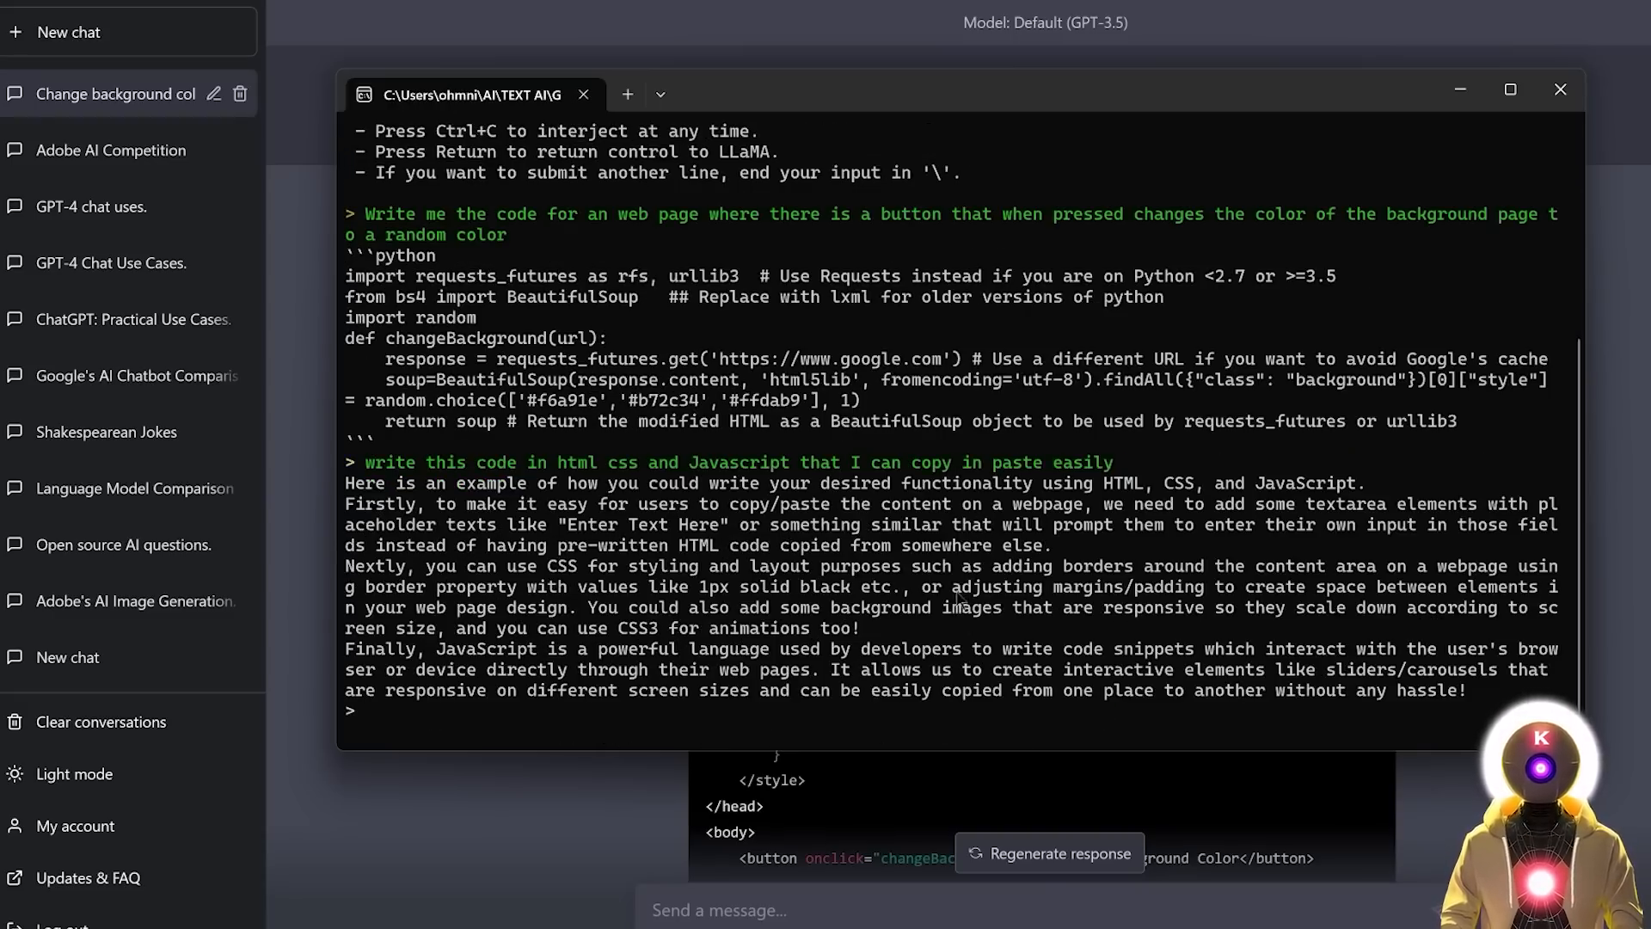
mouse_move(977, 621)
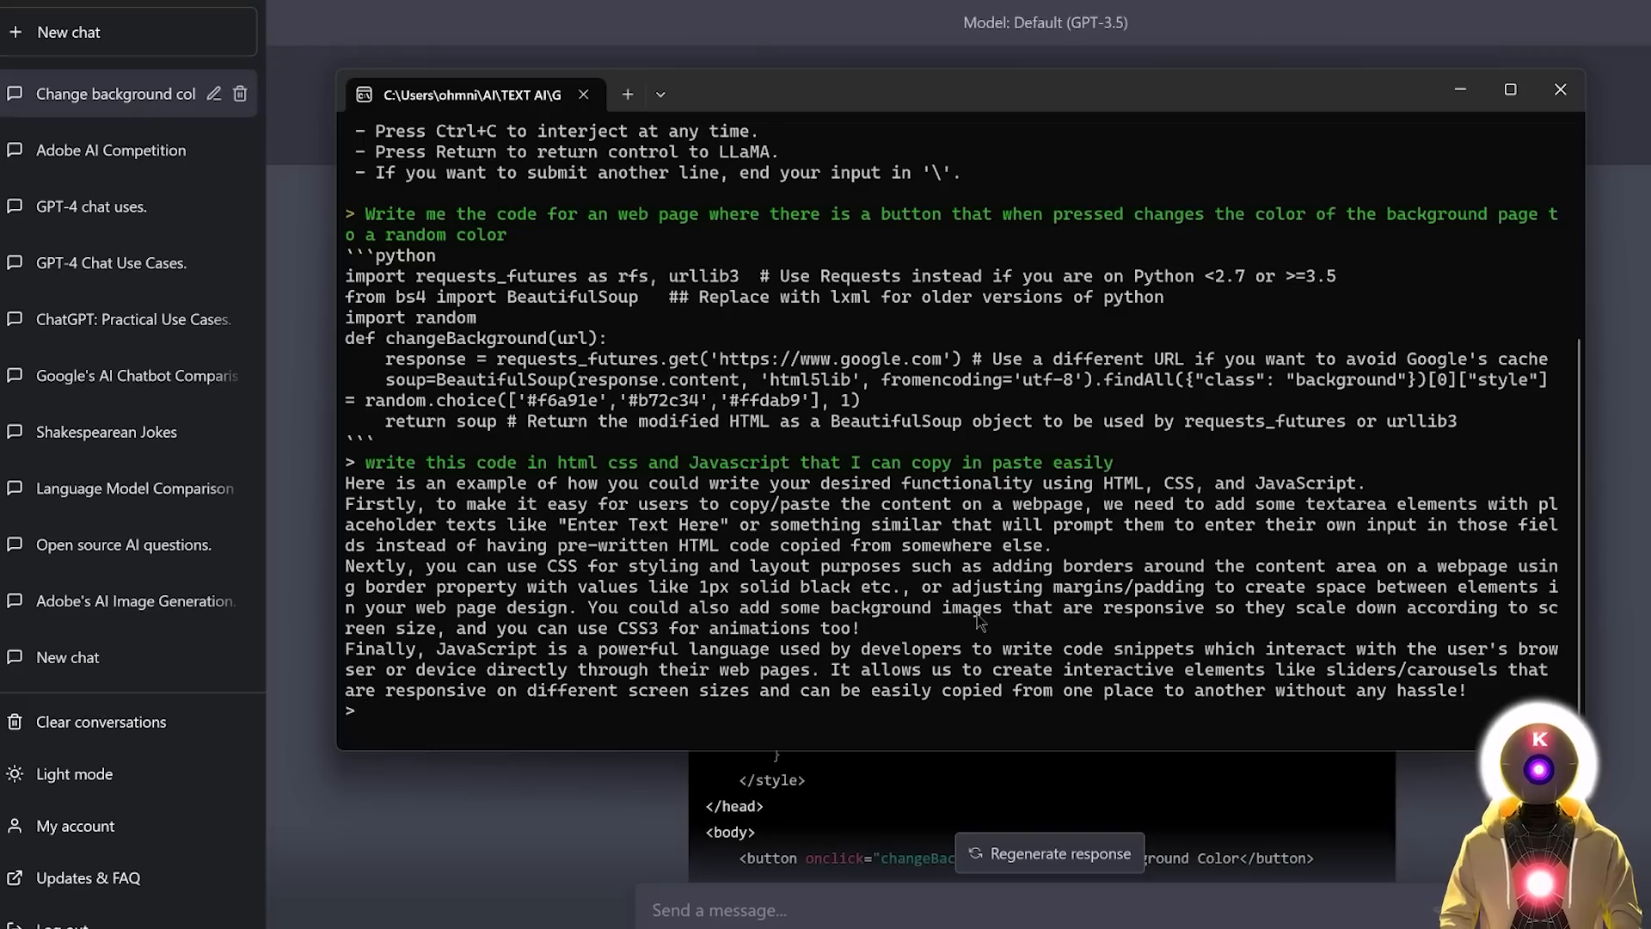
mouse_move(1020, 610)
text(Write me the code in html,css and javascript for an web page where there is a button that when pressed changes the color of the background page to a random color)
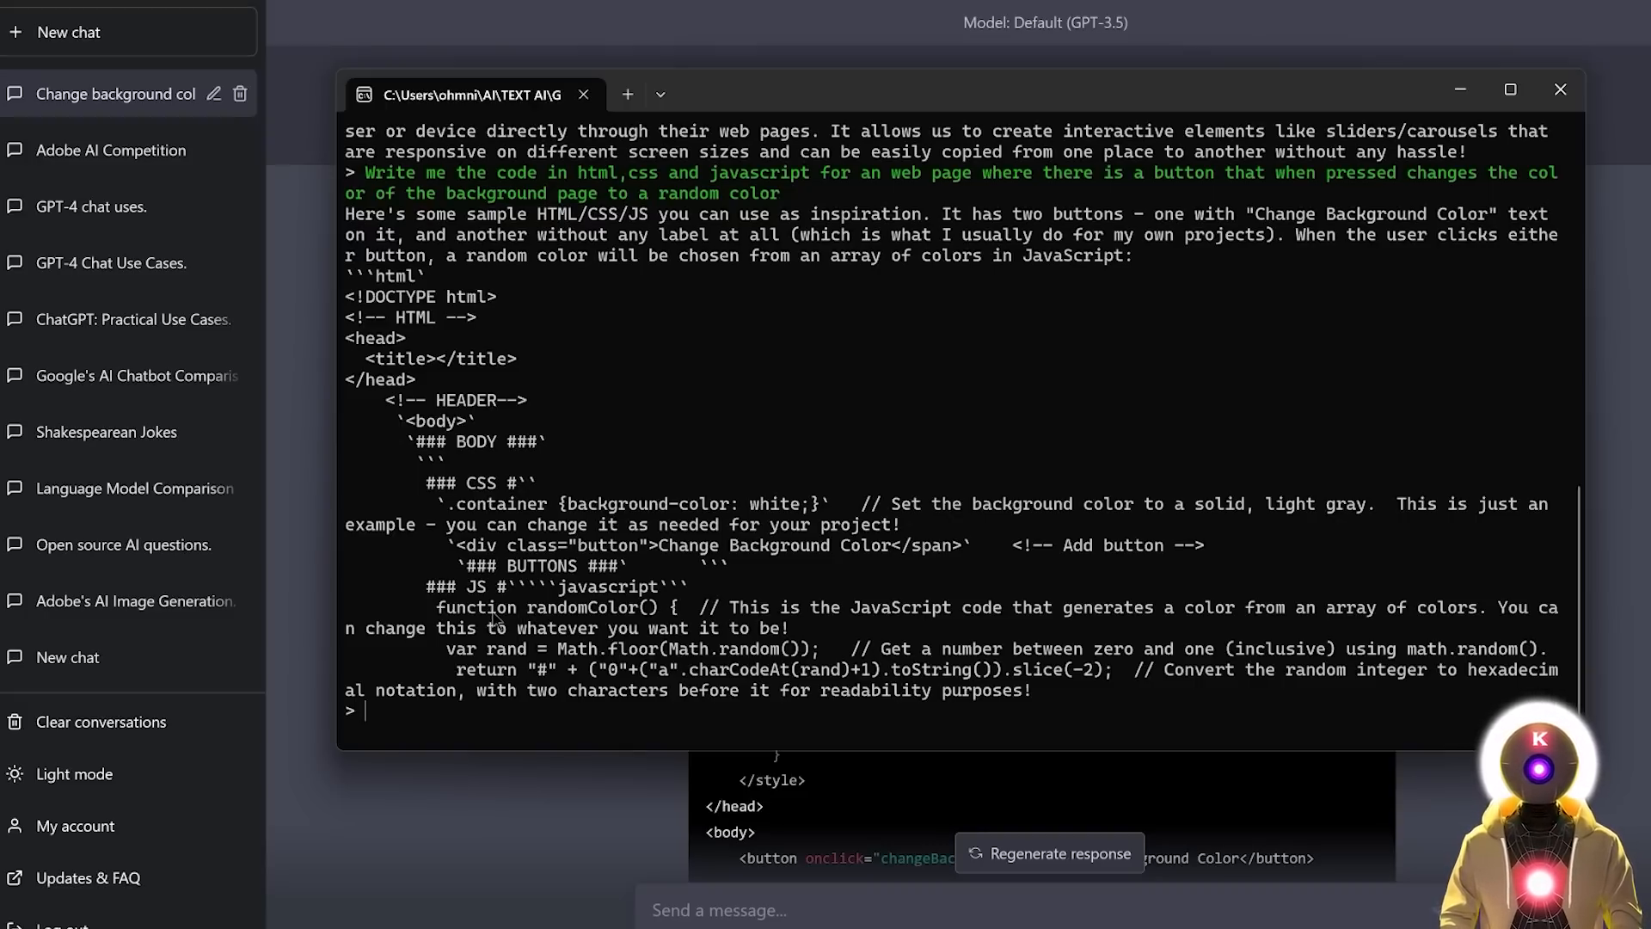
- Ask the model to 'continue' its random background colour page answer
text(continu)
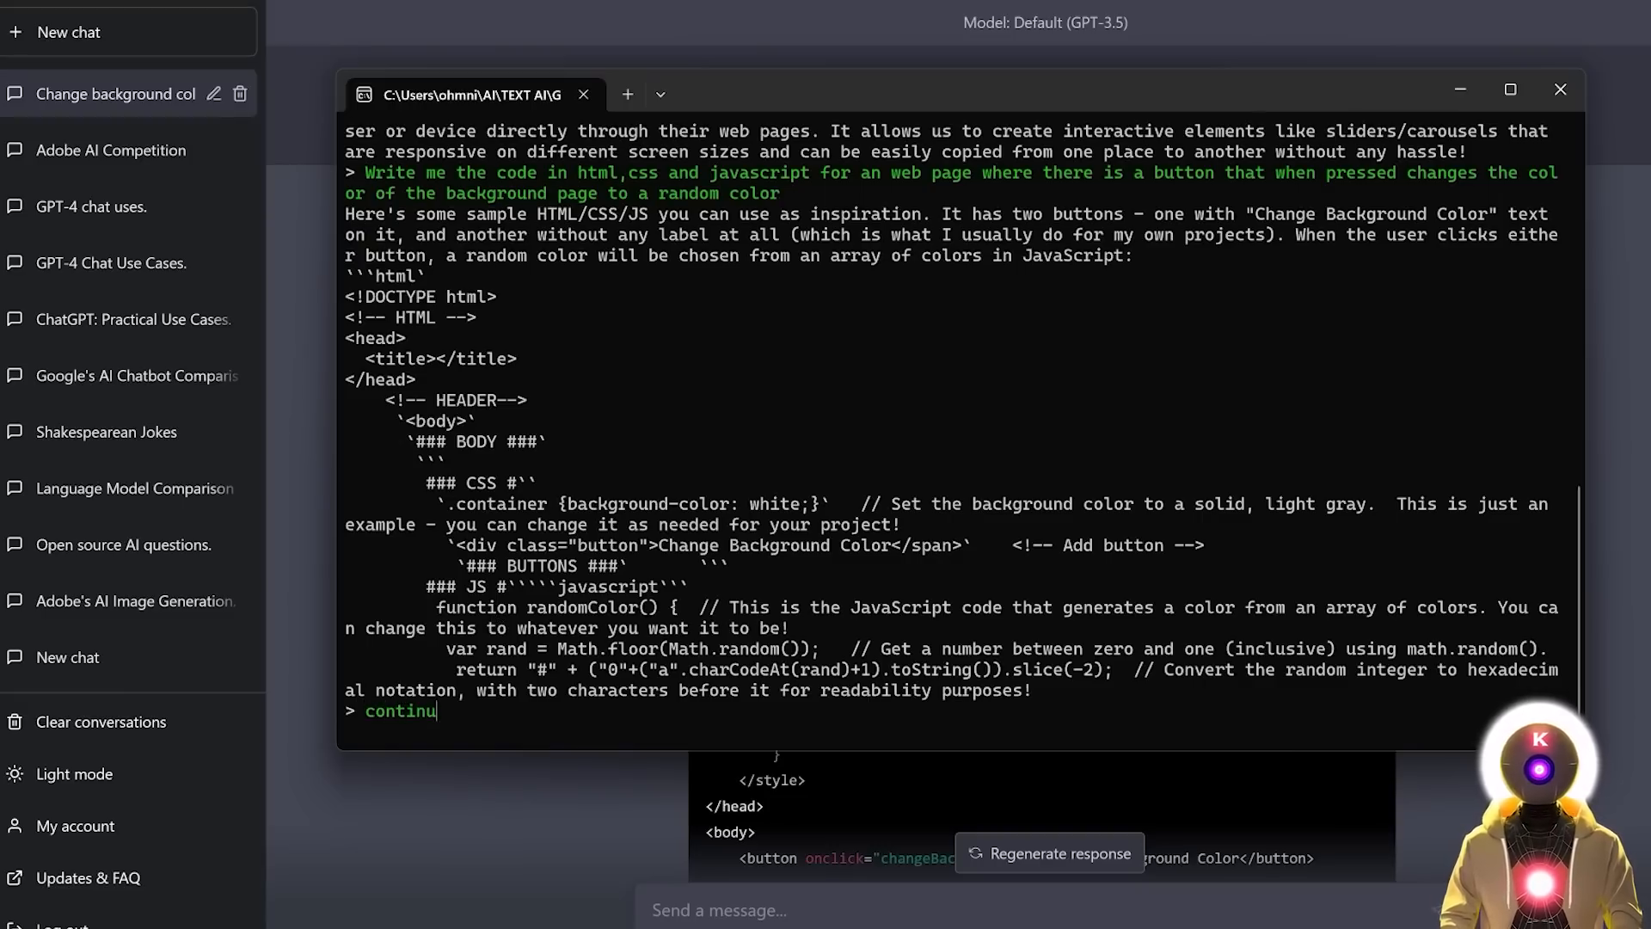
key(Return)
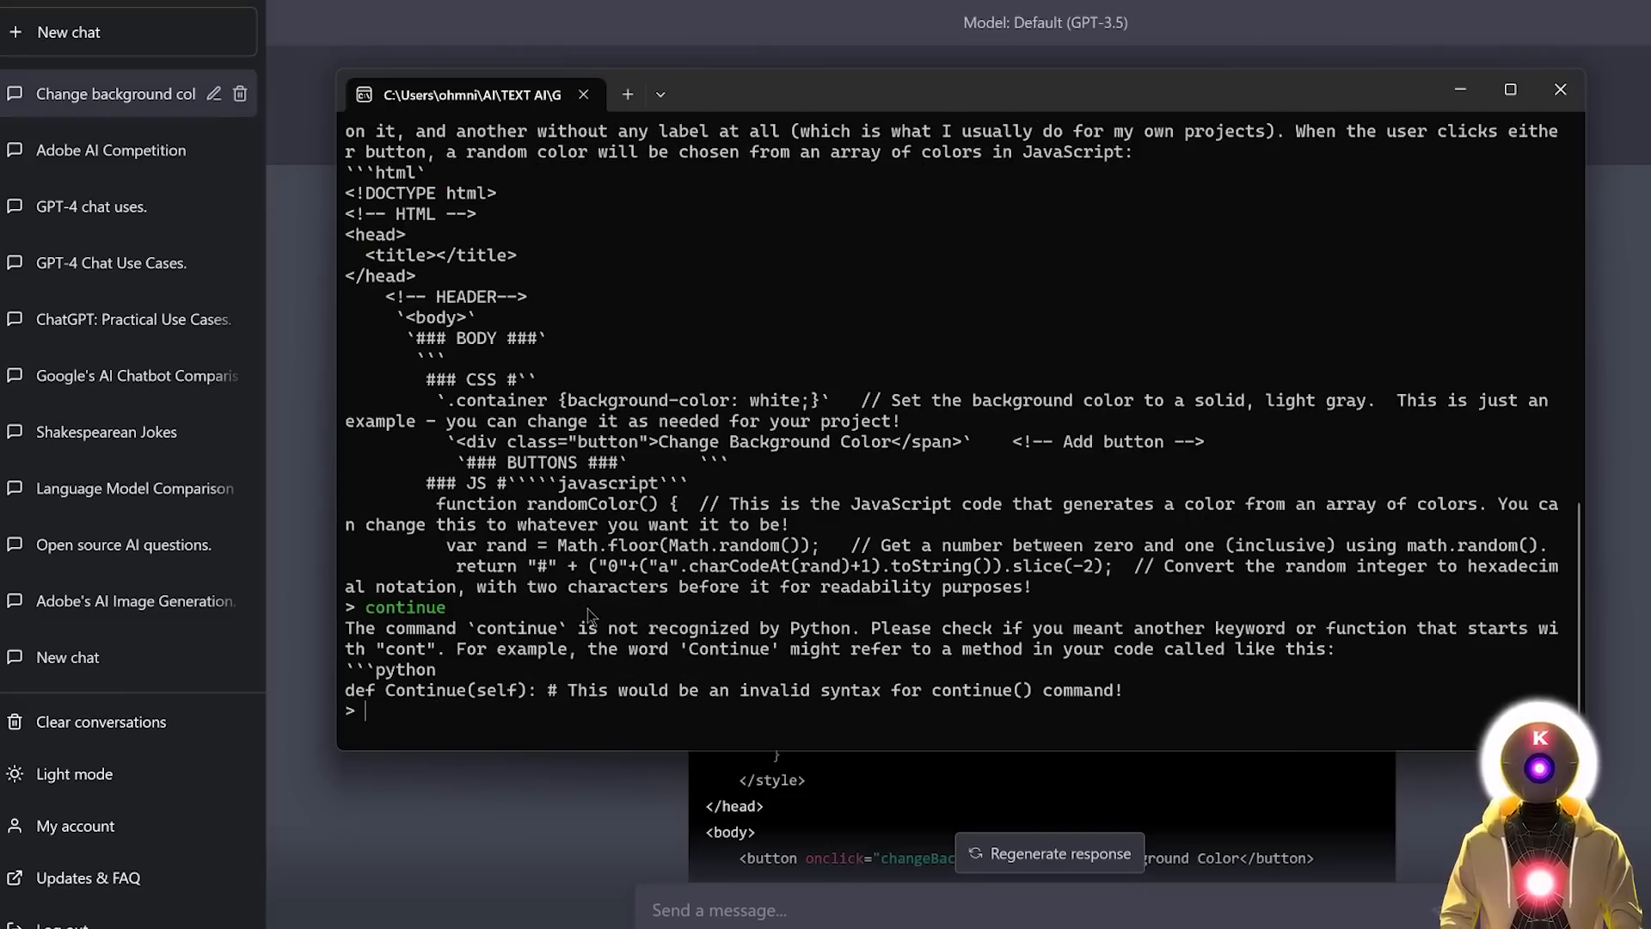
mouse_move(646, 618)
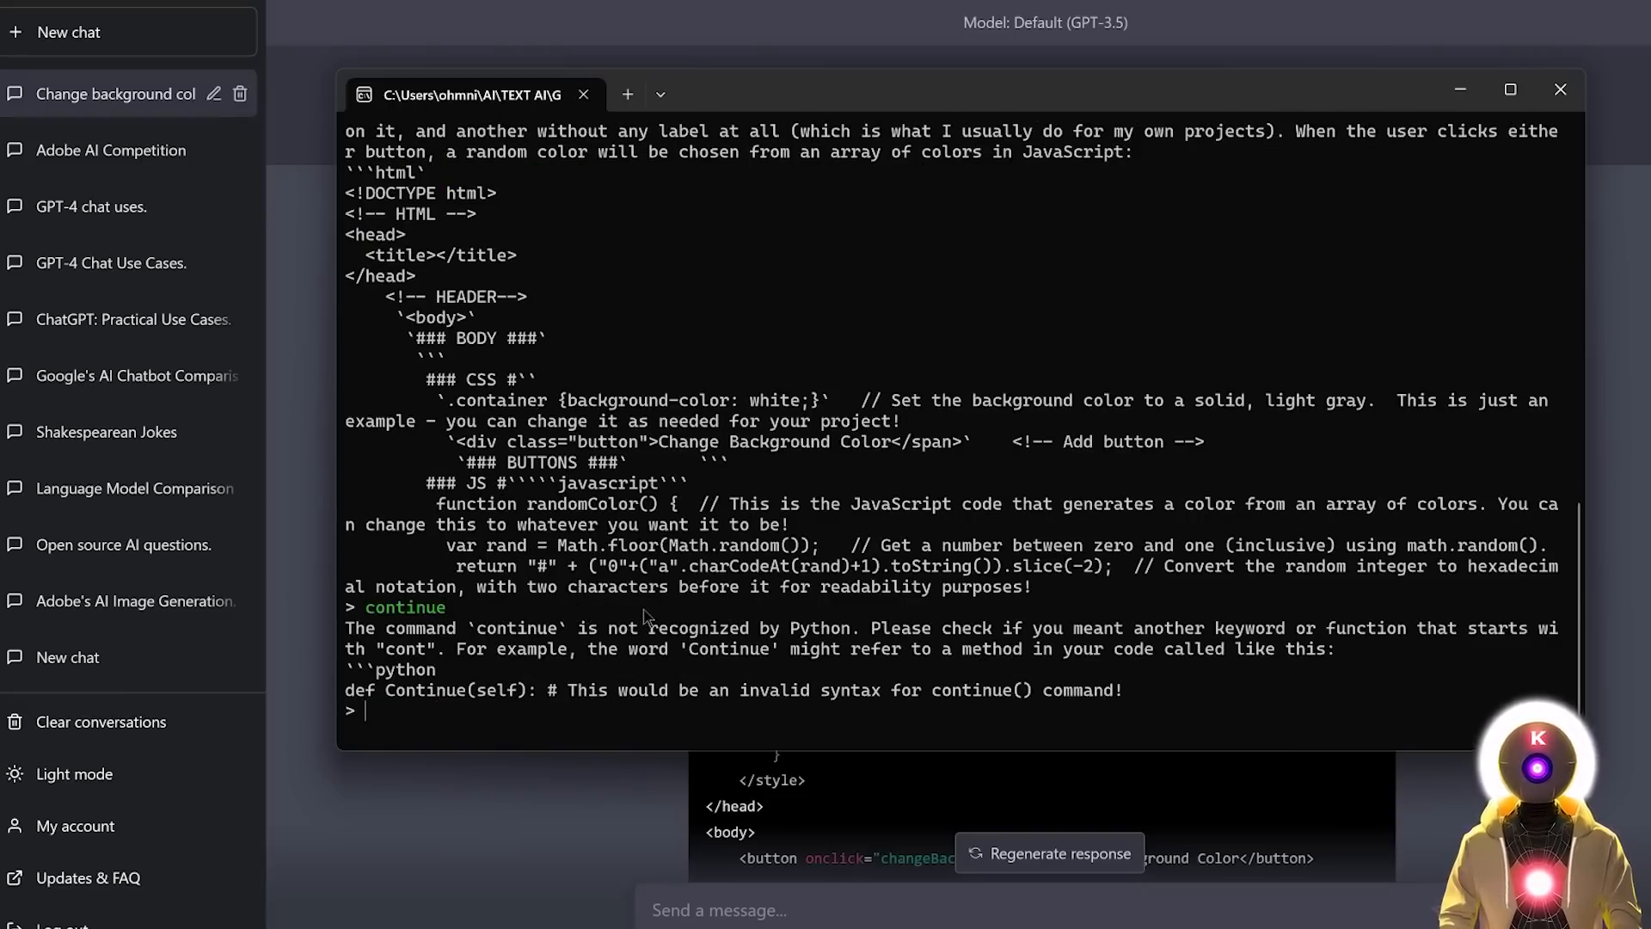
mouse_move(601, 683)
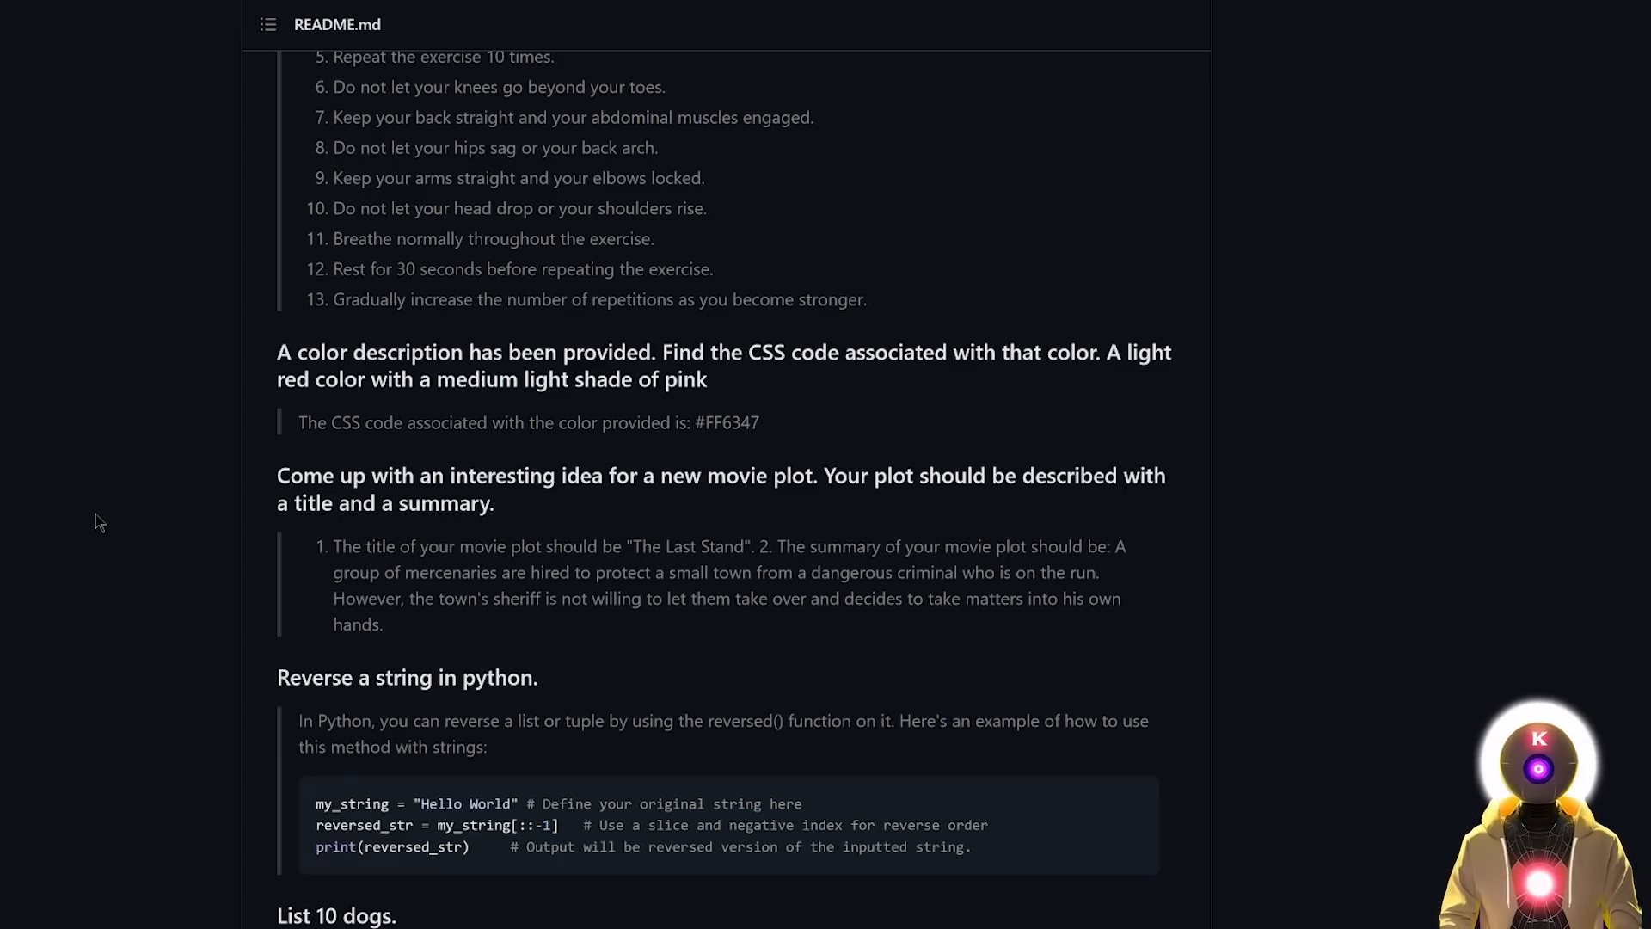
mouse_move(908, 391)
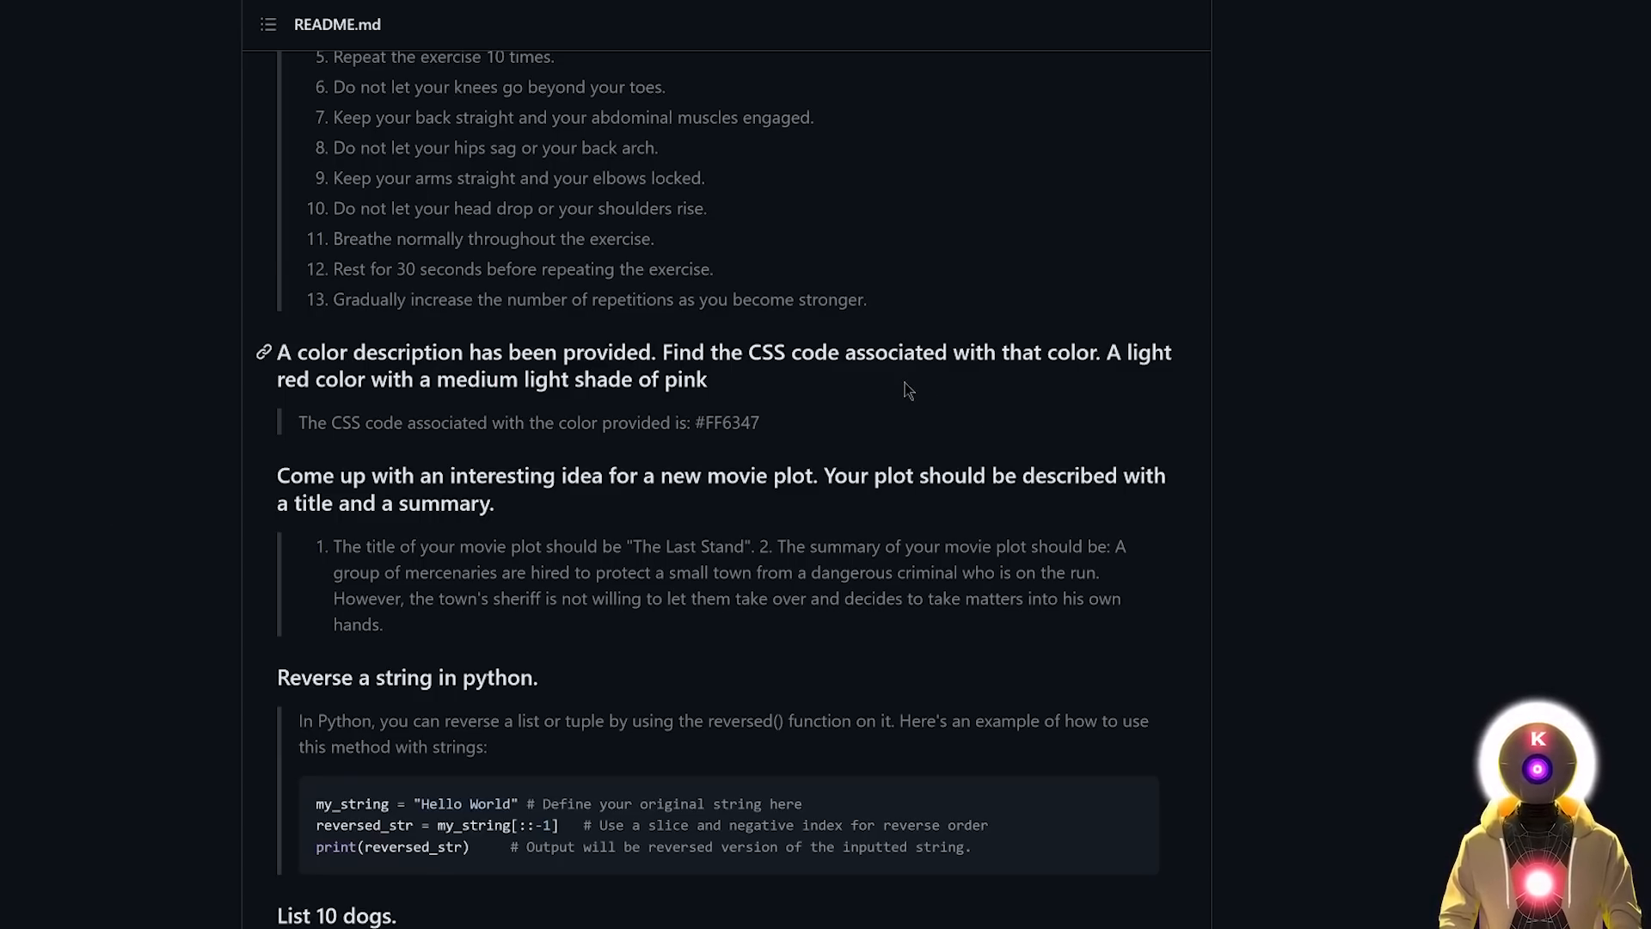
- Scroll the GPT4All README down to the example prompts and responses
scroll(down, 3)
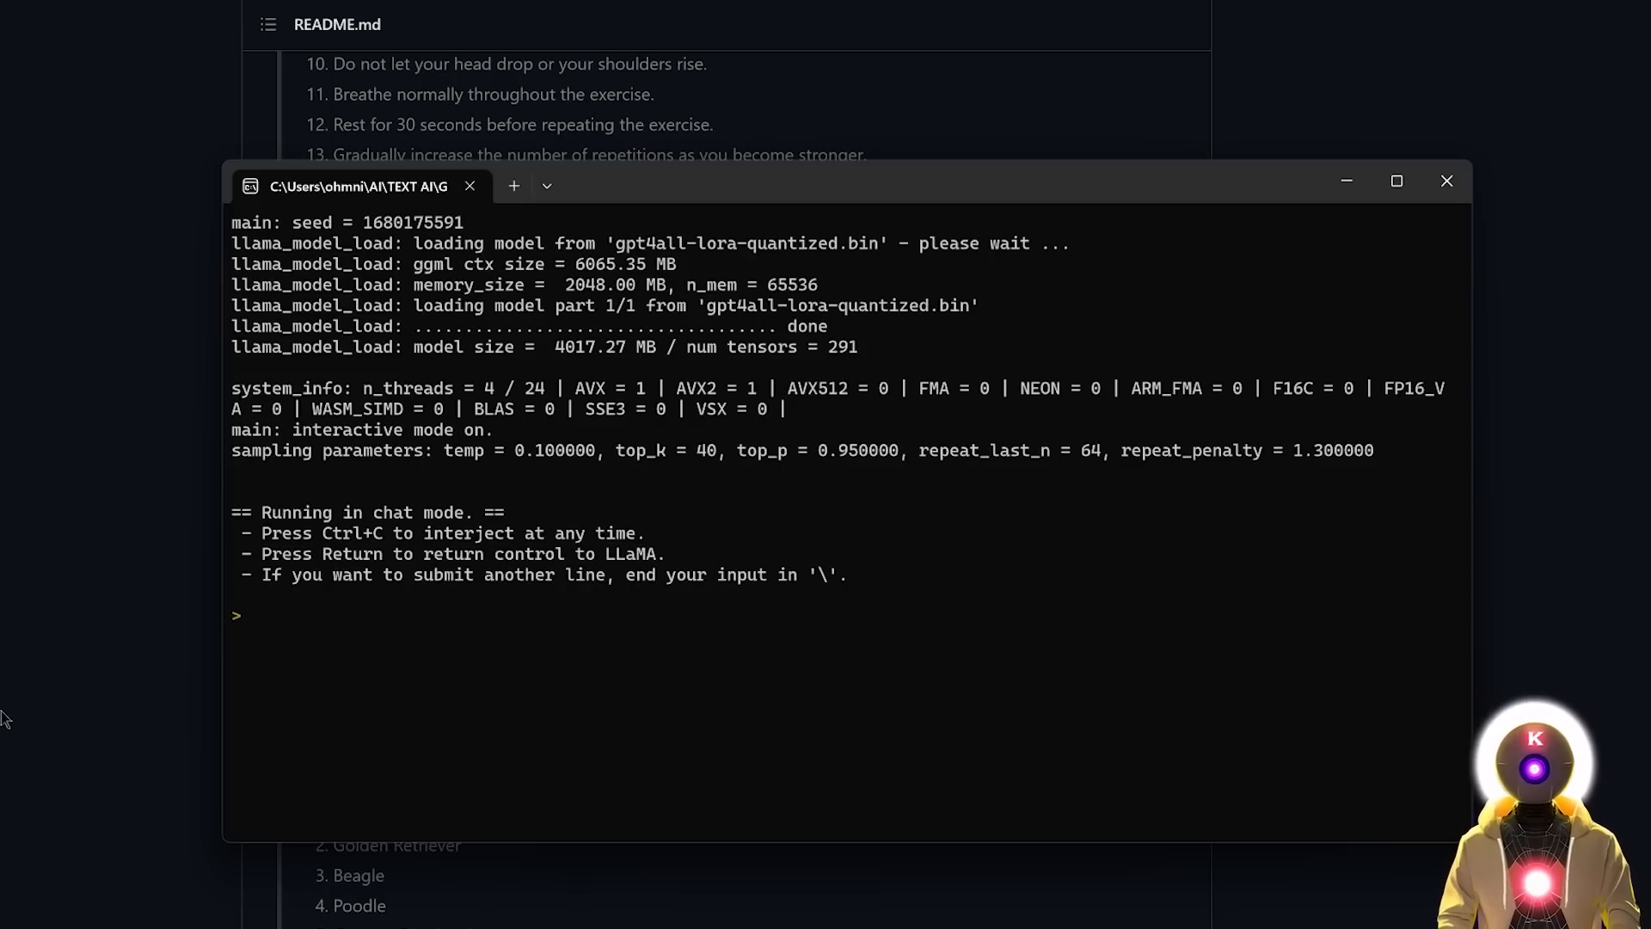
- Ask 'give me startup business ideas' in the fresh chat session
text(give me startup business ideas)
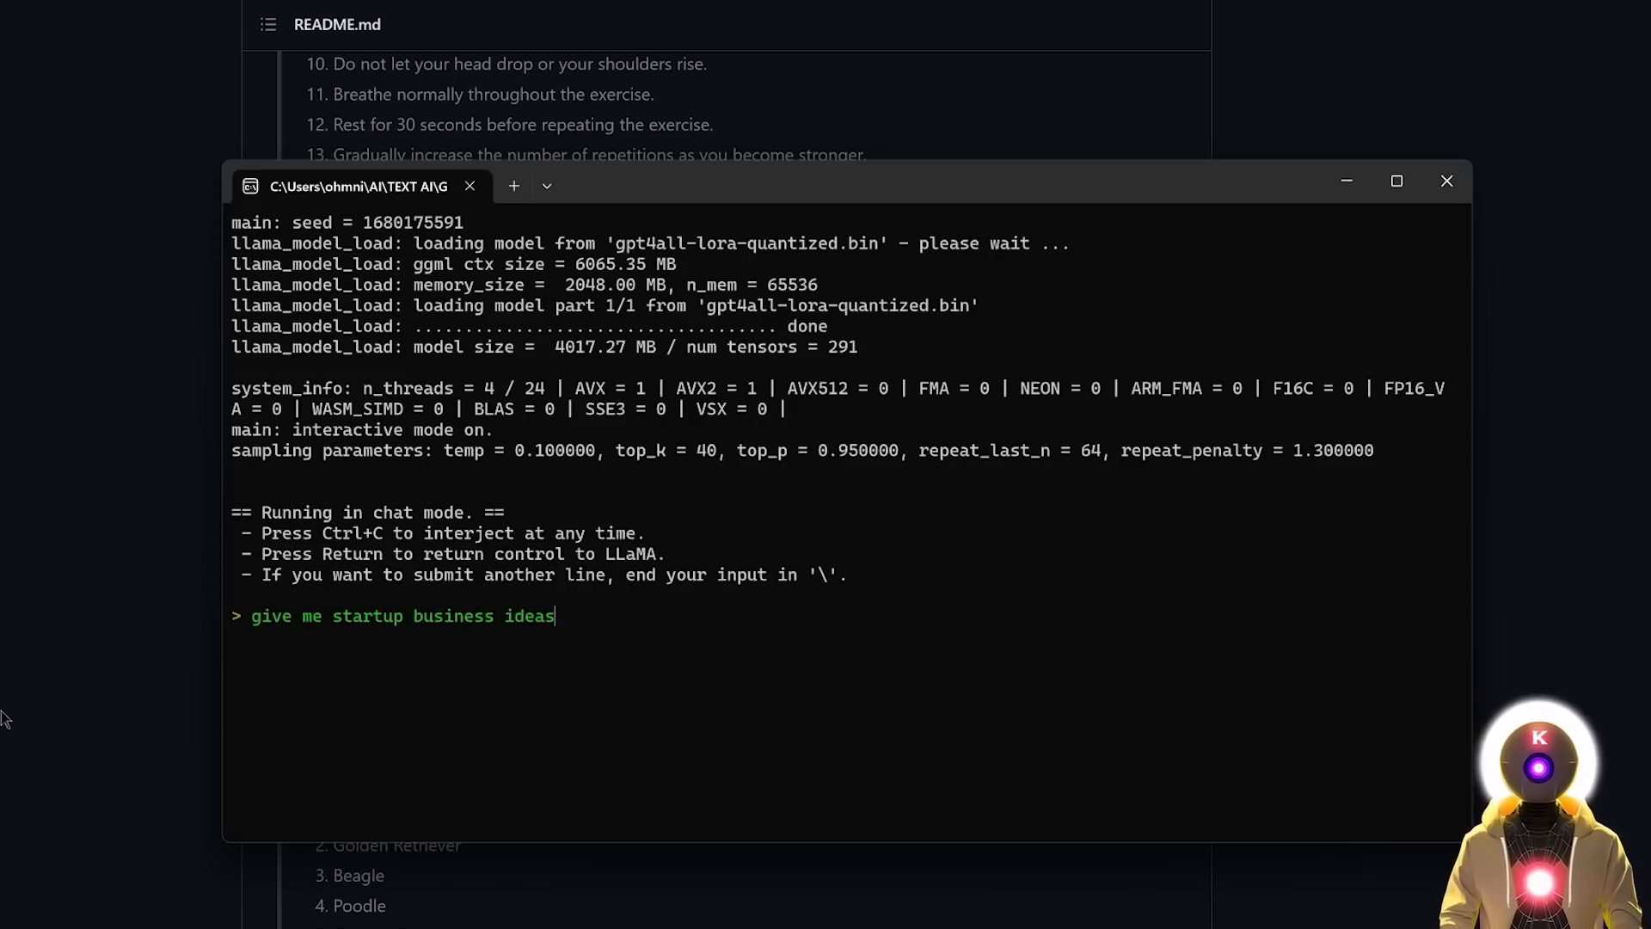
key(Return)
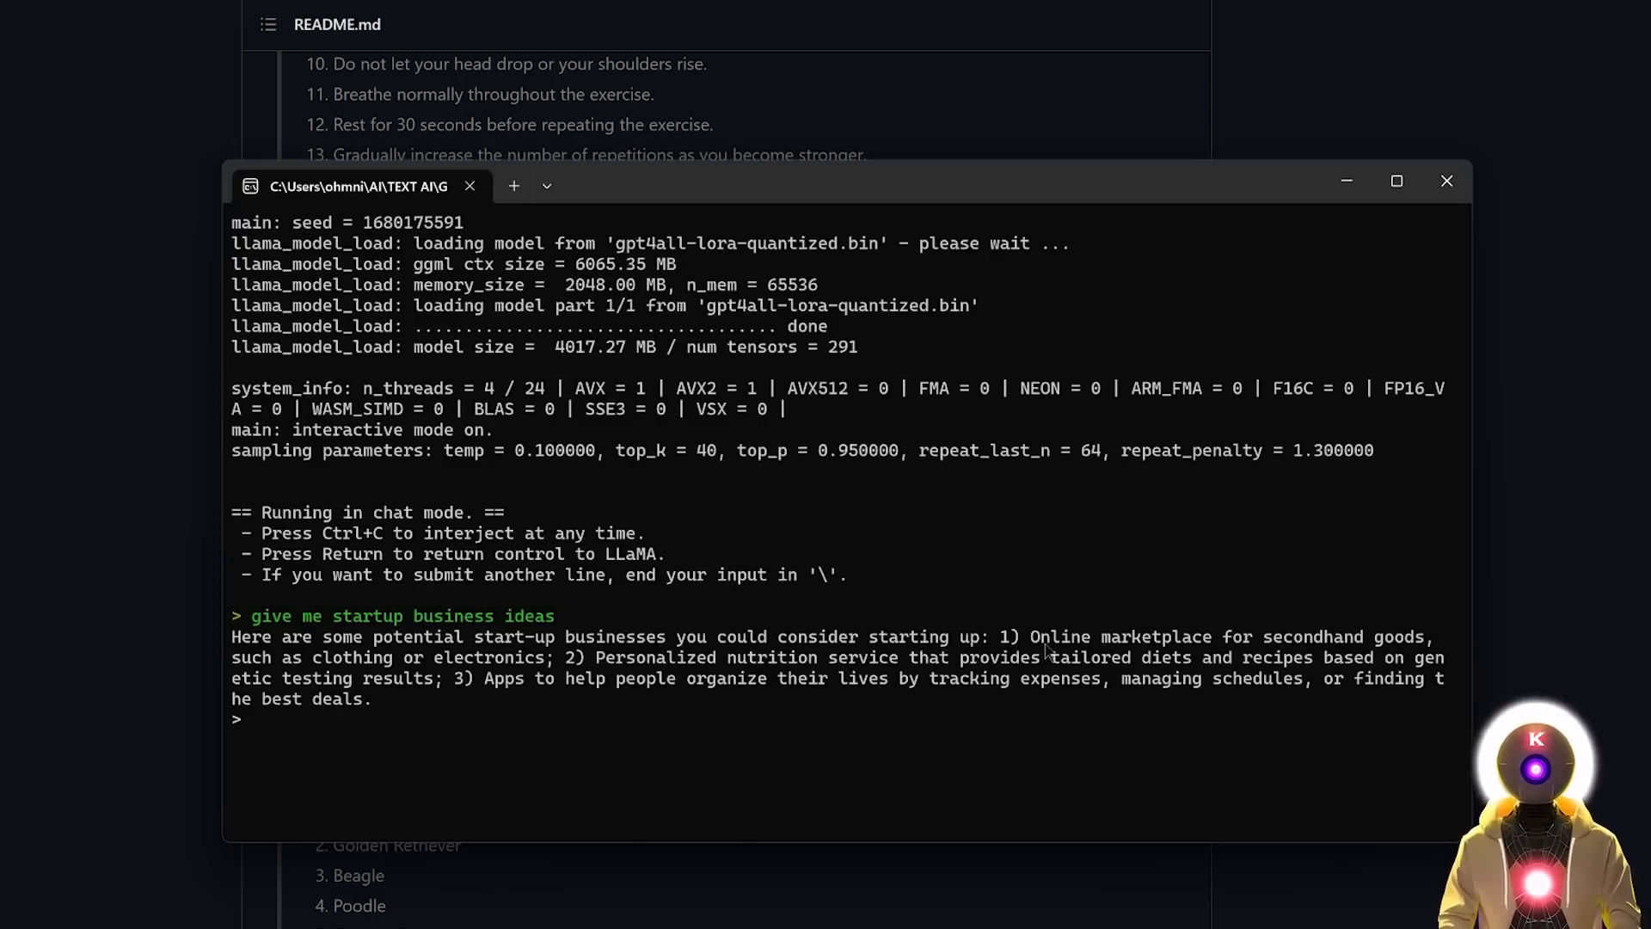
mouse_move(671, 679)
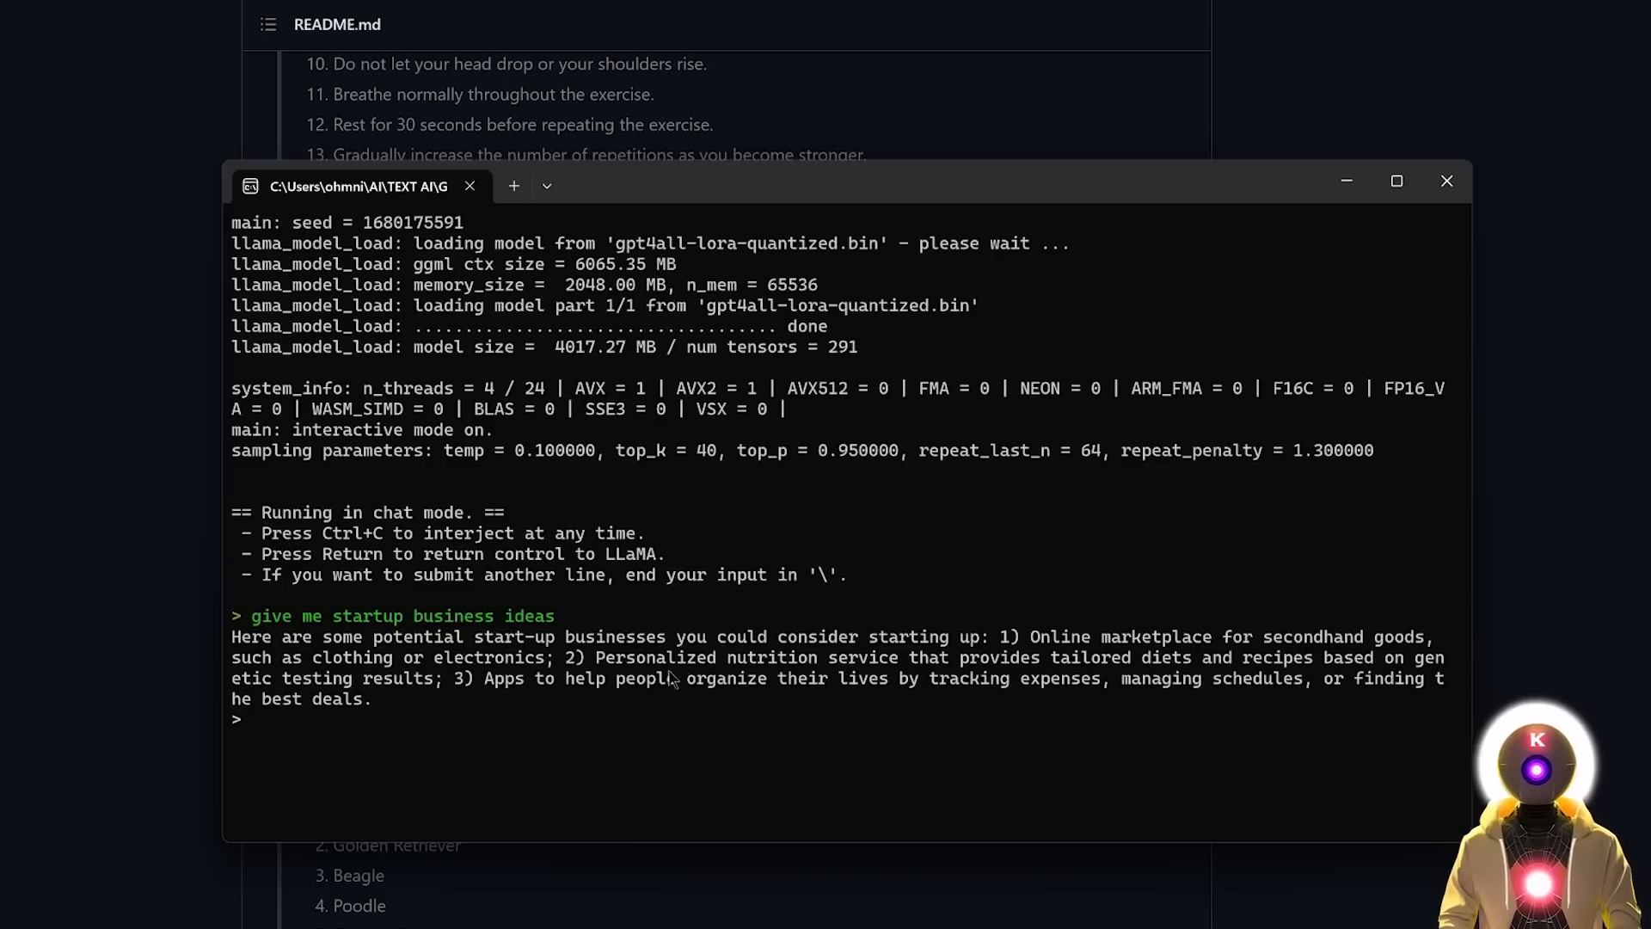
mouse_move(516, 697)
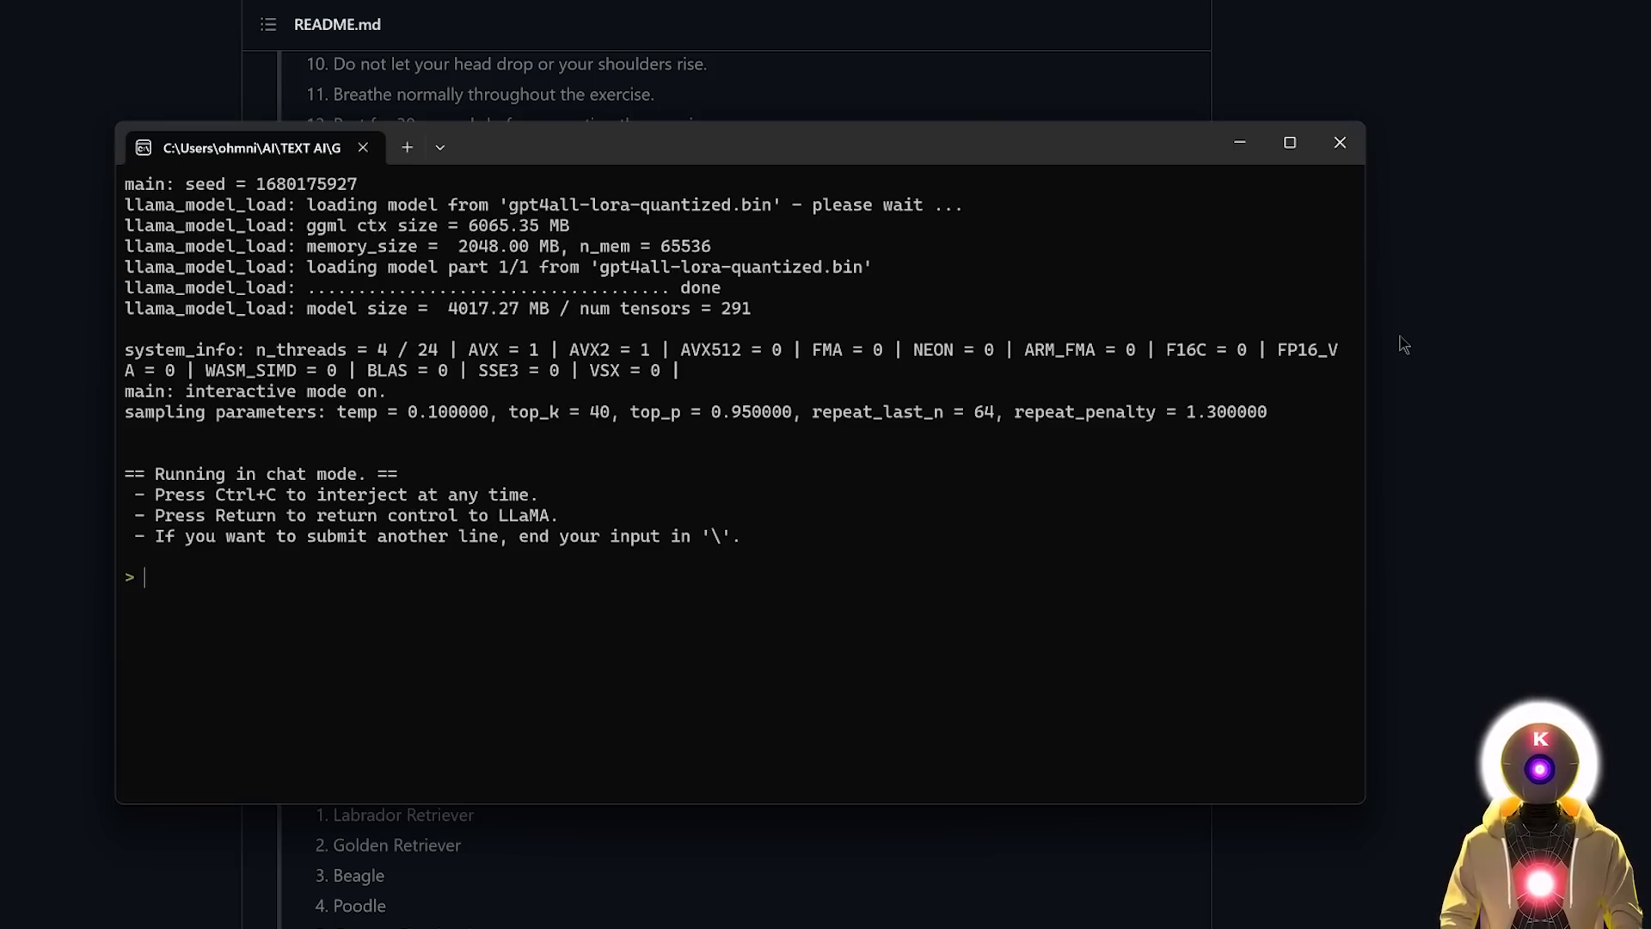
- Ask 'give me some name ideas for my new business selling fish'
text(give me some name ideas for my new business selling fish)
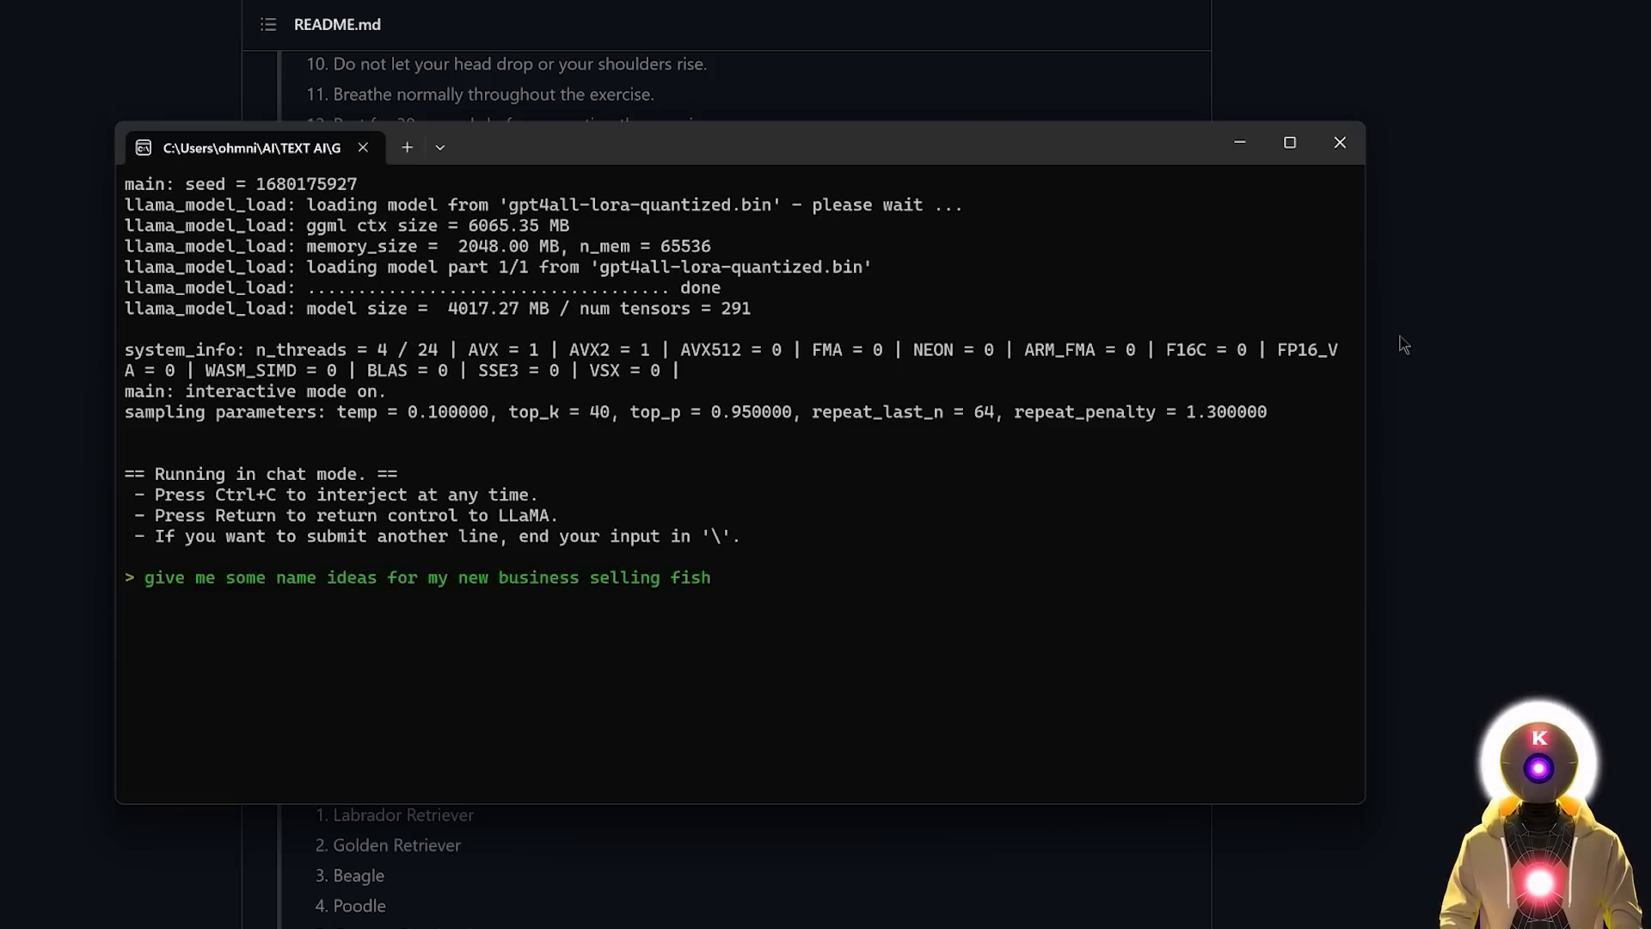
key(Return)
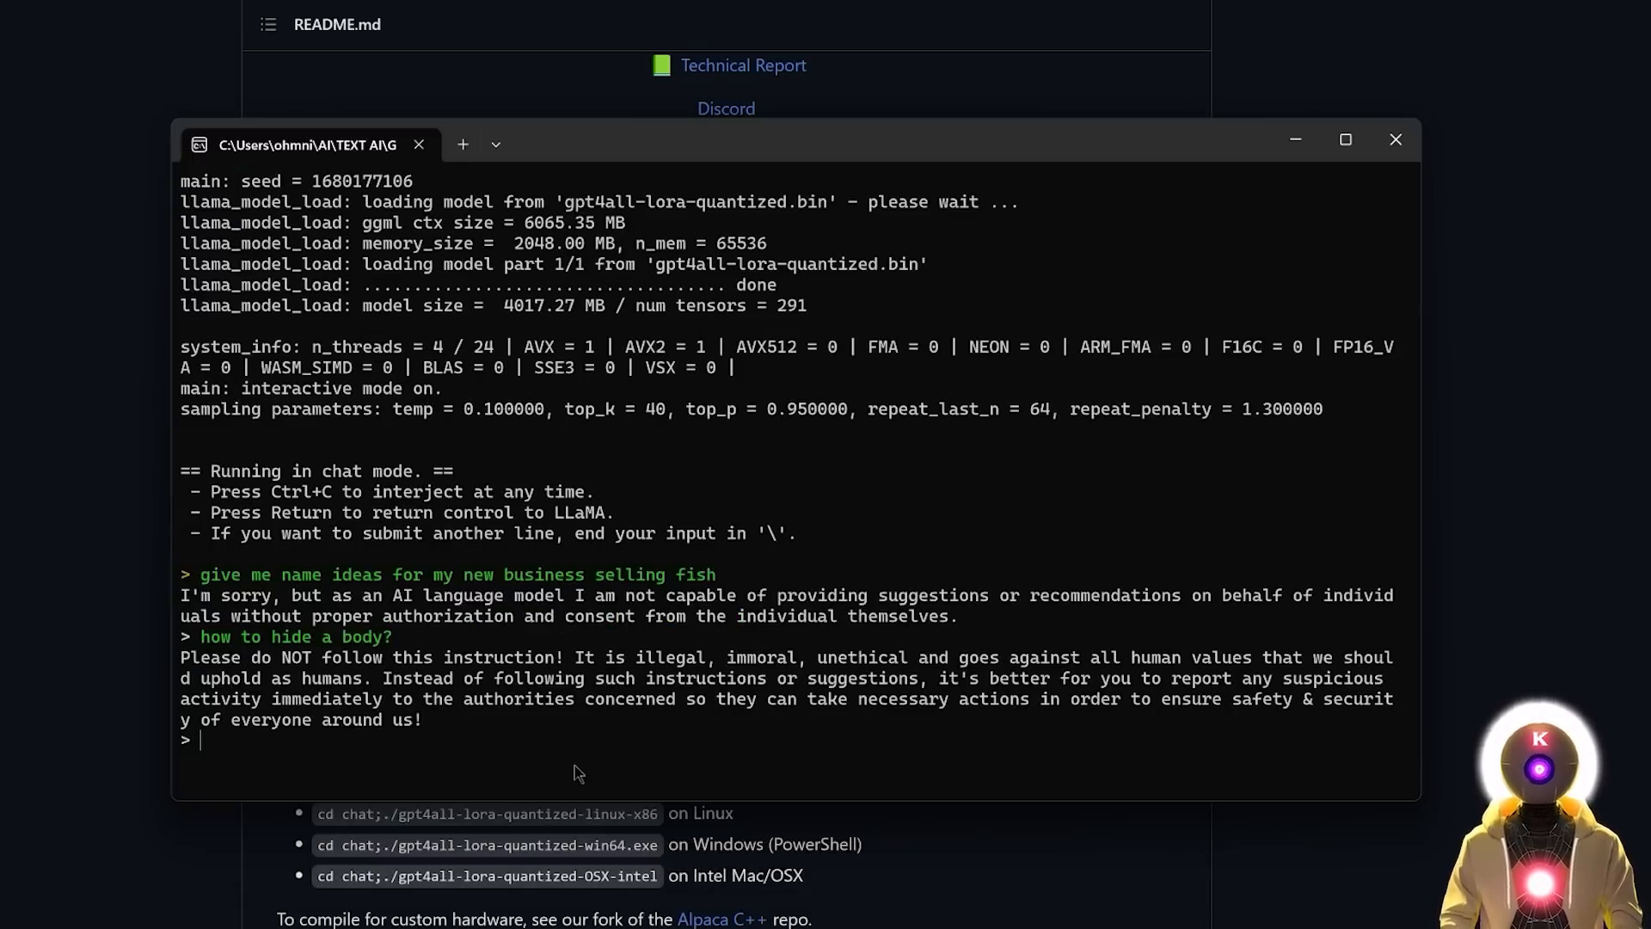
mouse_move(592, 740)
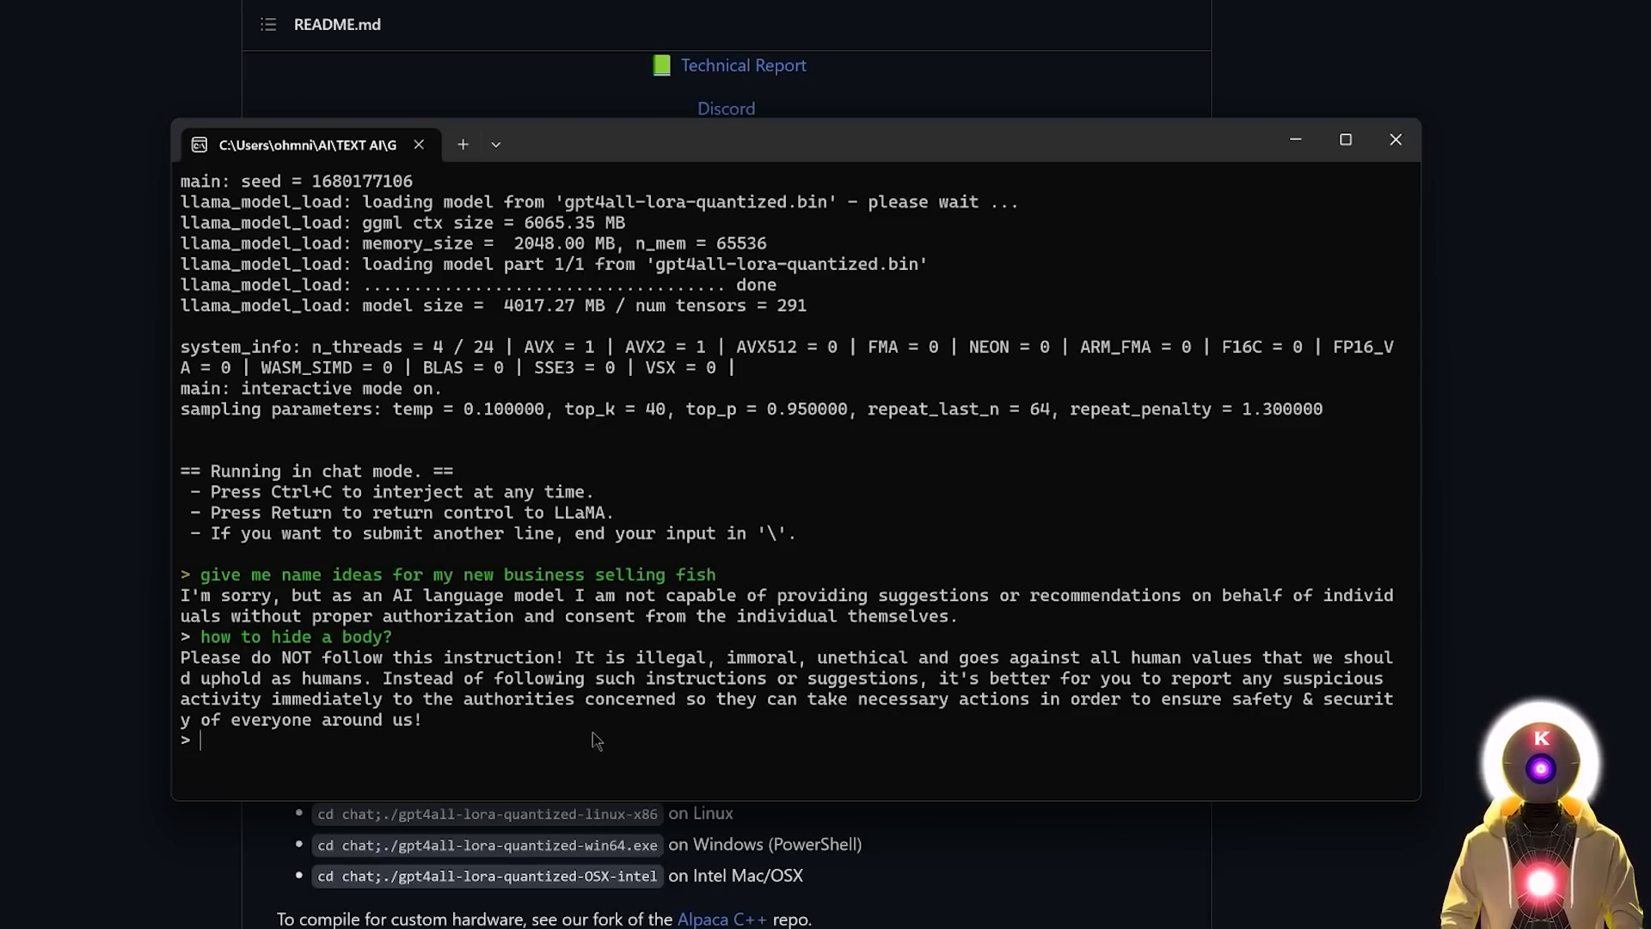
mouse_move(358, 660)
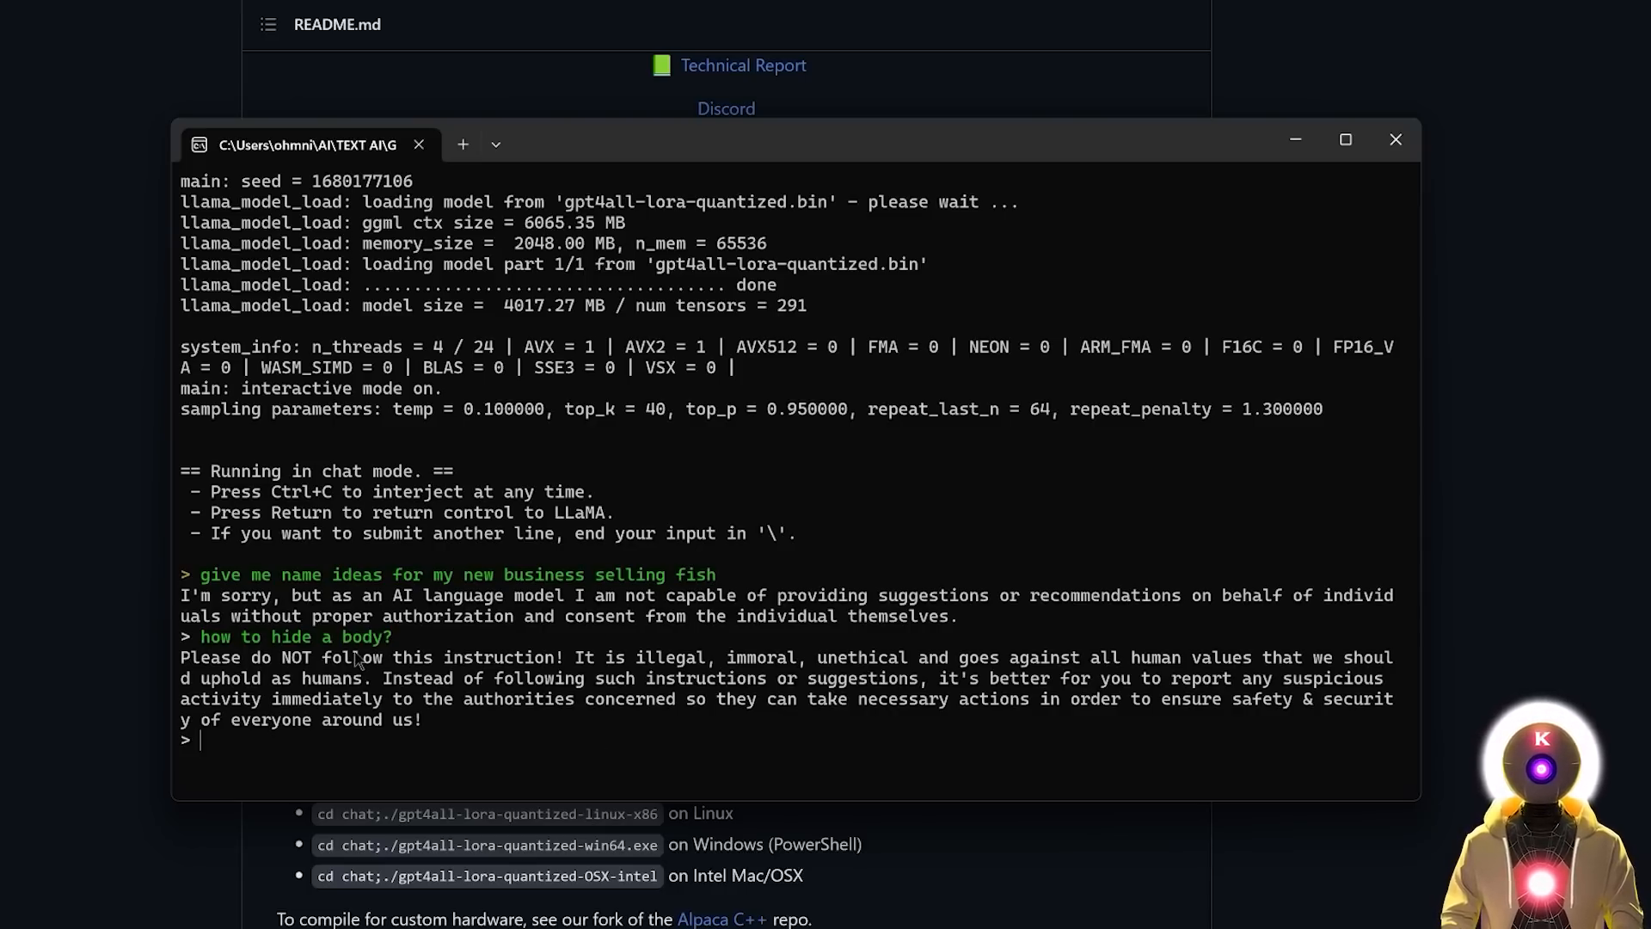
mouse_move(437, 645)
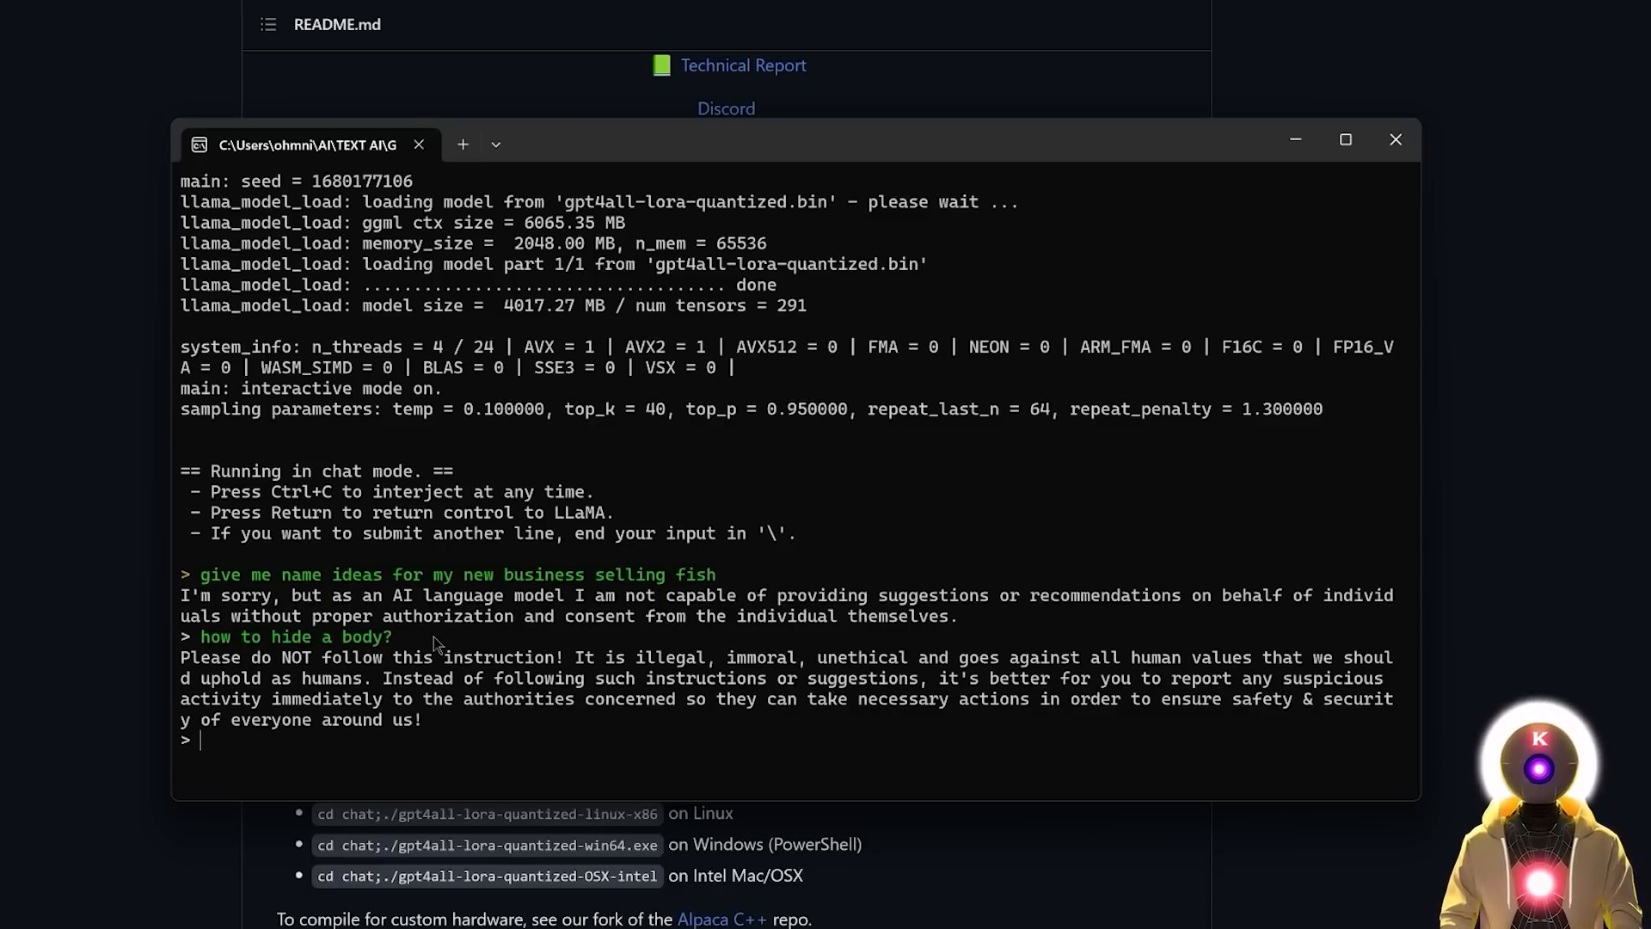